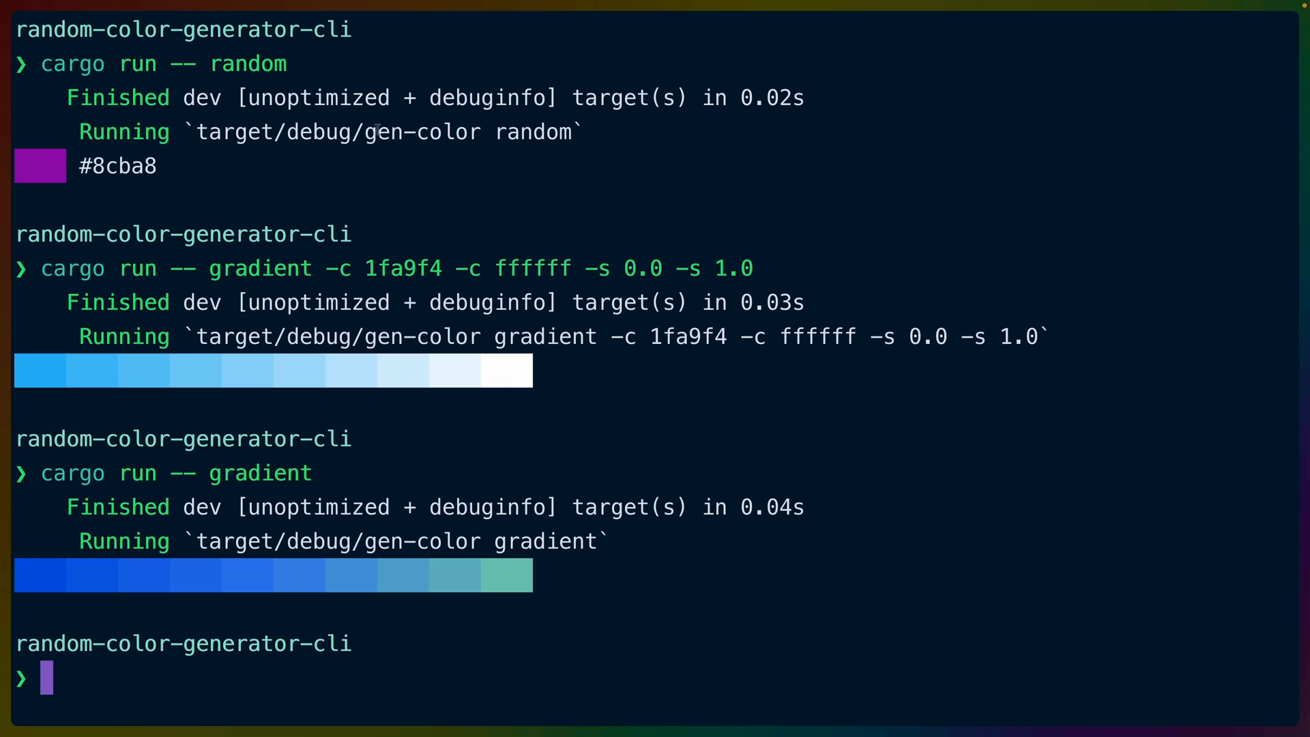
Show gen-color's --help summary in the terminal and highlight the random and gradient output lines.
double_click(534, 133)
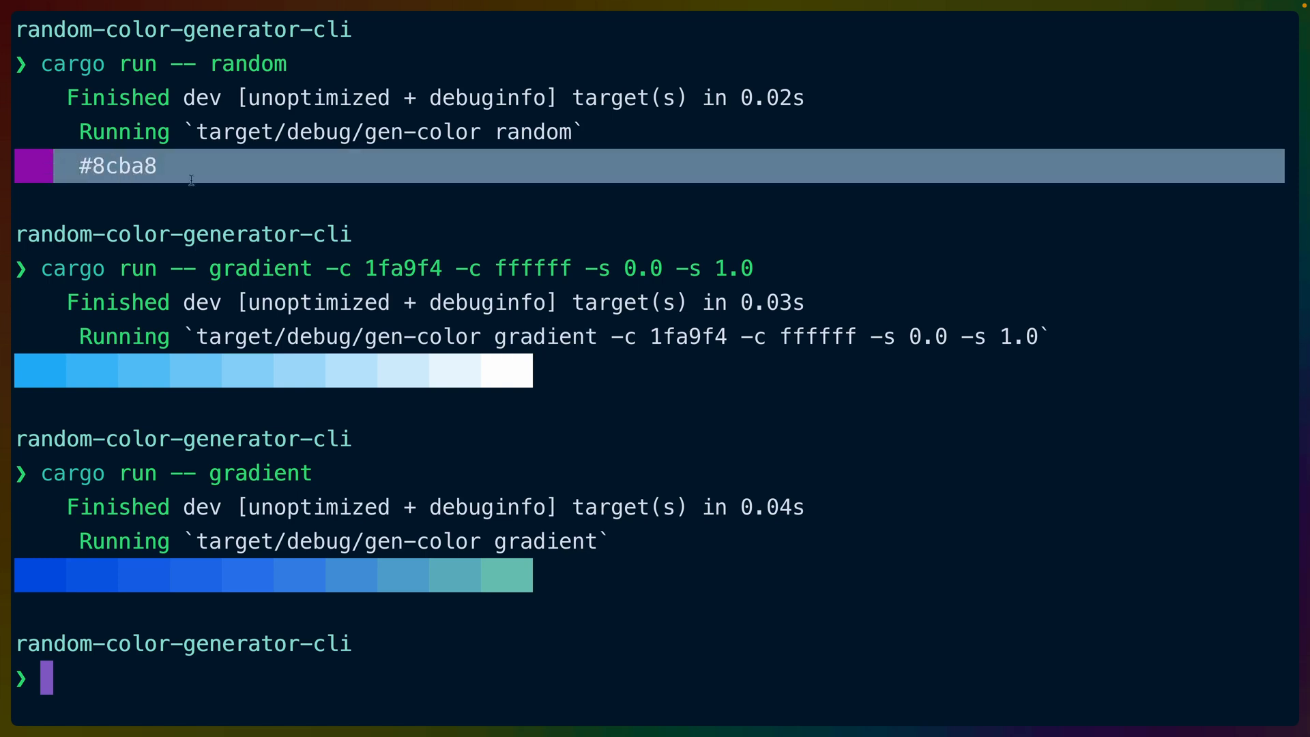
double_click(545, 336)
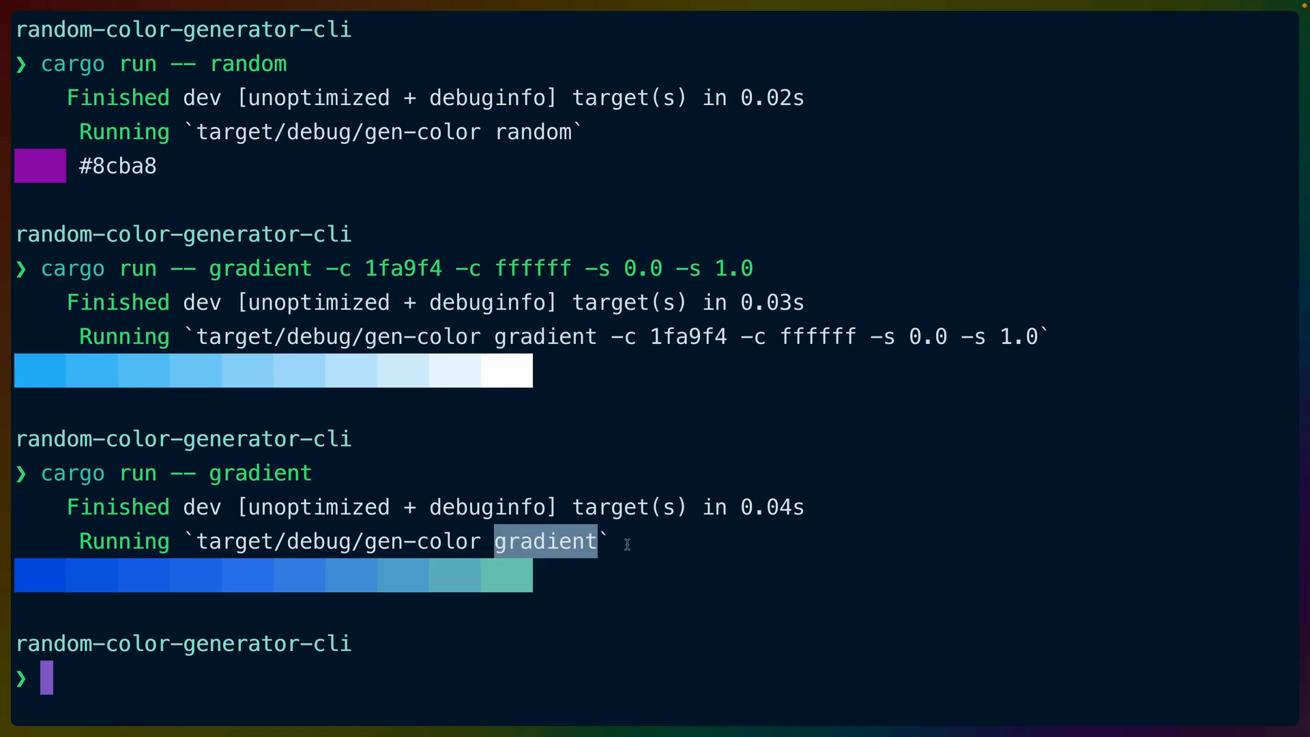
mouse_move(536, 575)
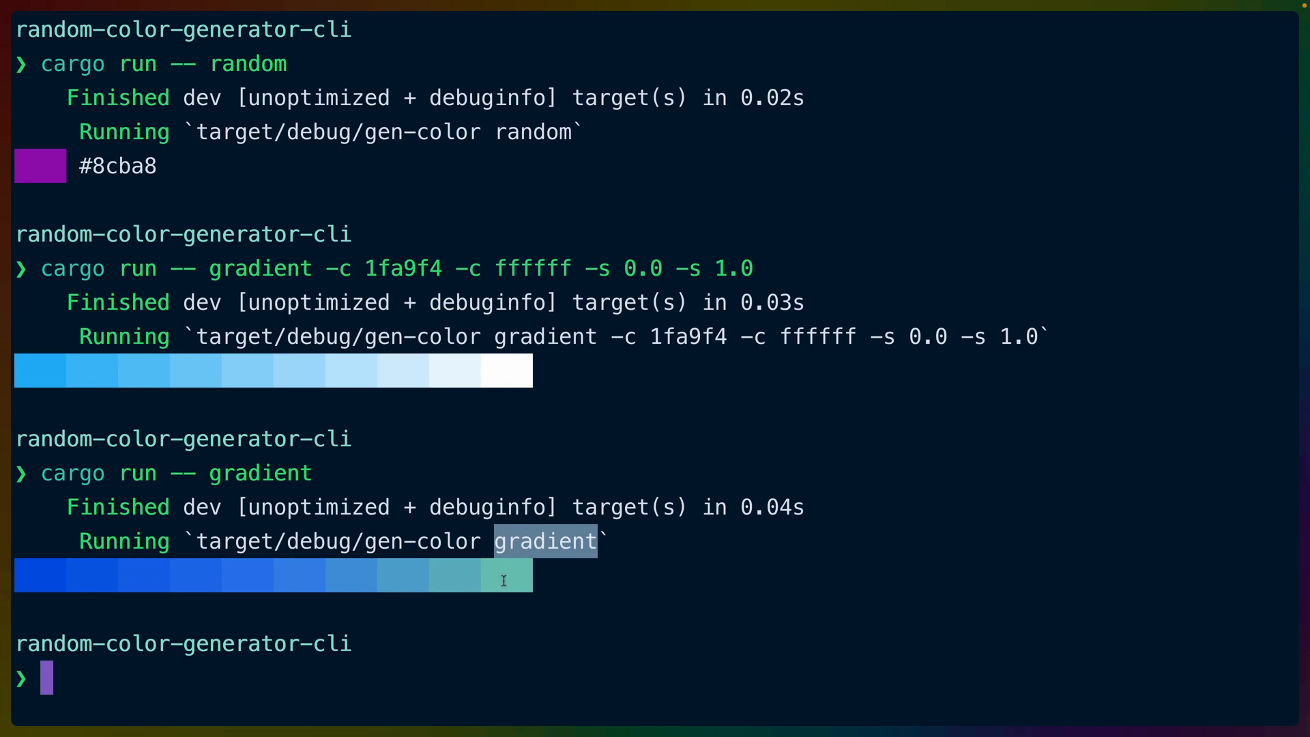
mouse_move(659, 361)
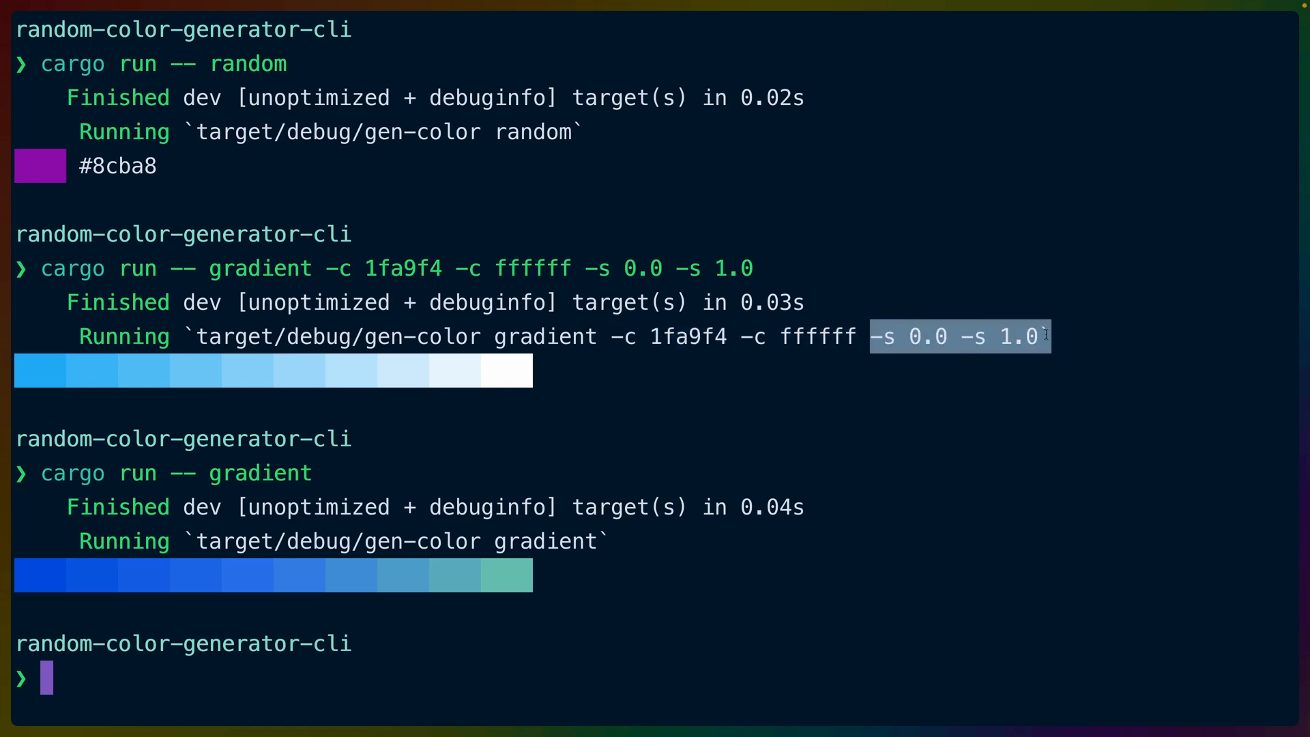
mouse_move(27, 366)
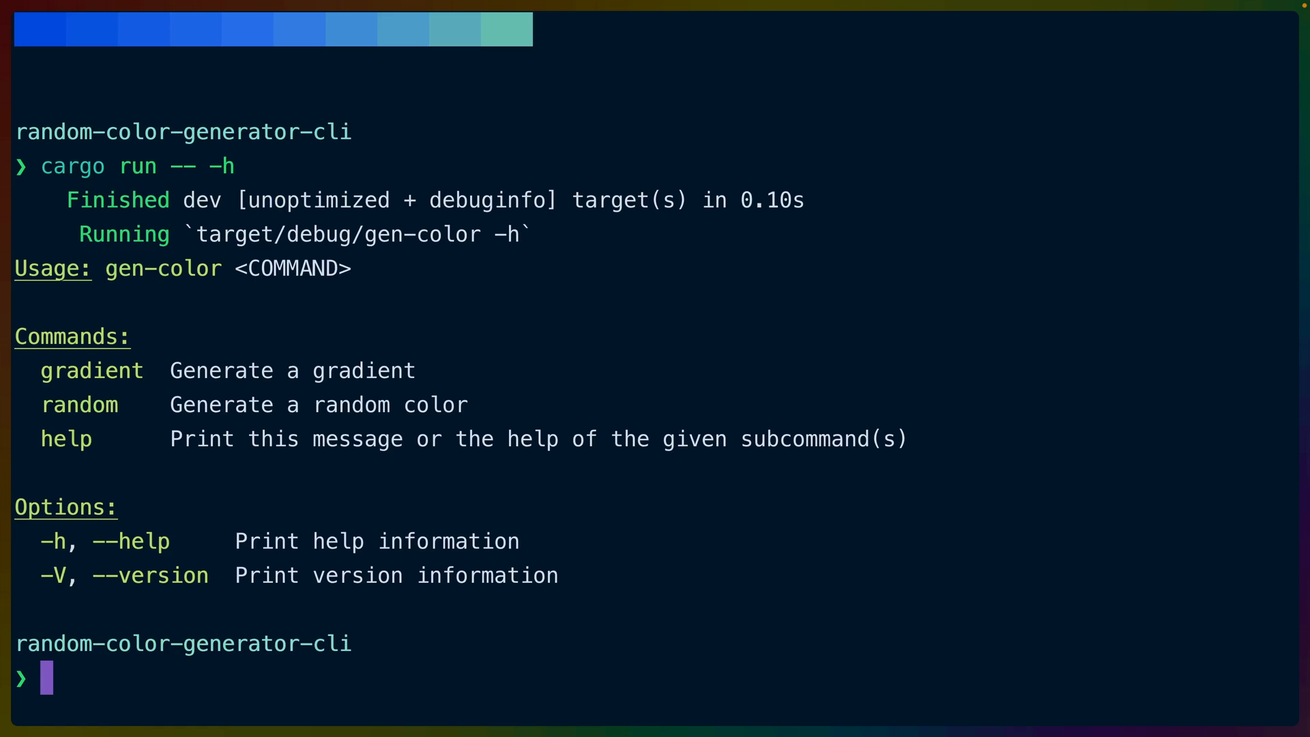
type("cargo run -- --help")
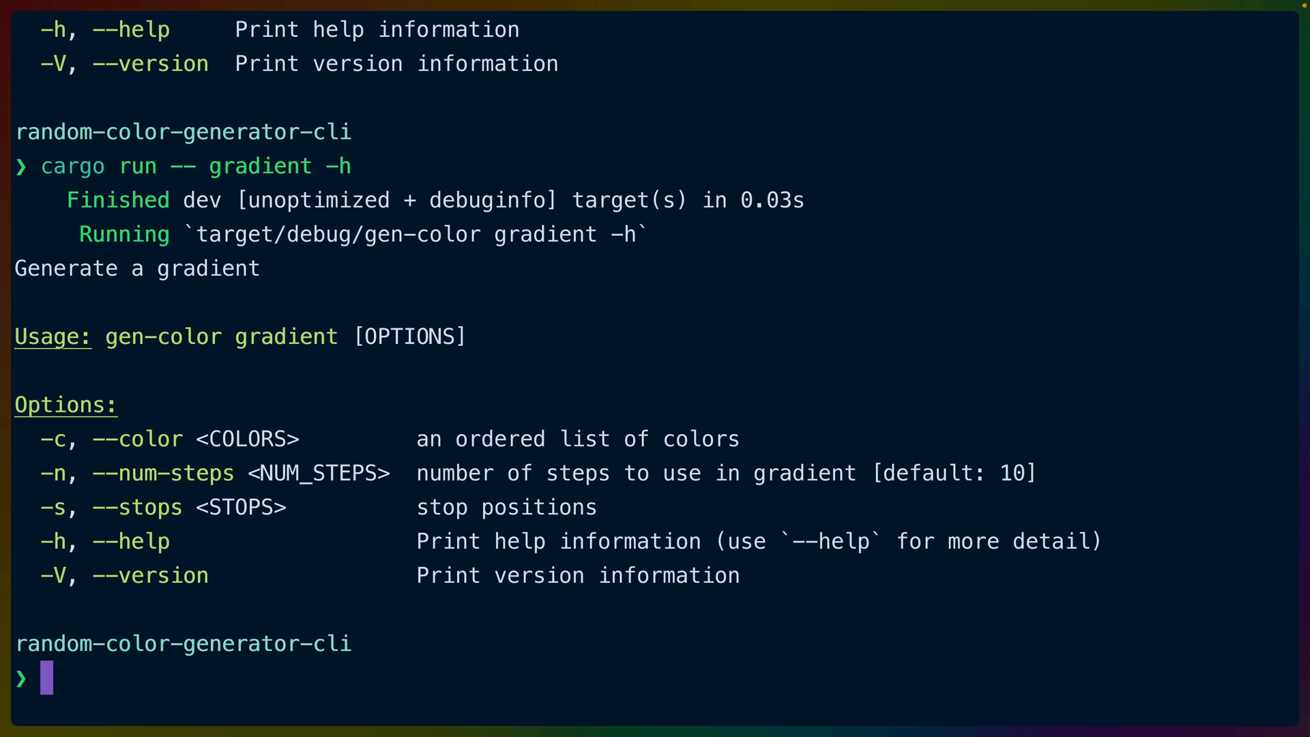
double_click(133, 269)
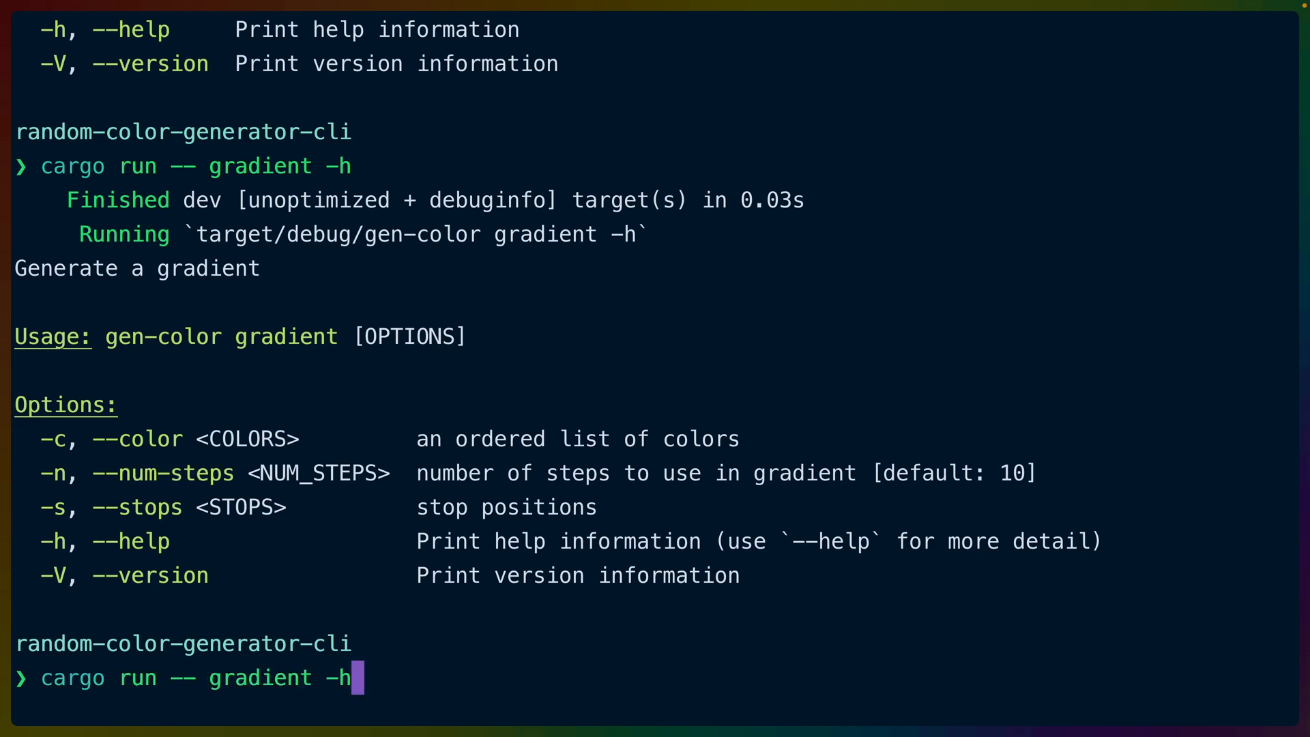
type("n 20")
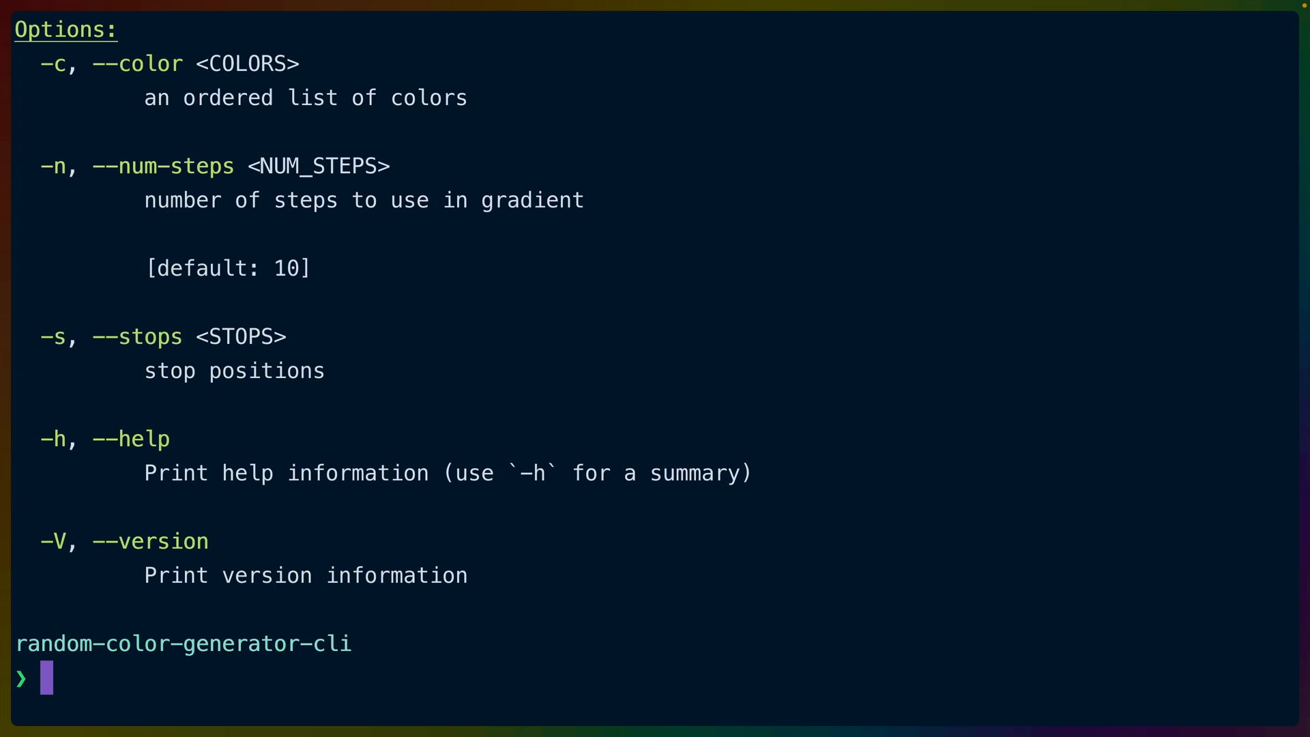
Run cargo run -- gradient --help and -h, highlighting the optional color-stops note.
type("cargo run -- gradient --help")
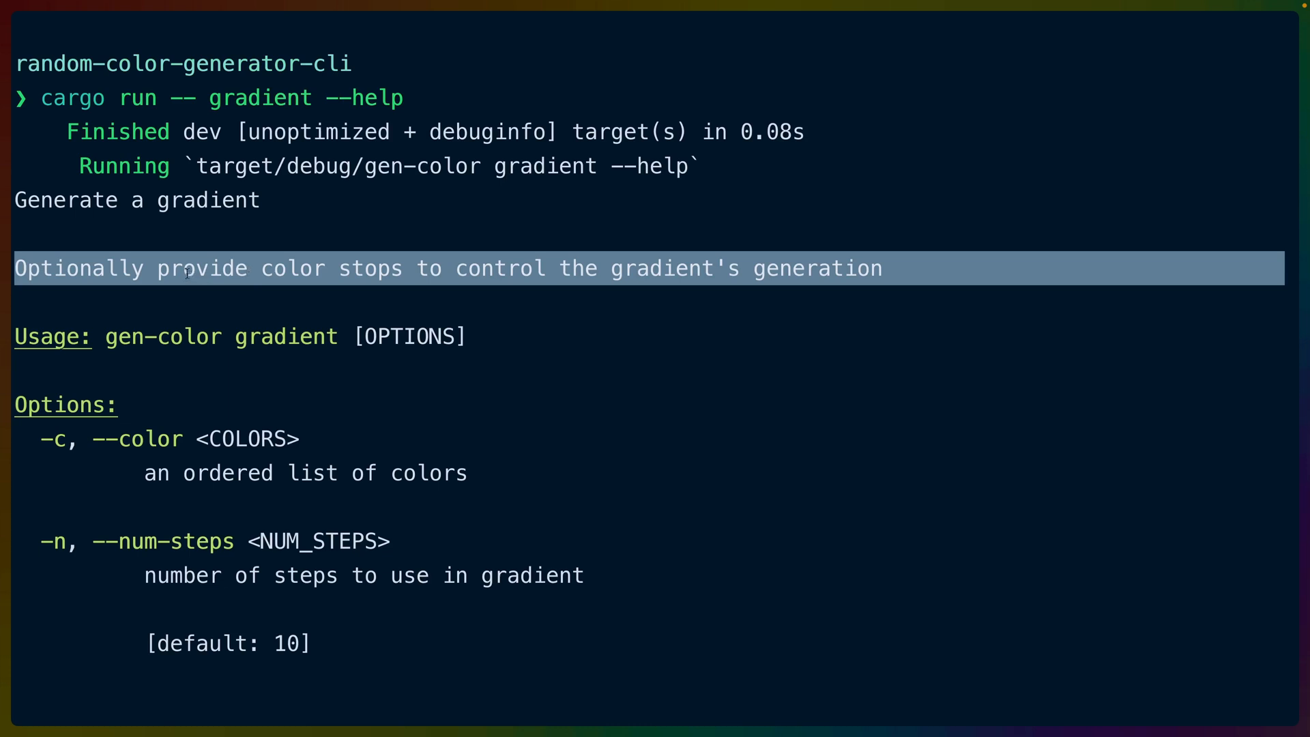
double_click(200, 268)
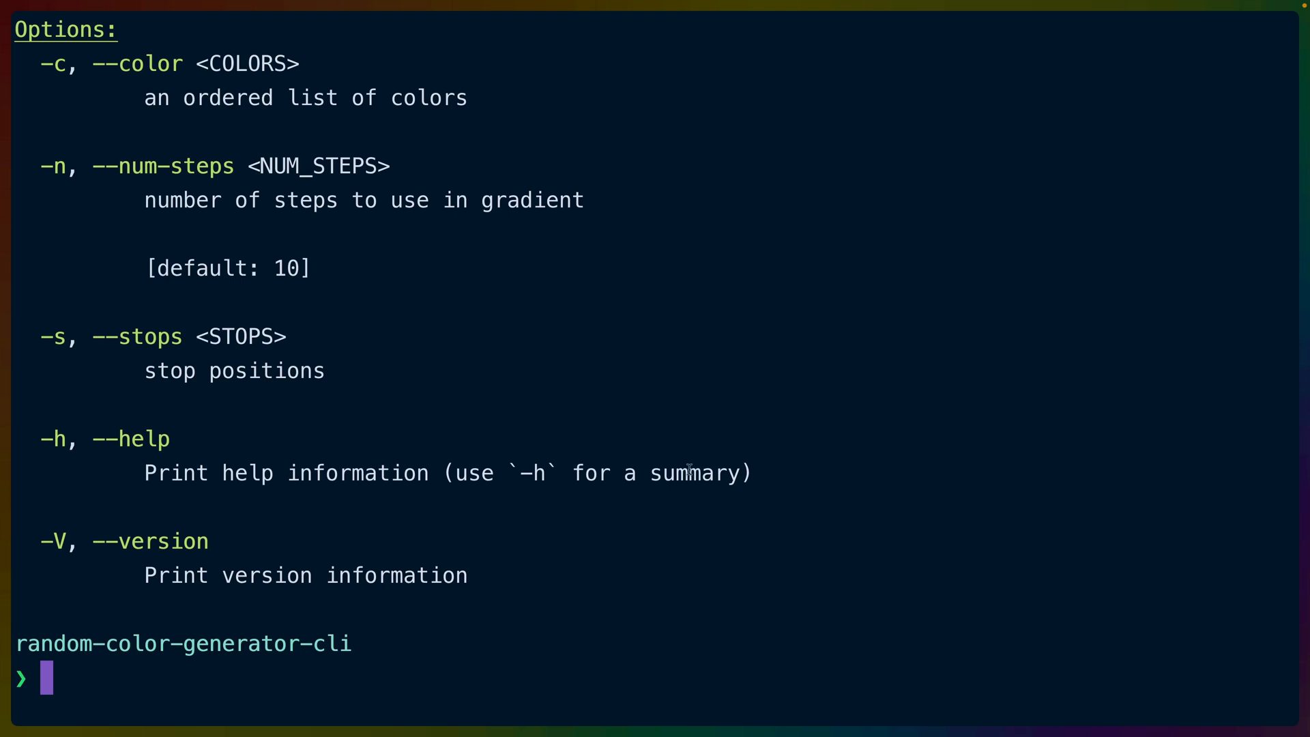
type("cargo run -- gradient -h")
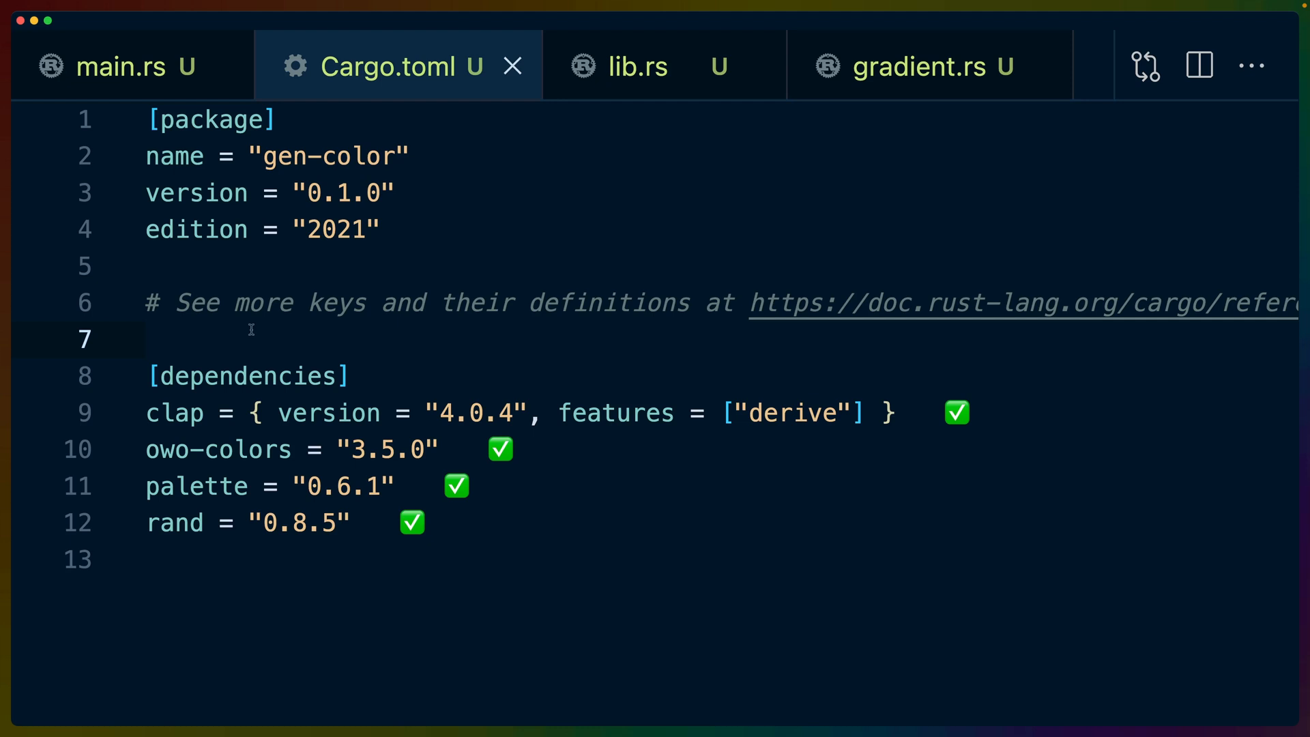
Highlight the clap, owo-colors, palette and rand dependencies in Cargo.toml.
double_click(173, 412)
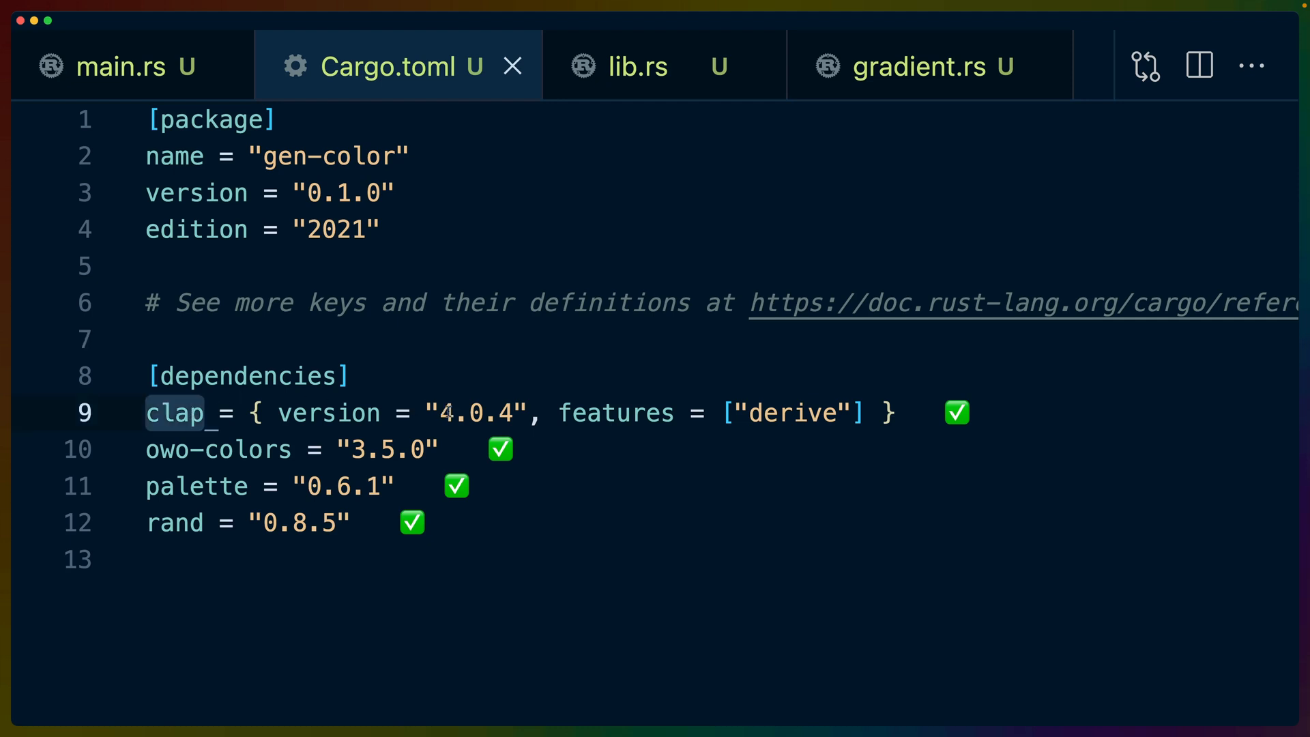
double_click(791, 412)
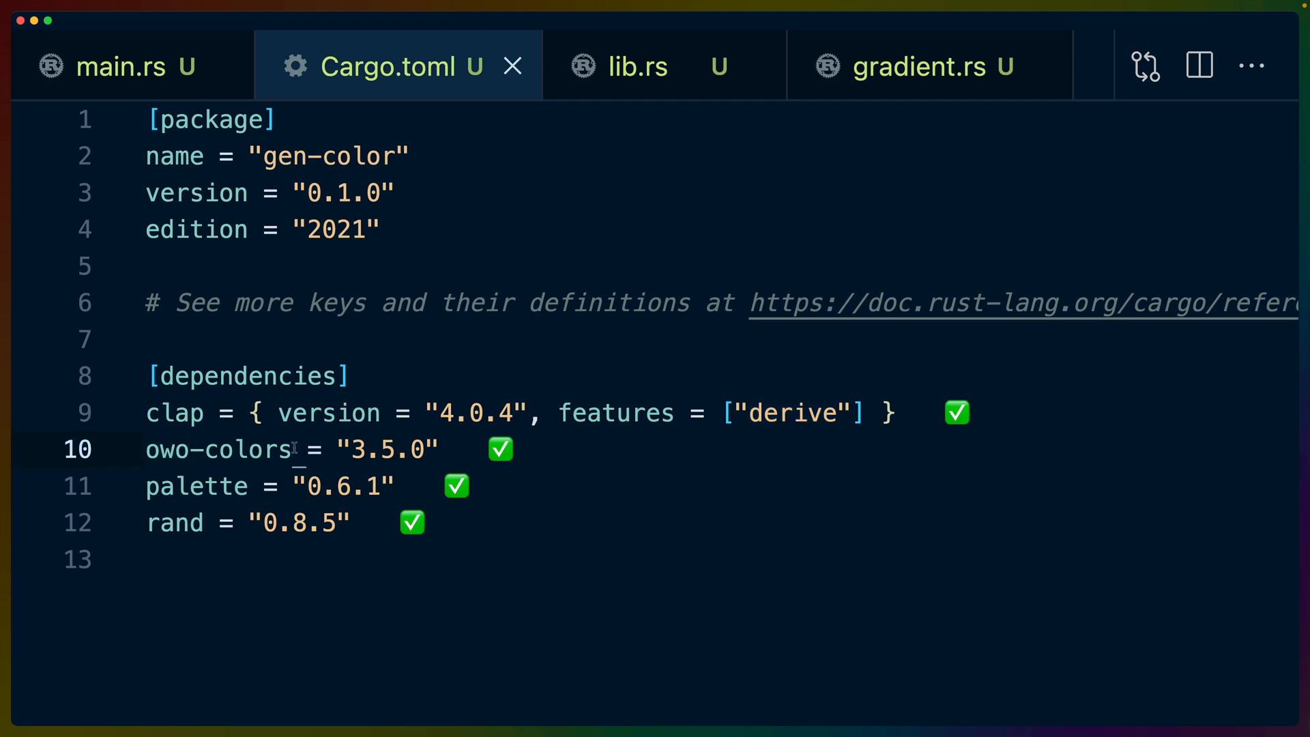
double_click(219, 449)
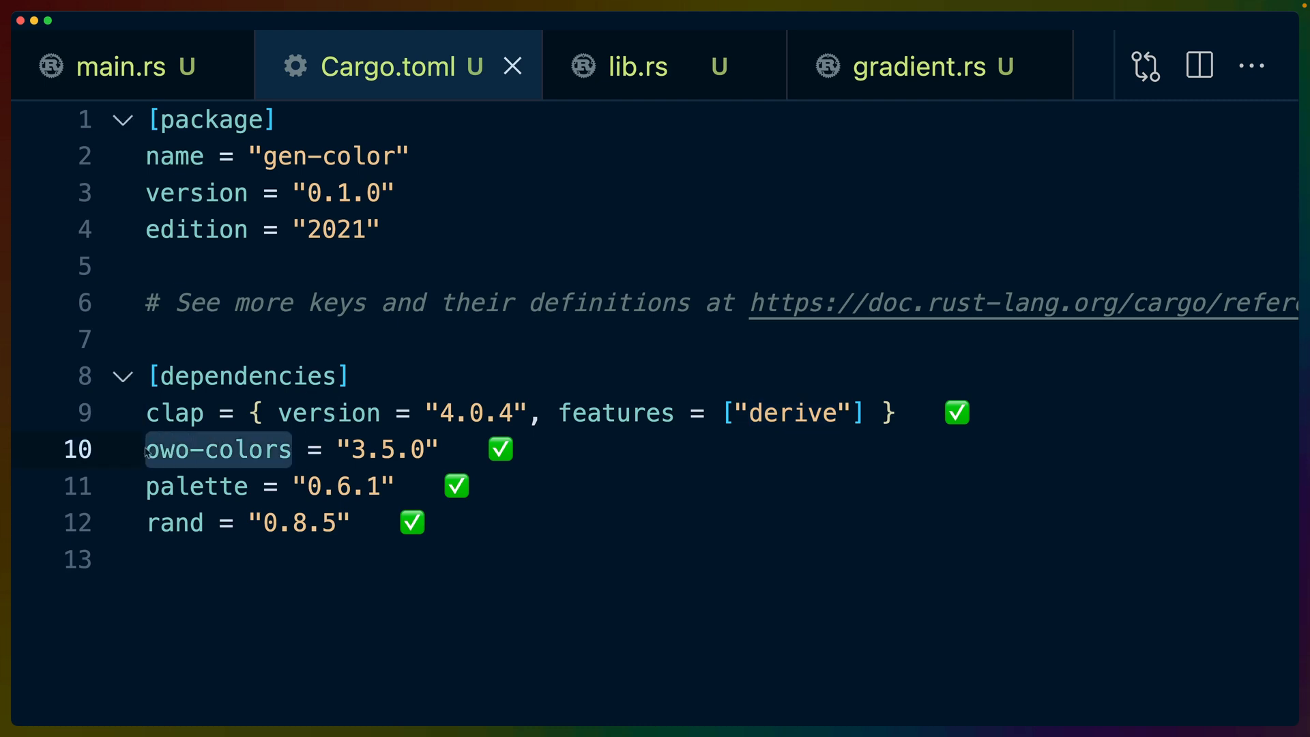
double_click(196, 486)
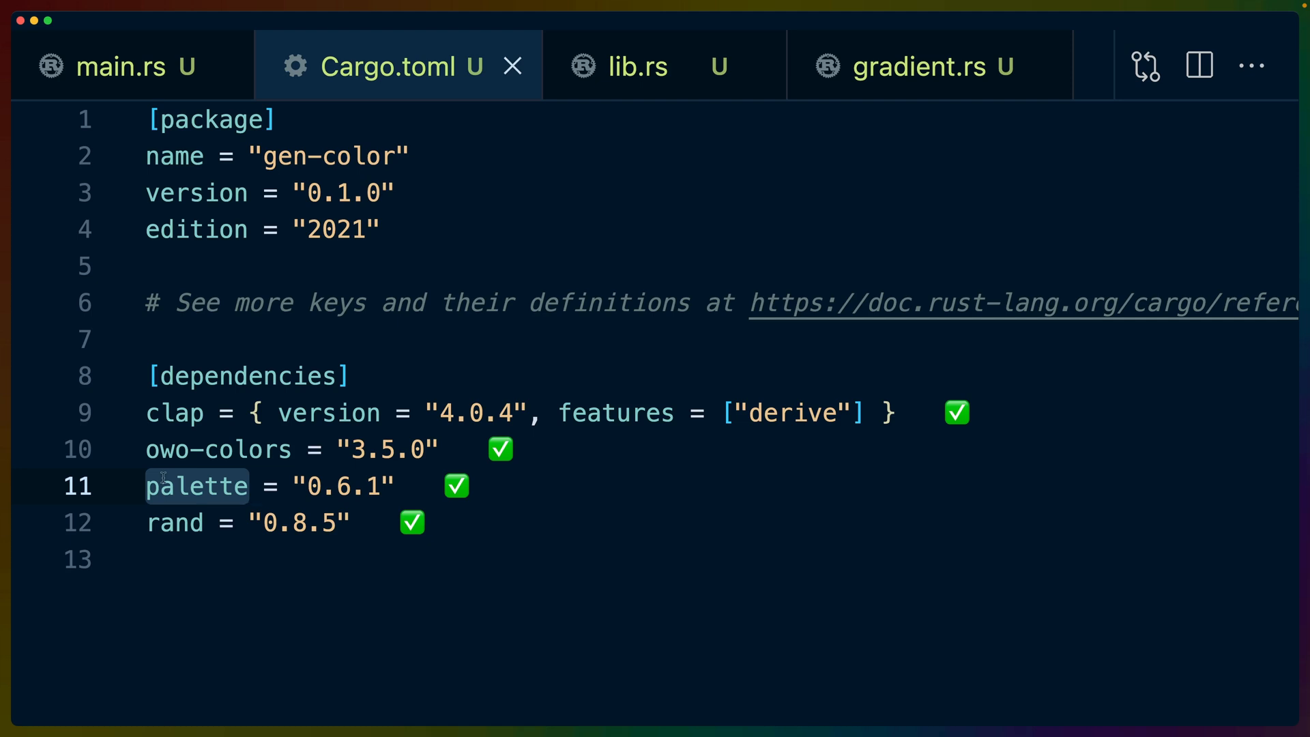
double_click(175, 523)
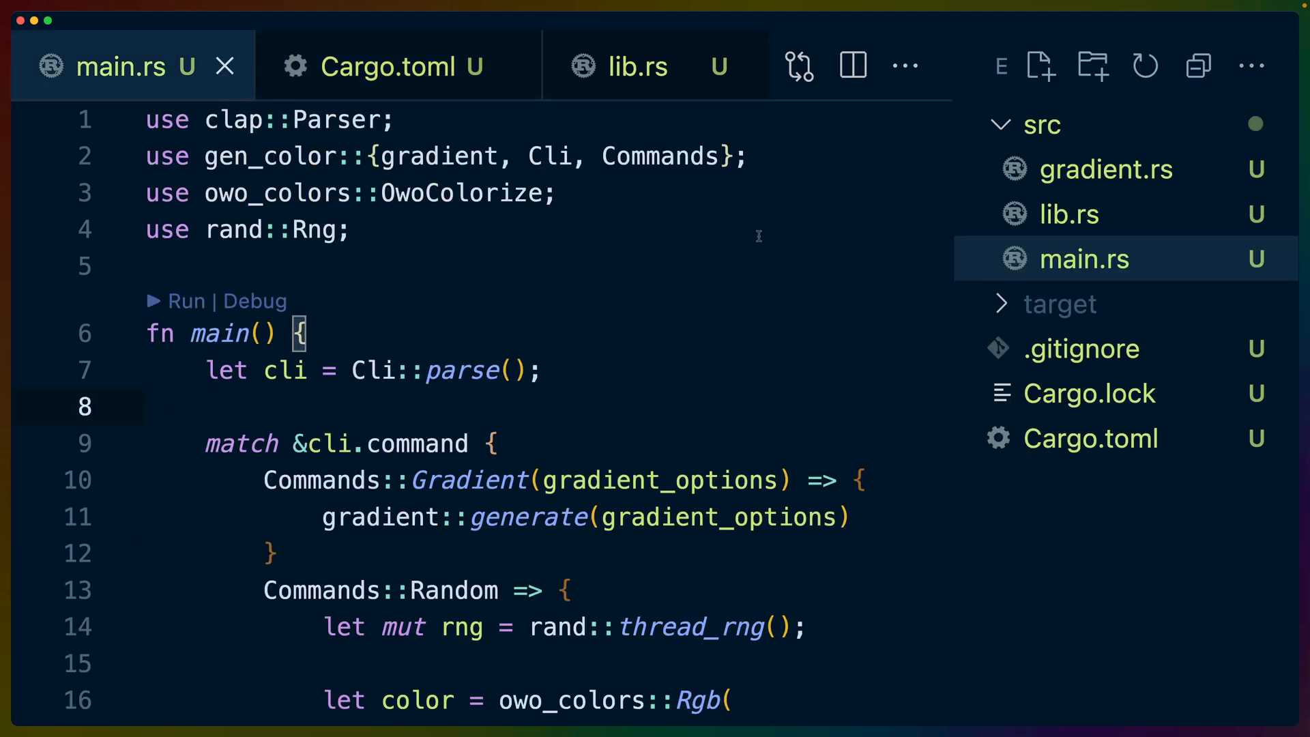
mouse_move(1085, 259)
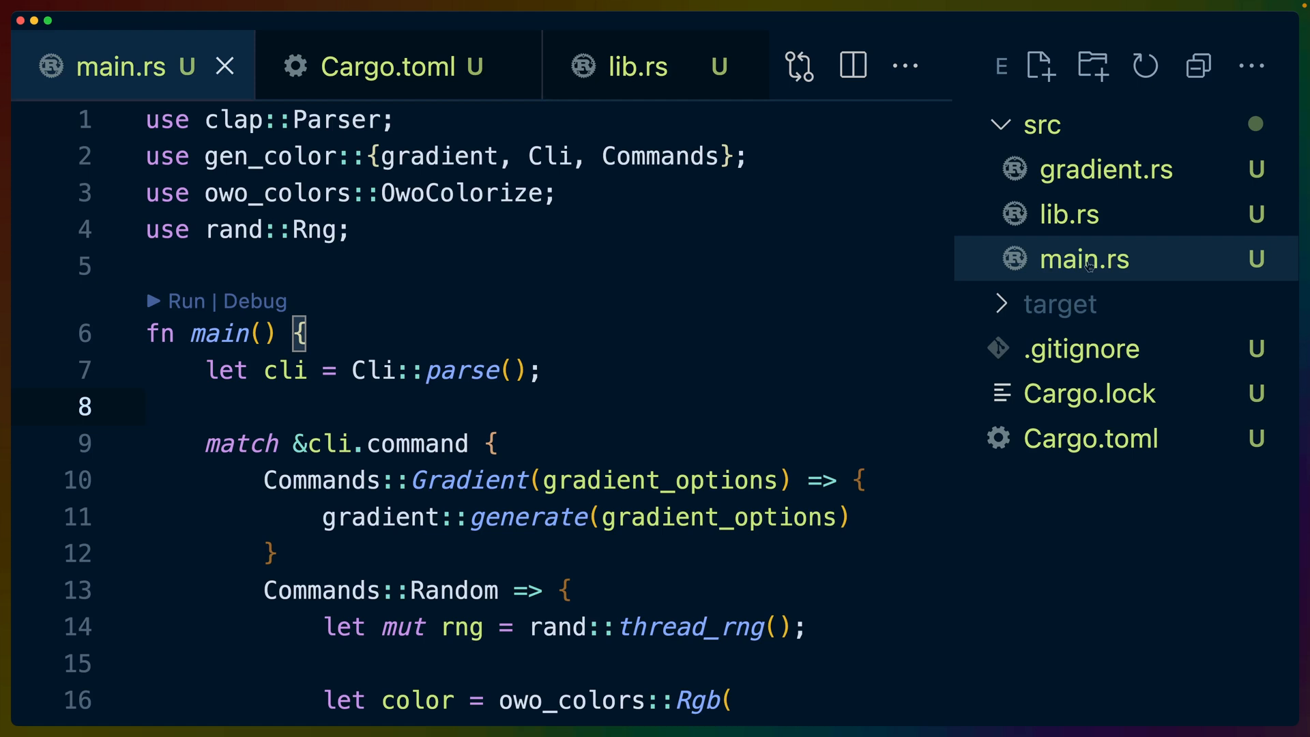
mouse_move(563, 465)
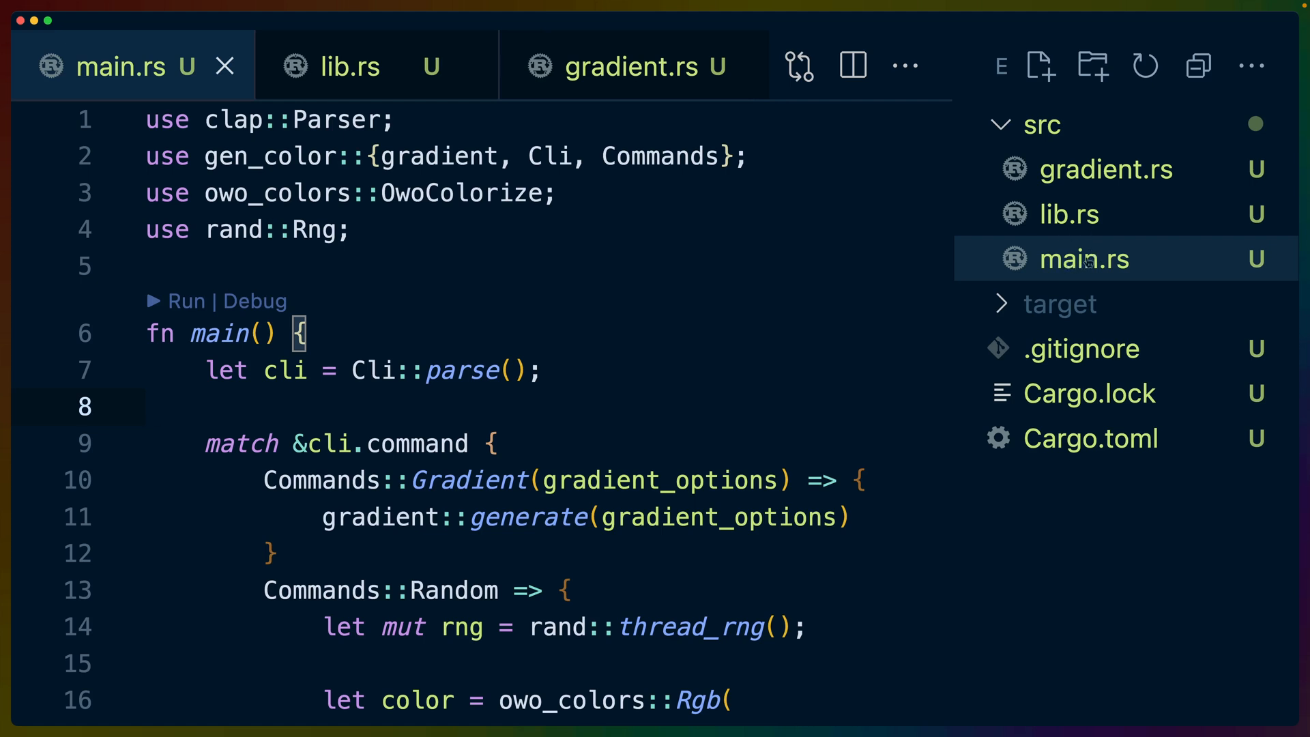
Walk from lib.rs's gradient module declaration to gradient.rs's GradientOptions struct, then back to main.rs.
left_click(349, 65)
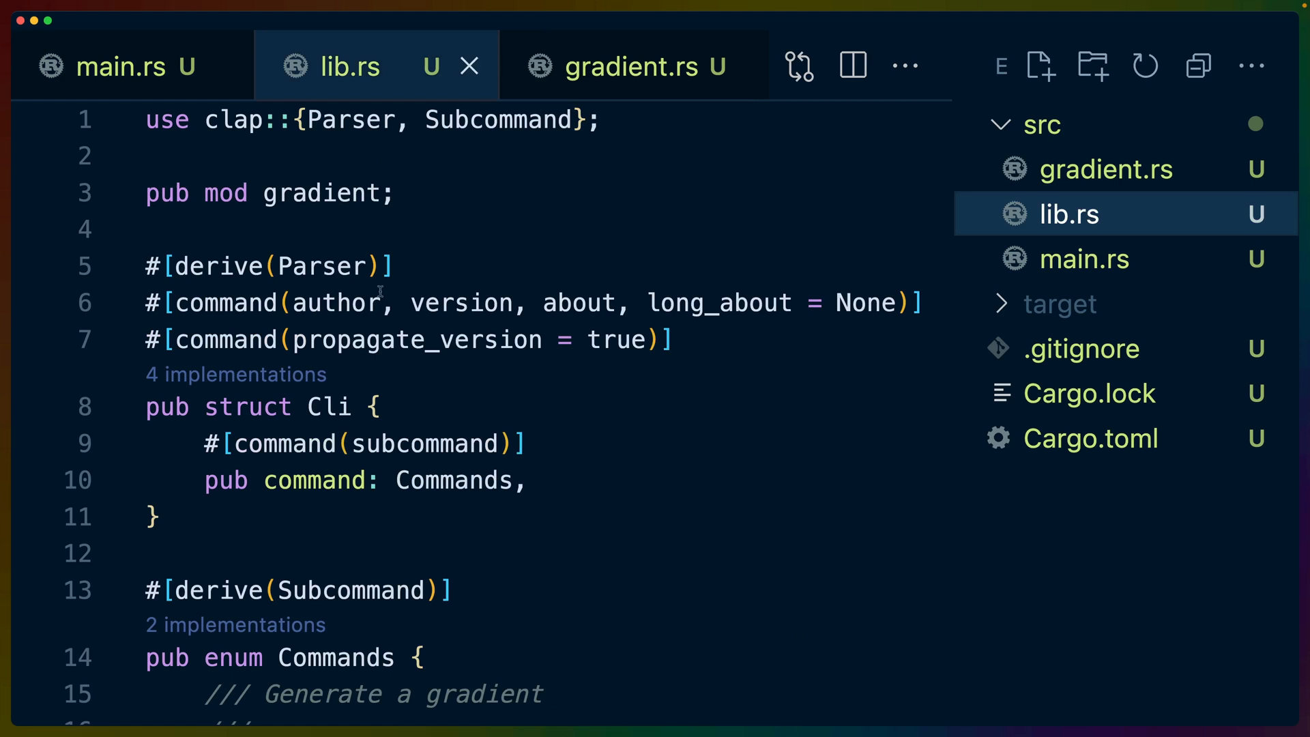
double_click(323, 192)
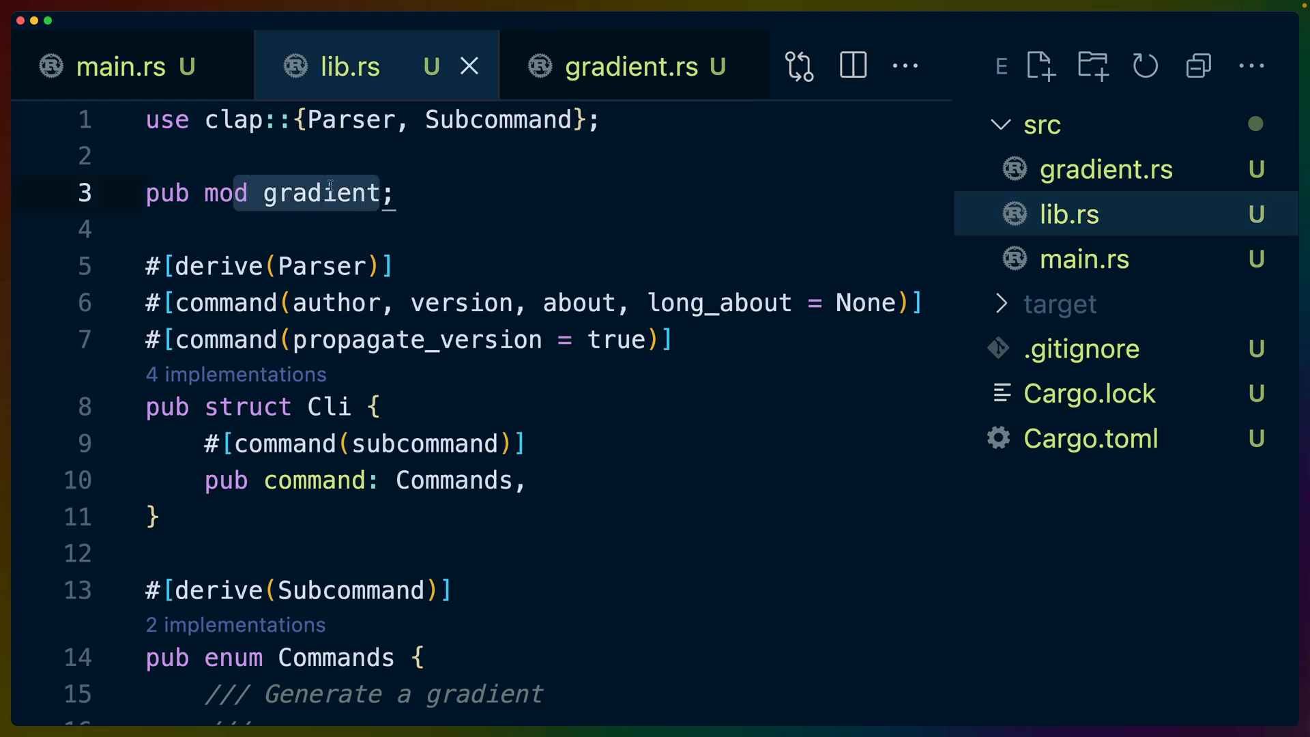
scroll("down", 3)
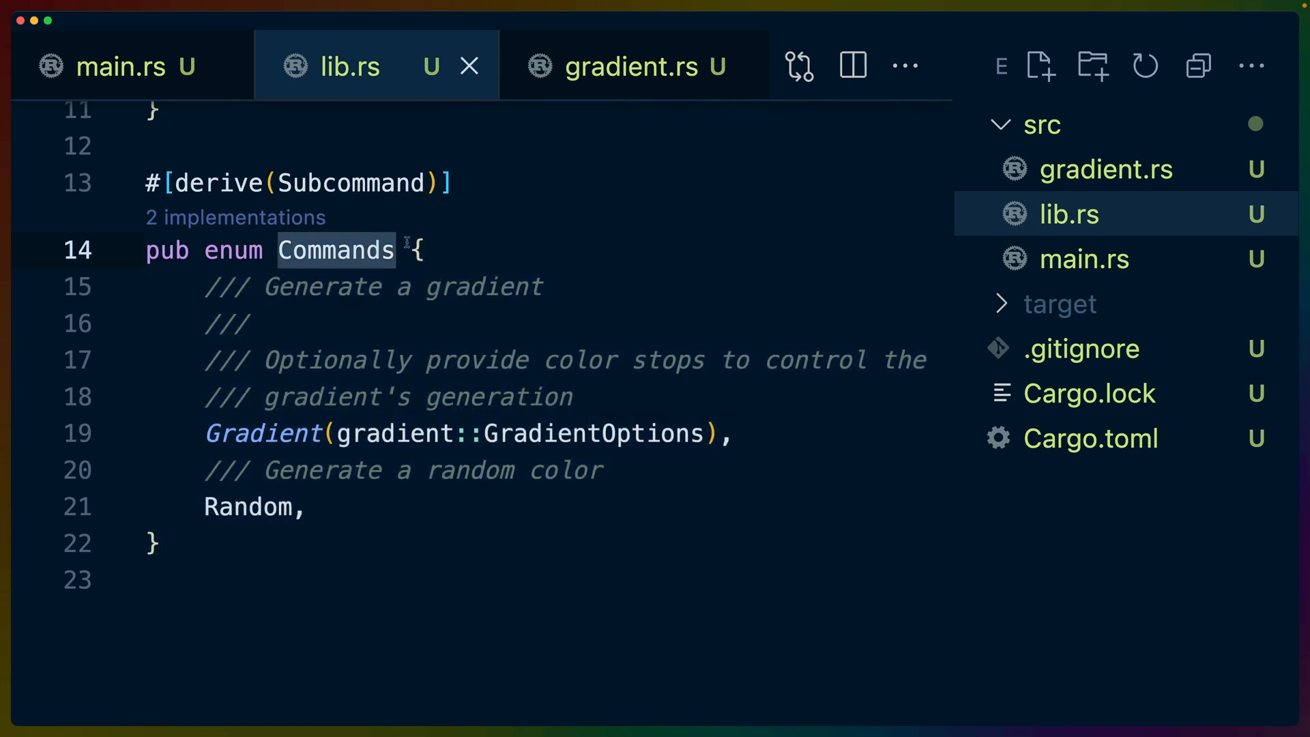
left_click(635, 65)
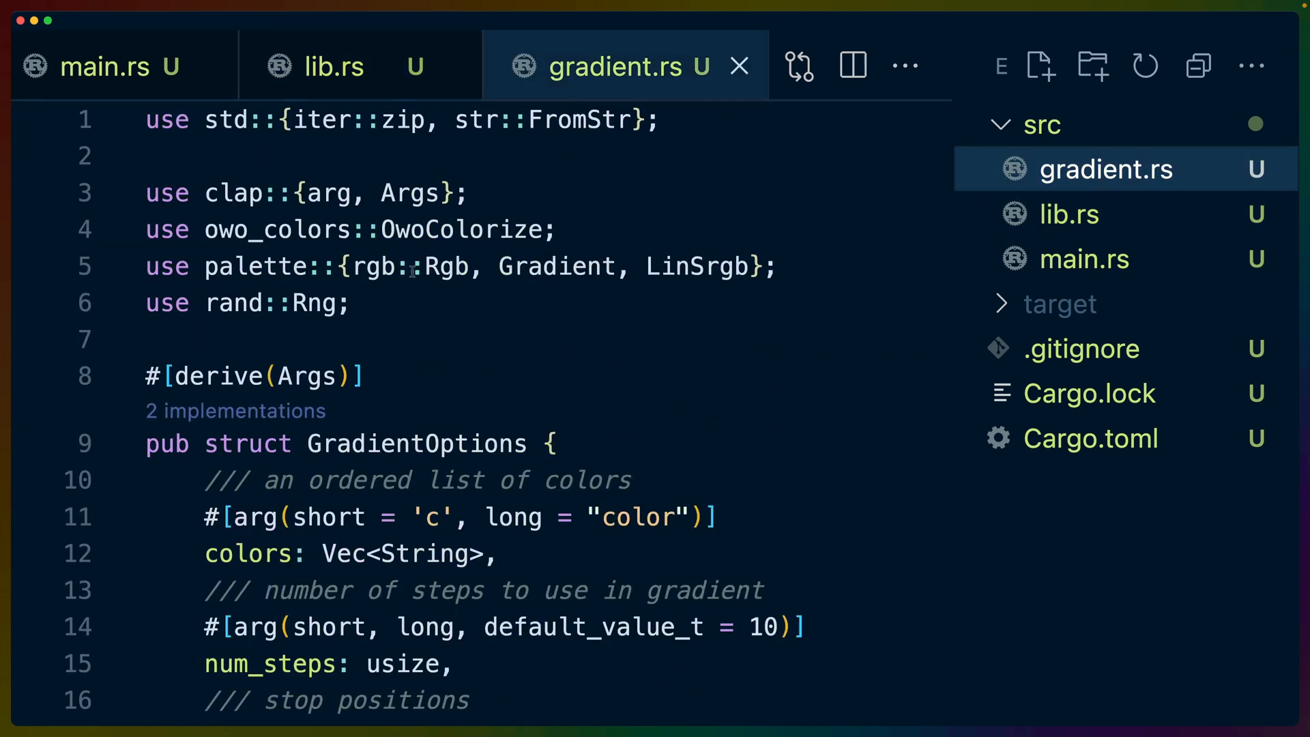
double_click(415, 443)
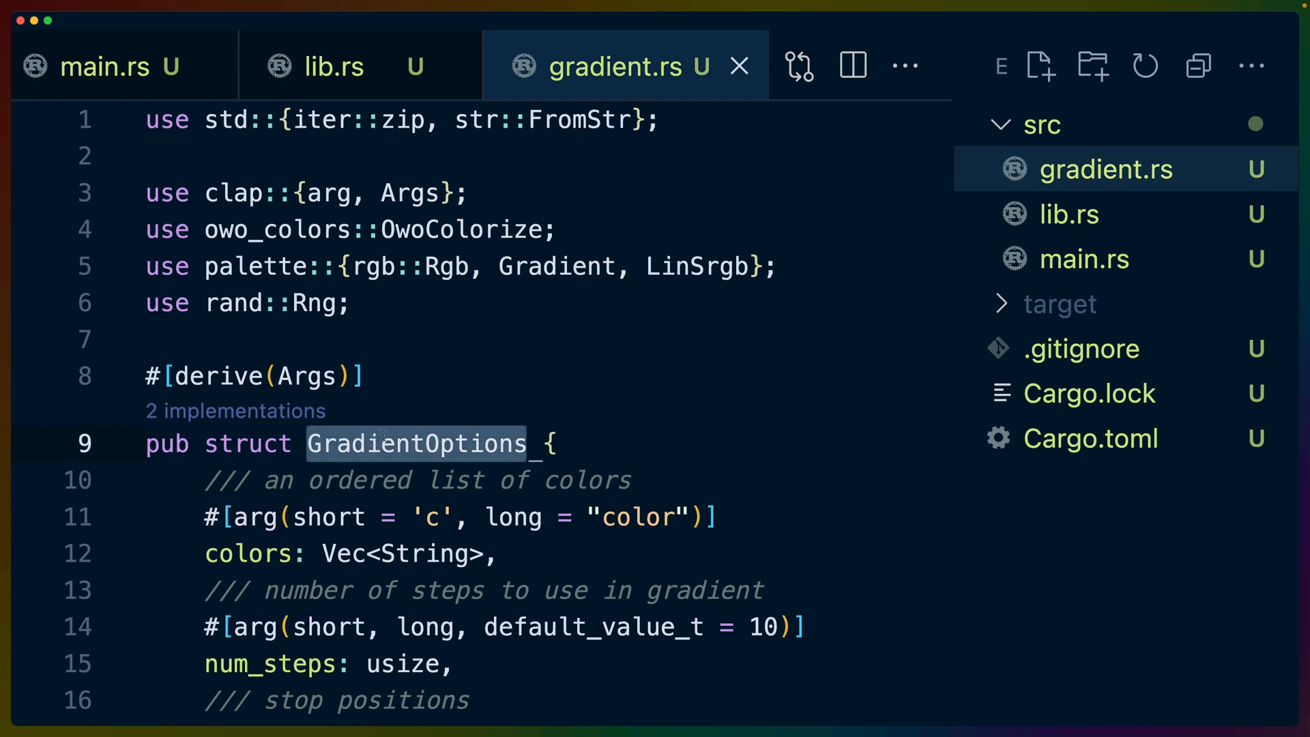
scroll("down", 3)
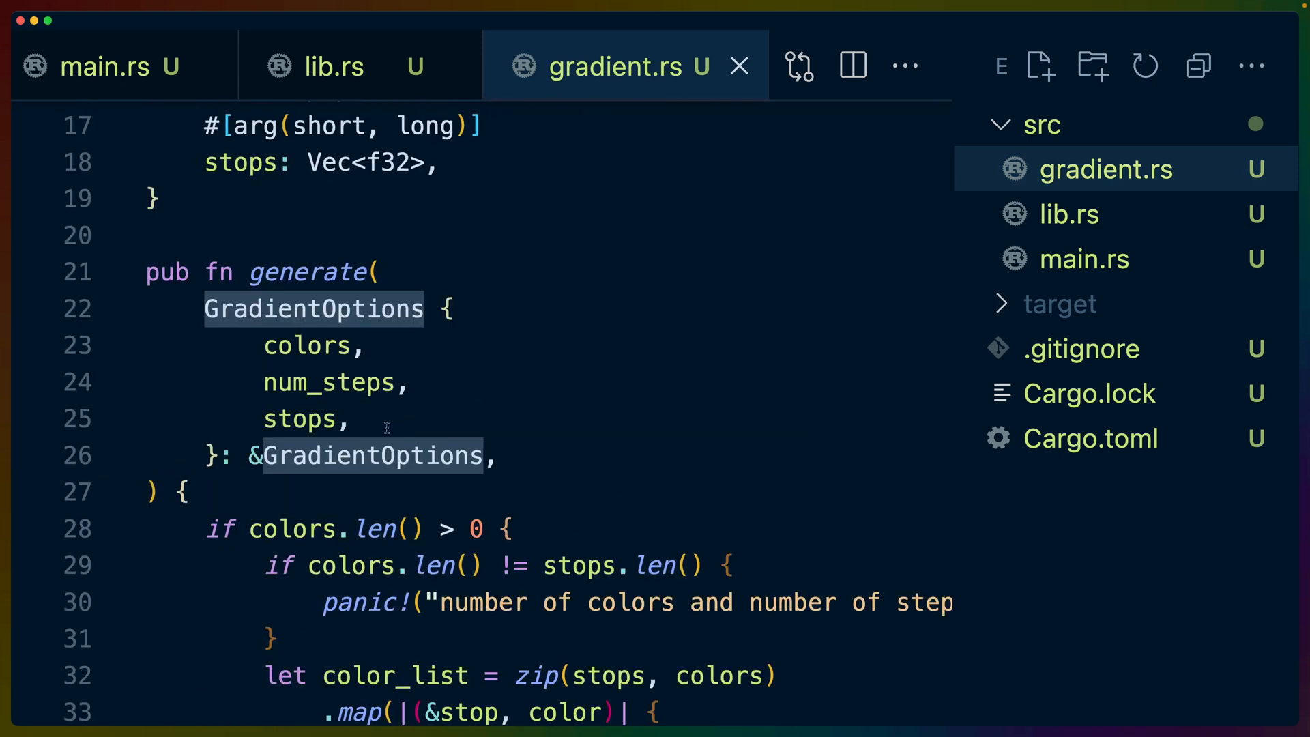
left_click(106, 67)
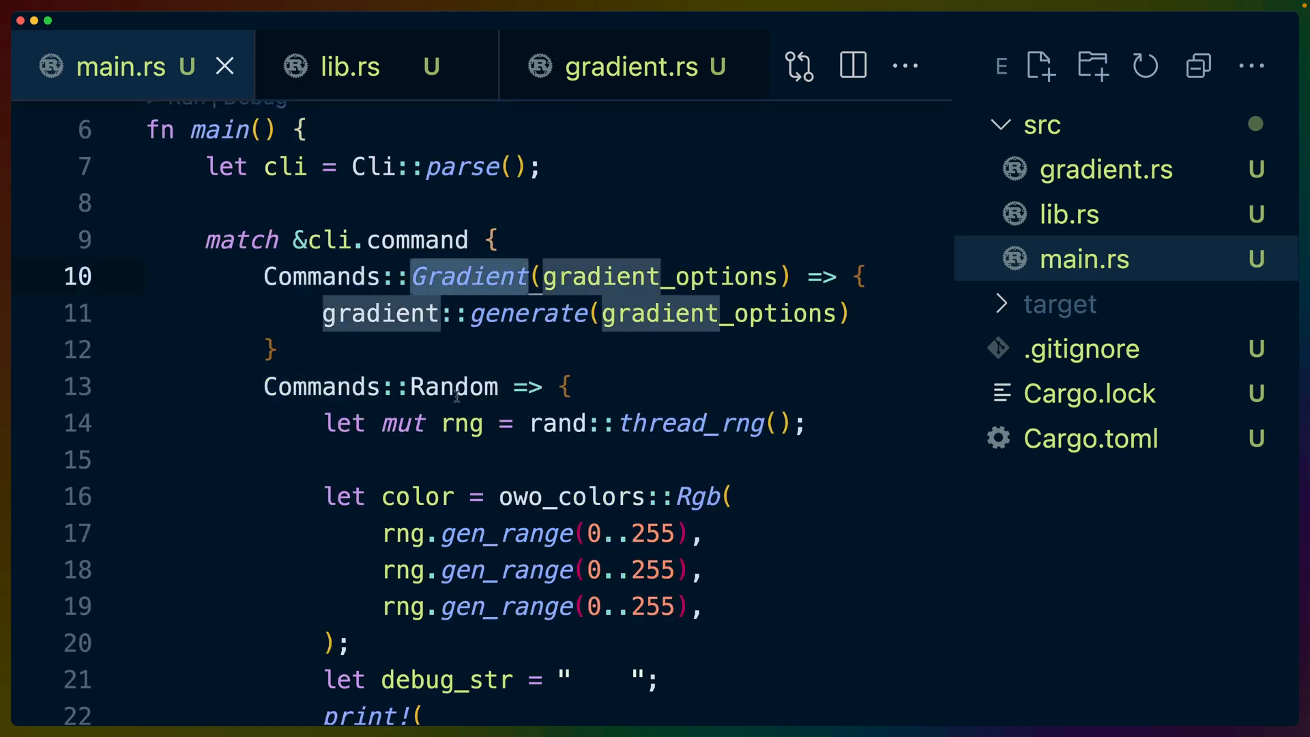
Trace the Commands enum in lib.rs to the gradient generate call in main.rs and its definition.
left_click(349, 67)
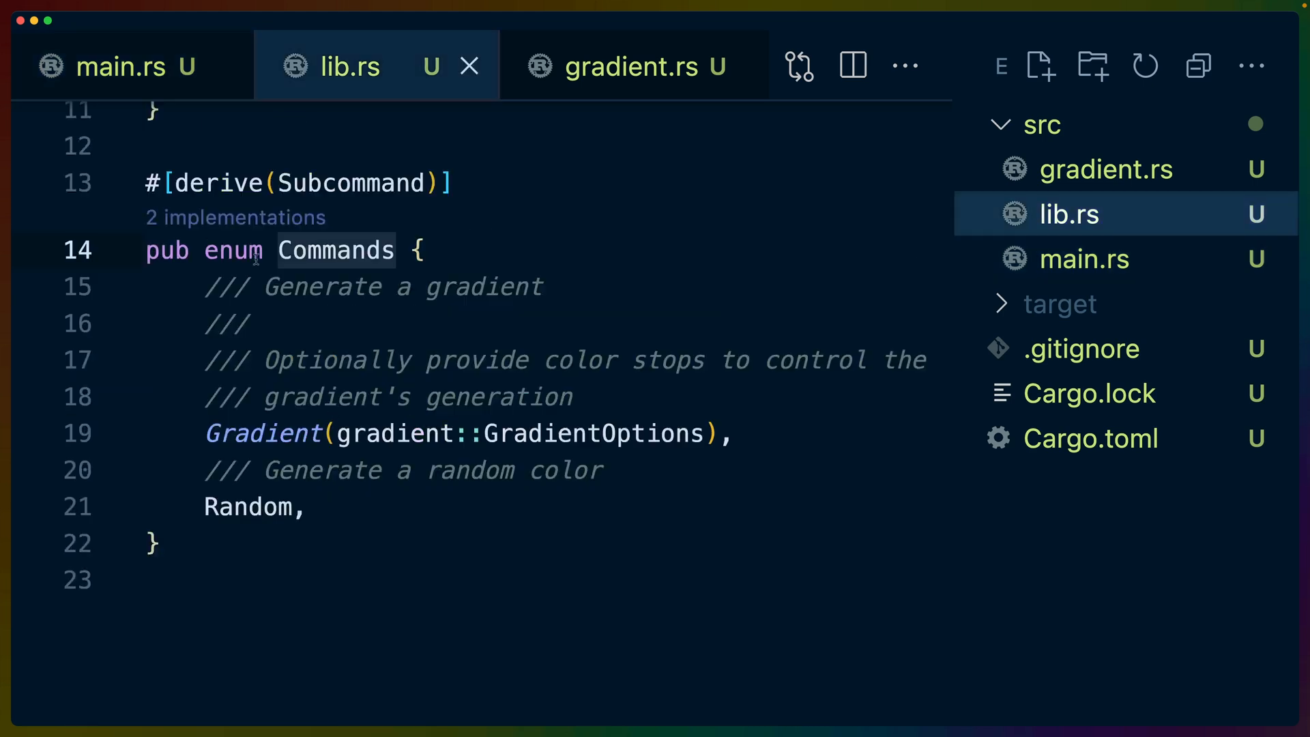
double_click(263, 432)
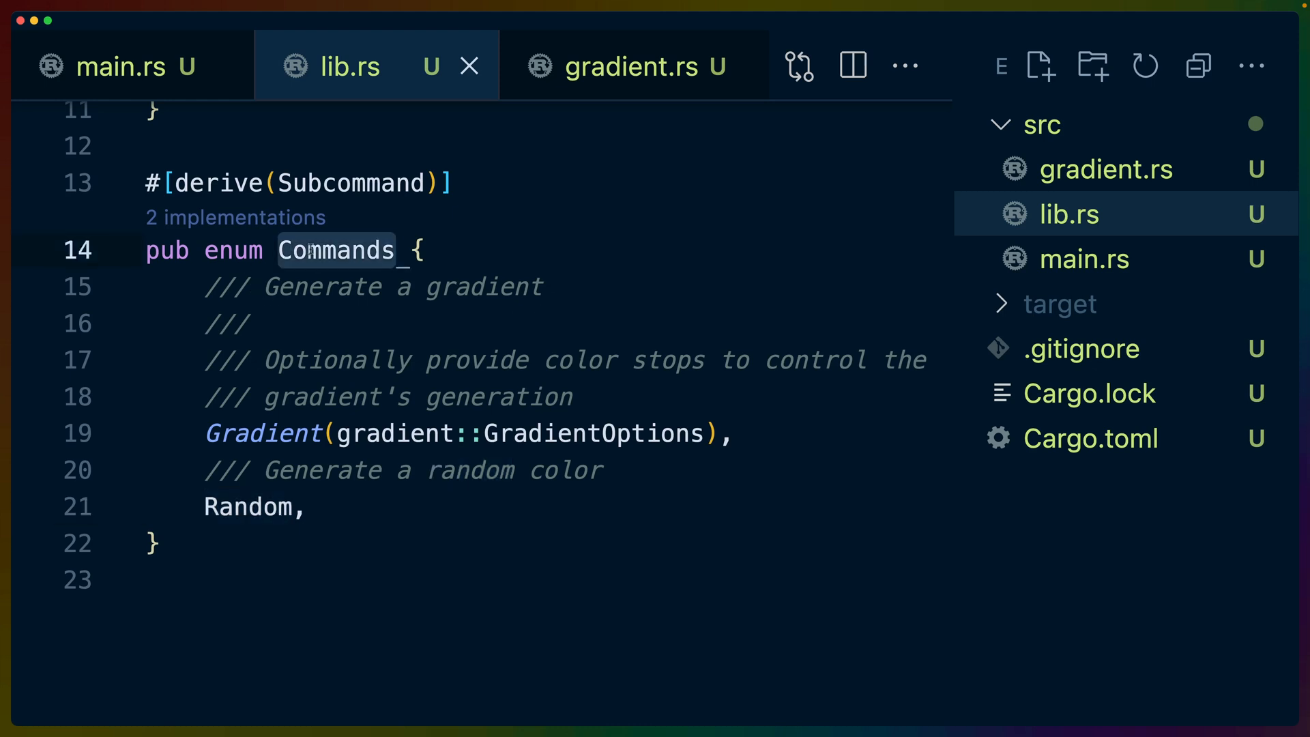
left_click(623, 67)
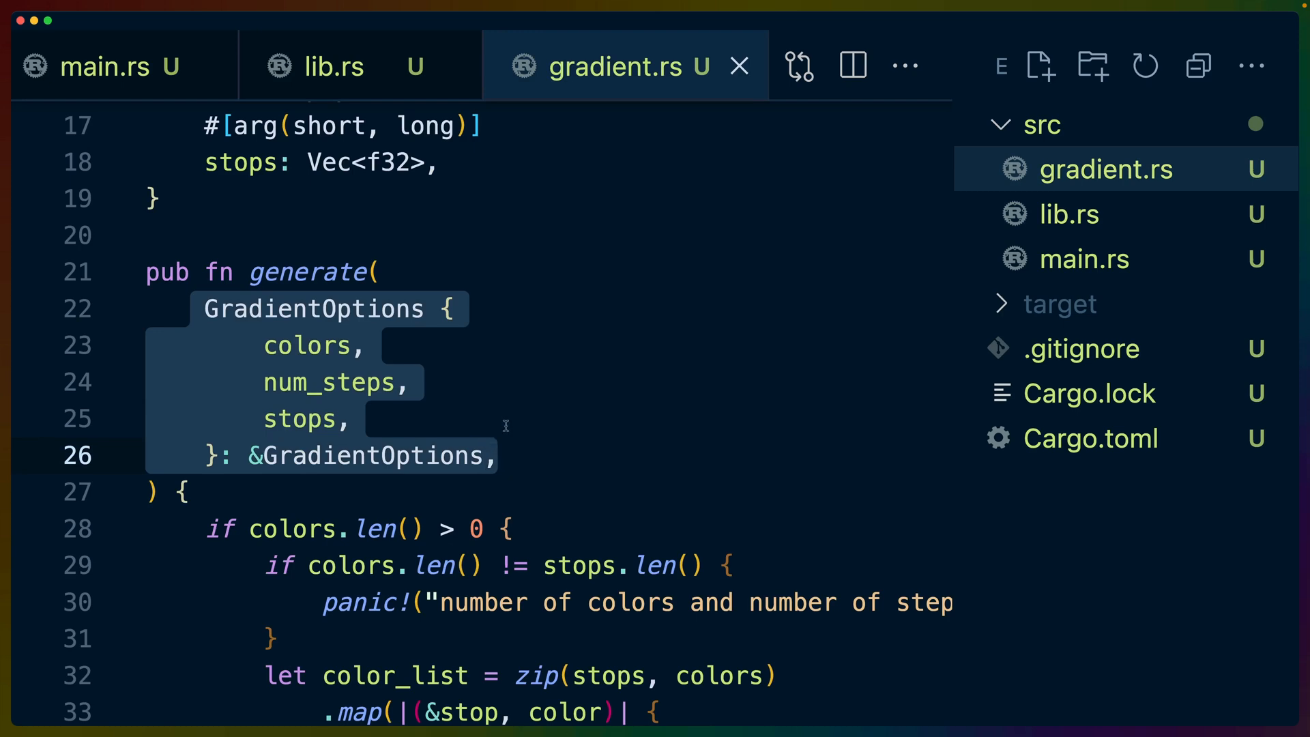
mouse_move(1095, 270)
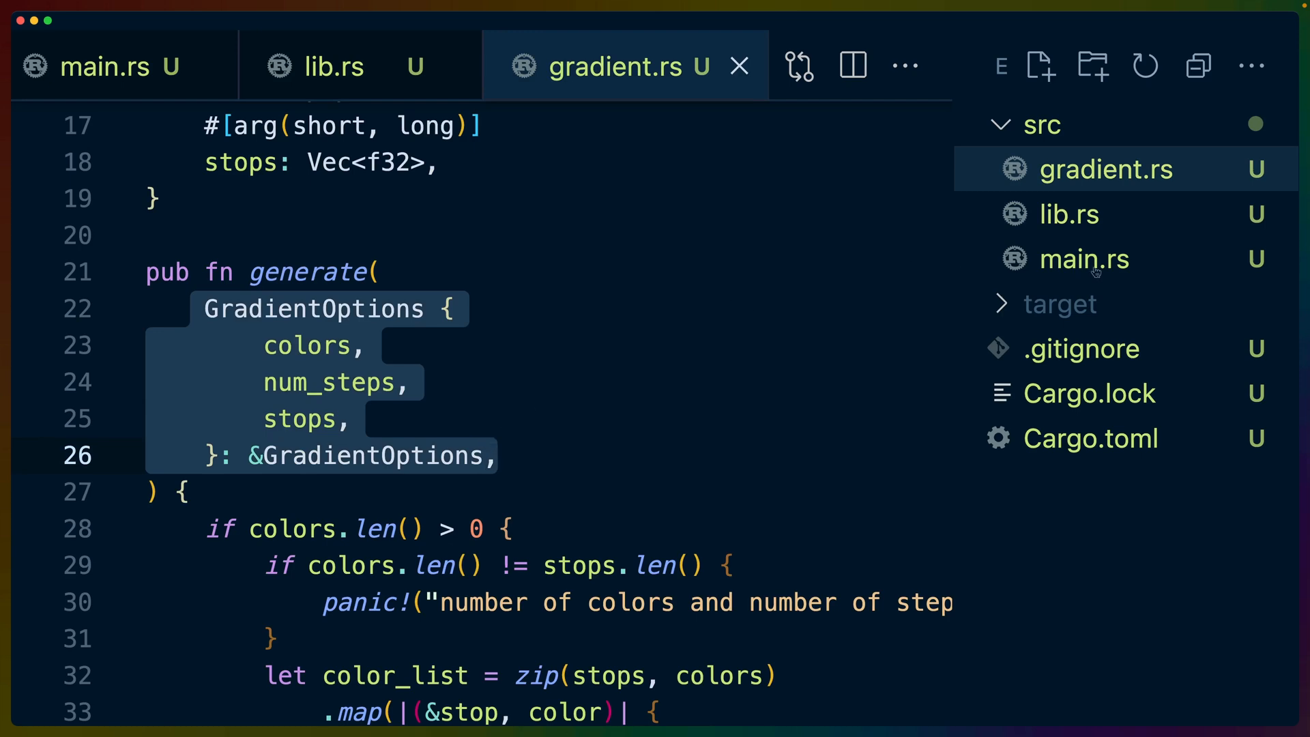
left_click(1084, 259)
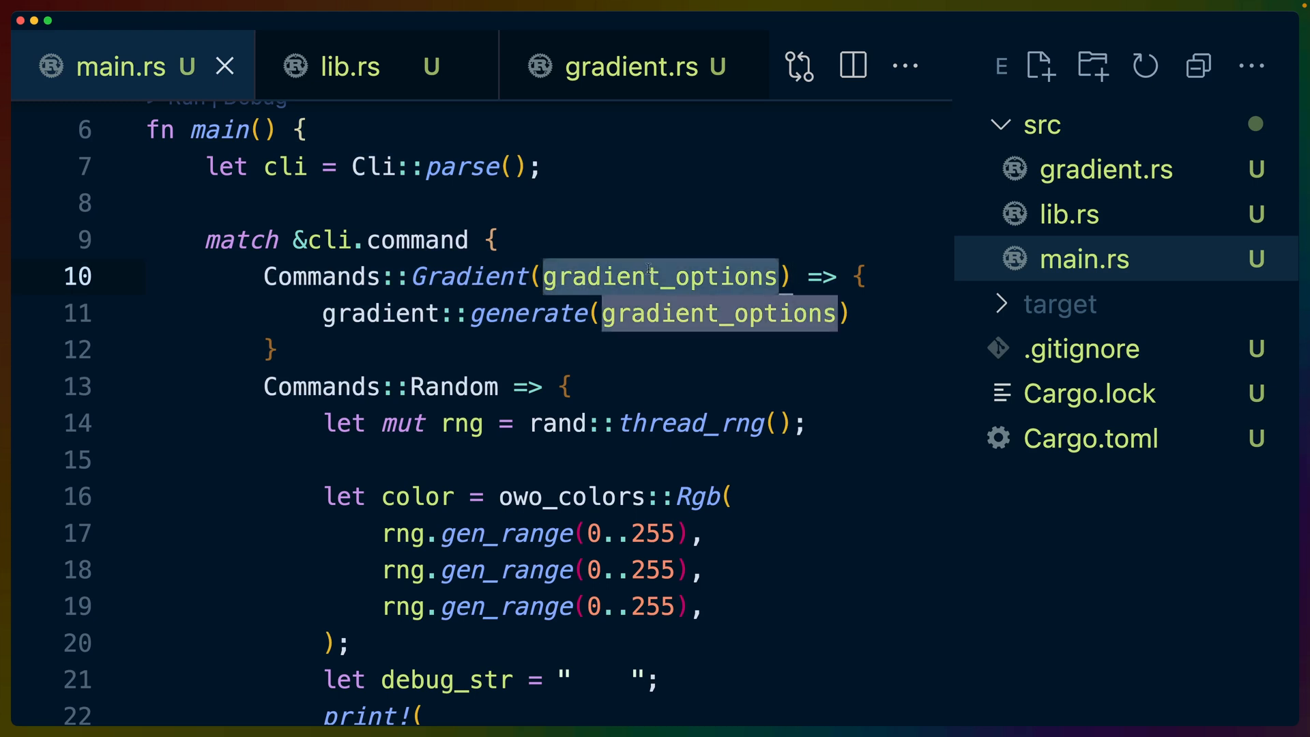
mouse_move(862, 277)
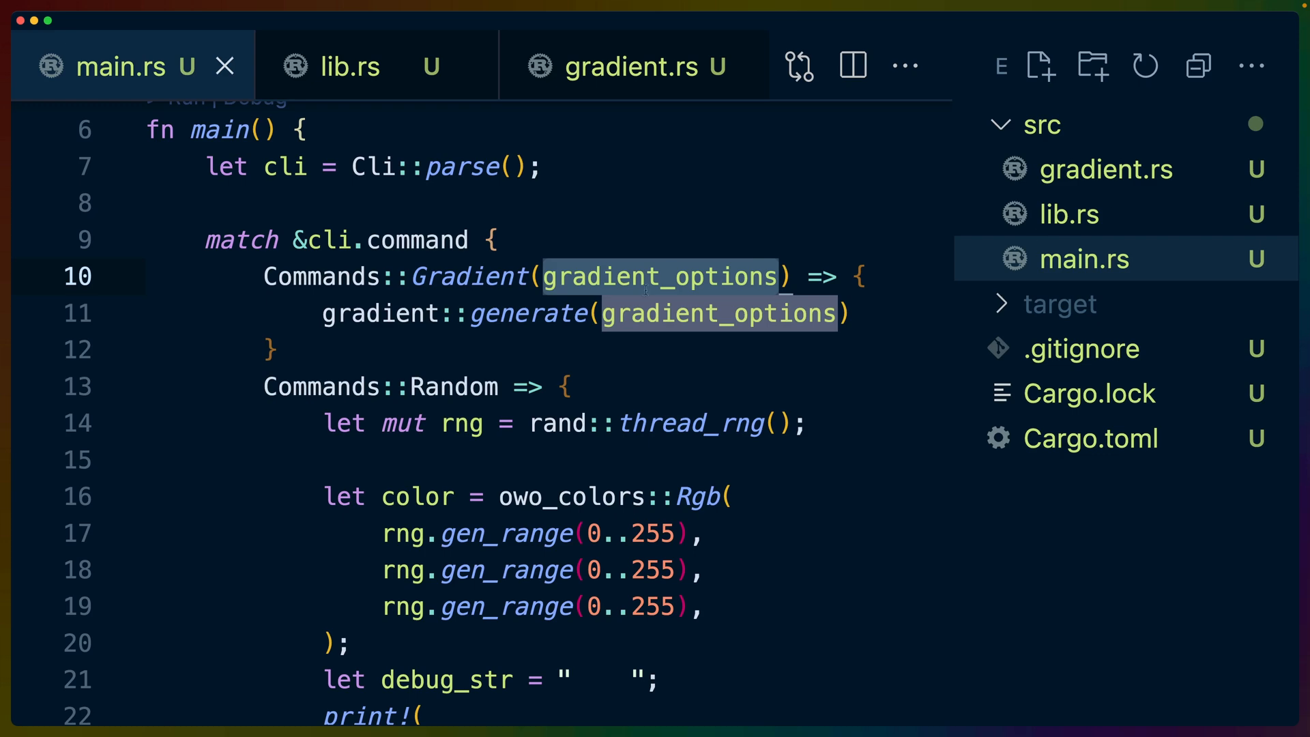
double_click(529, 314)
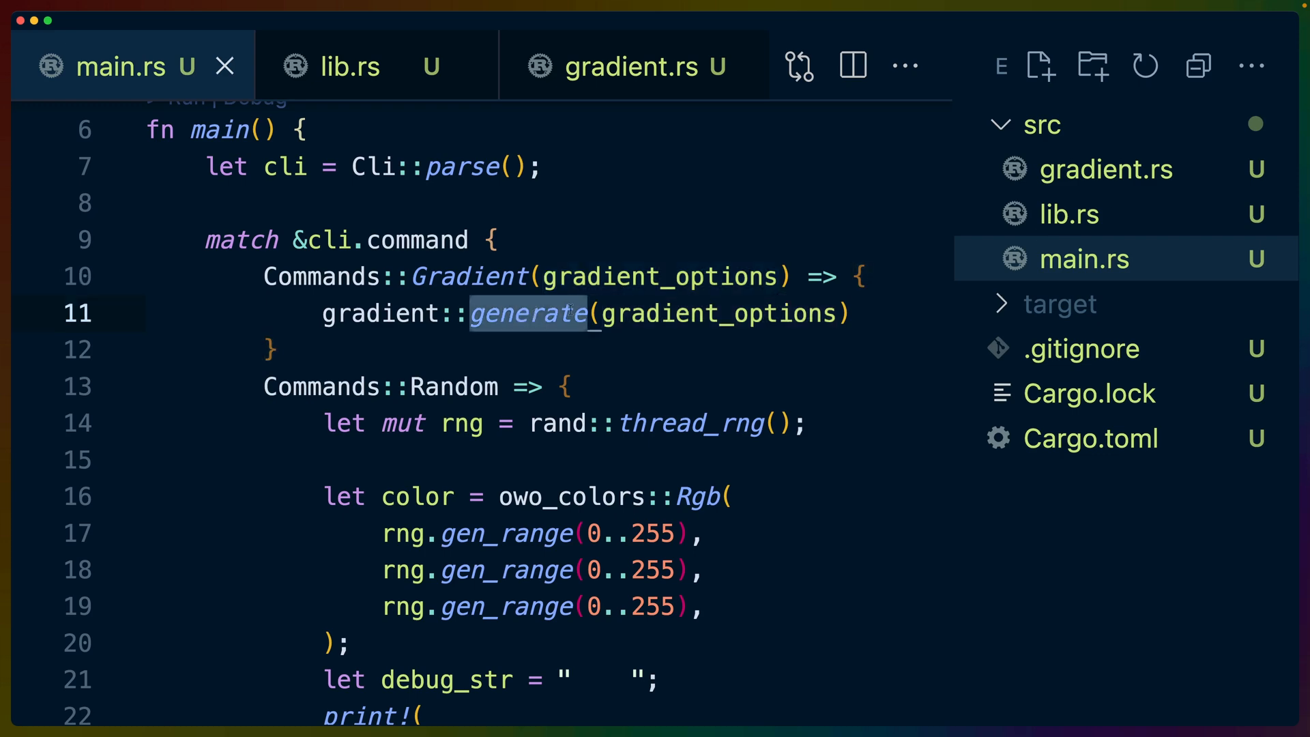
left_click(616, 65)
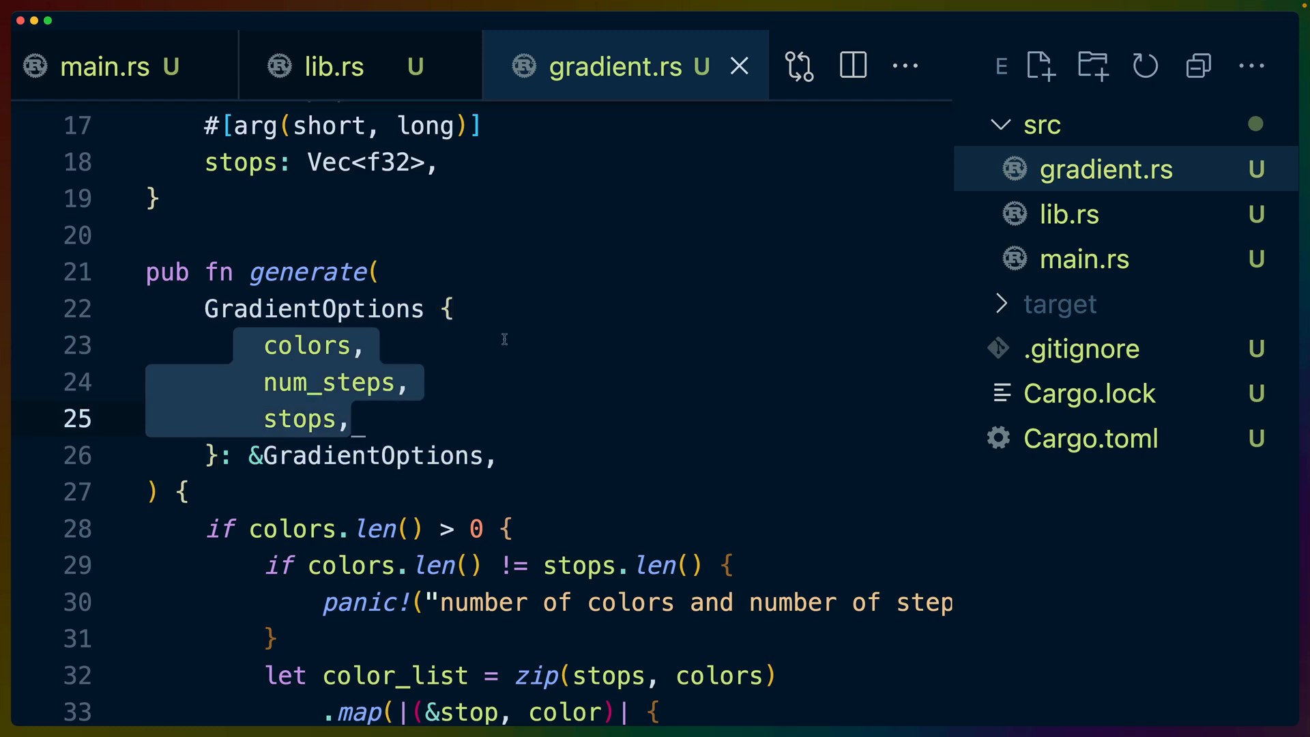
left_click(121, 67)
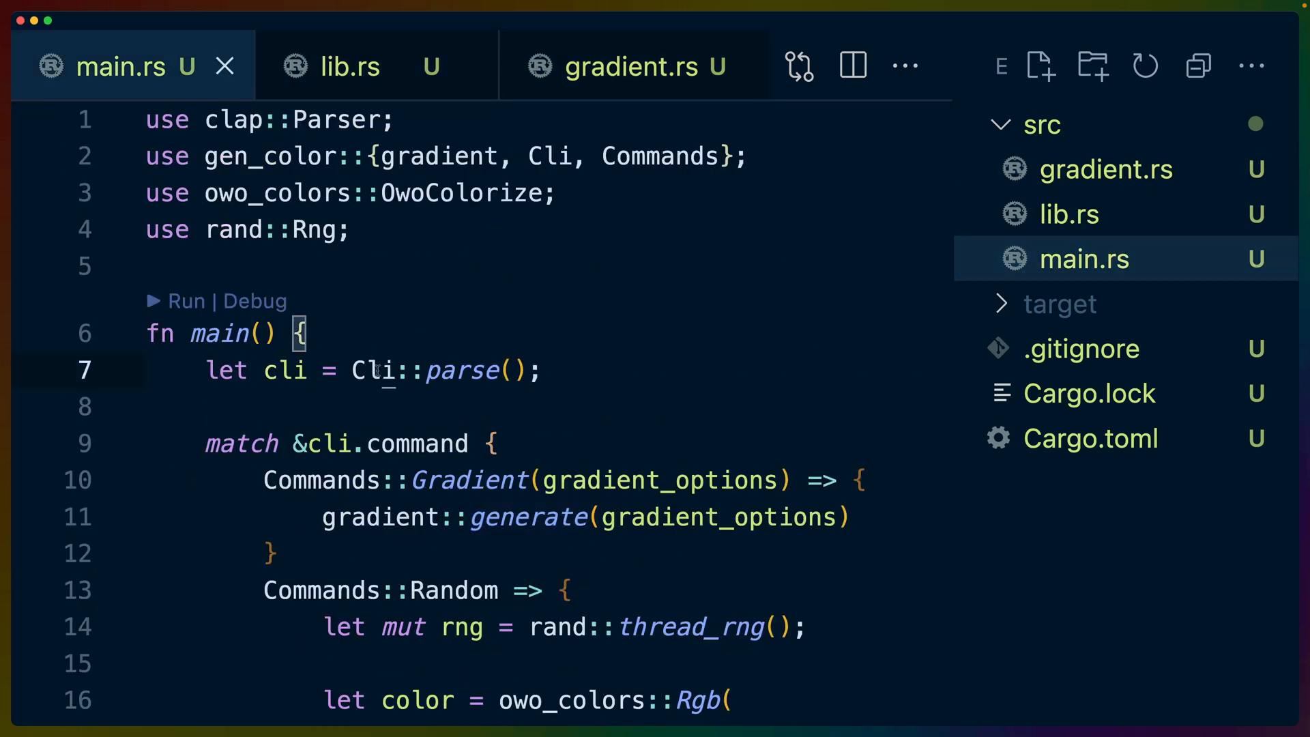
Follow the Cli type from main.rs into lib.rs's Commands and Random variant, ending on GradientOptions.
double_click(372, 370)
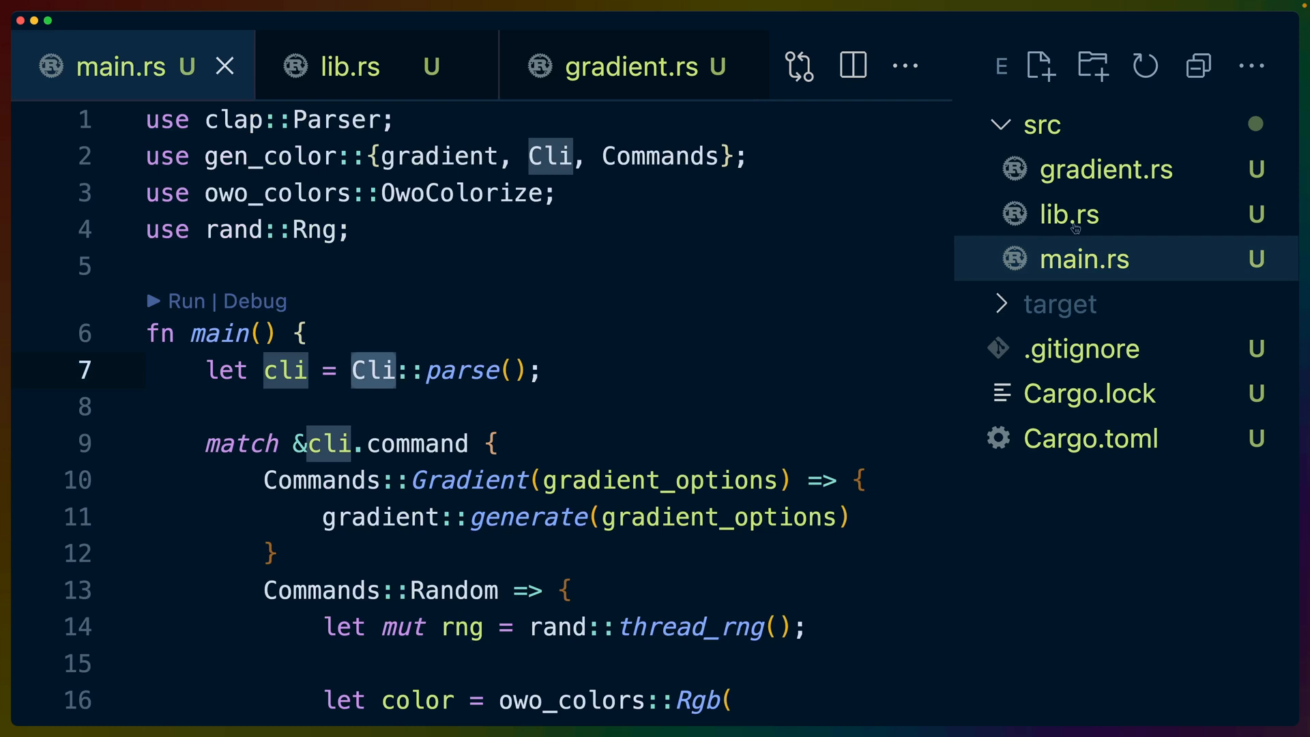
left_click(351, 65)
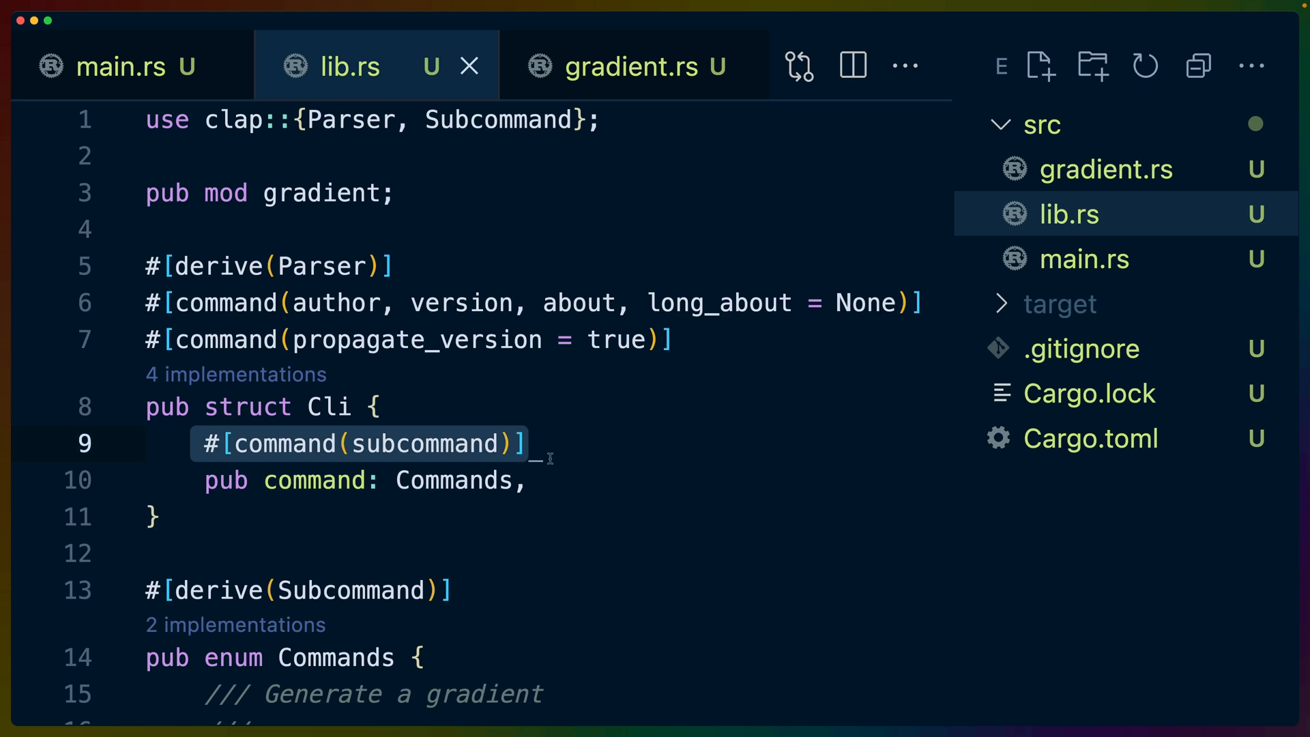
double_click(283, 444)
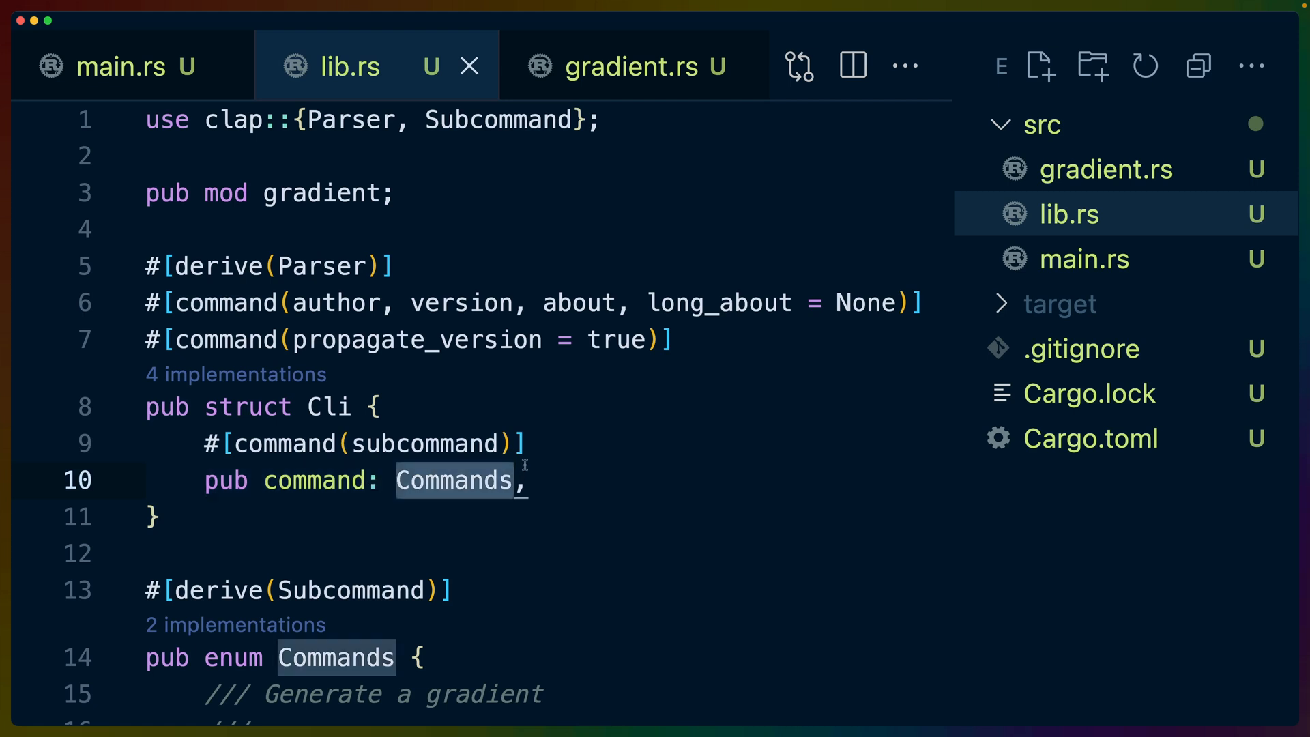
mouse_move(527, 458)
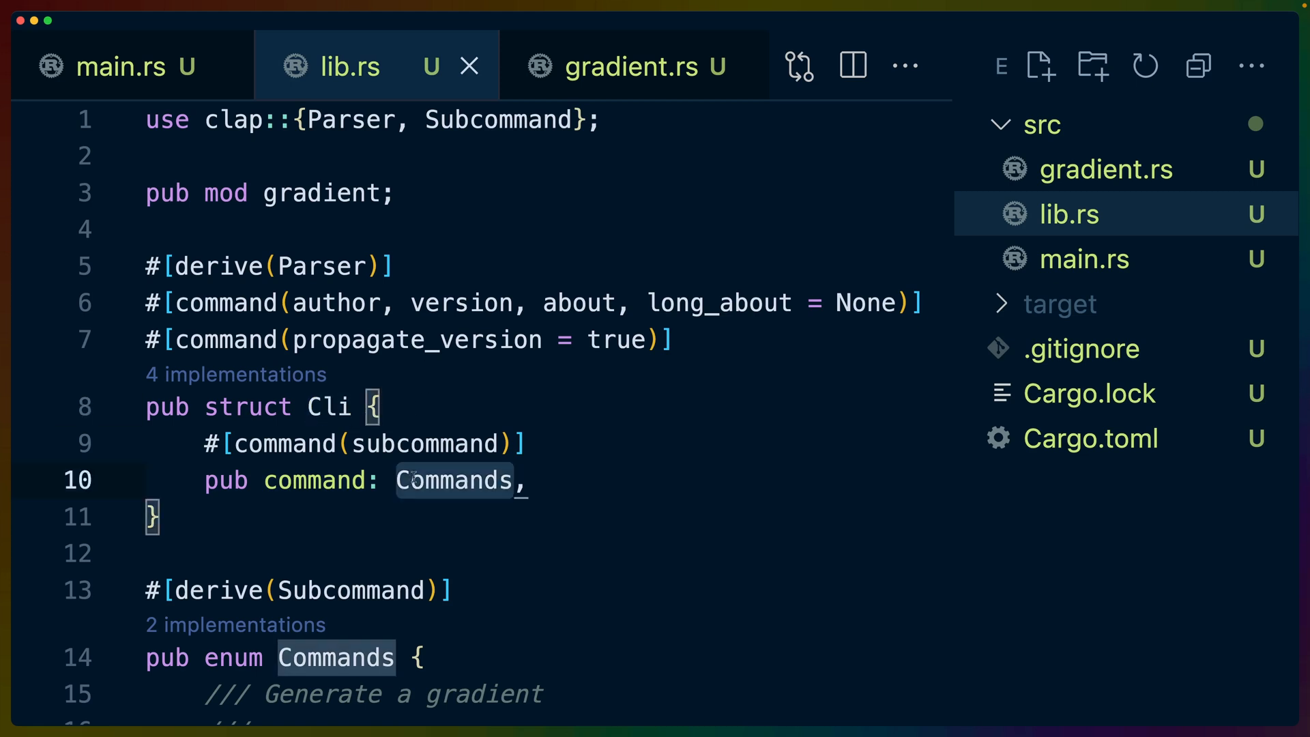
scroll("down", 3)
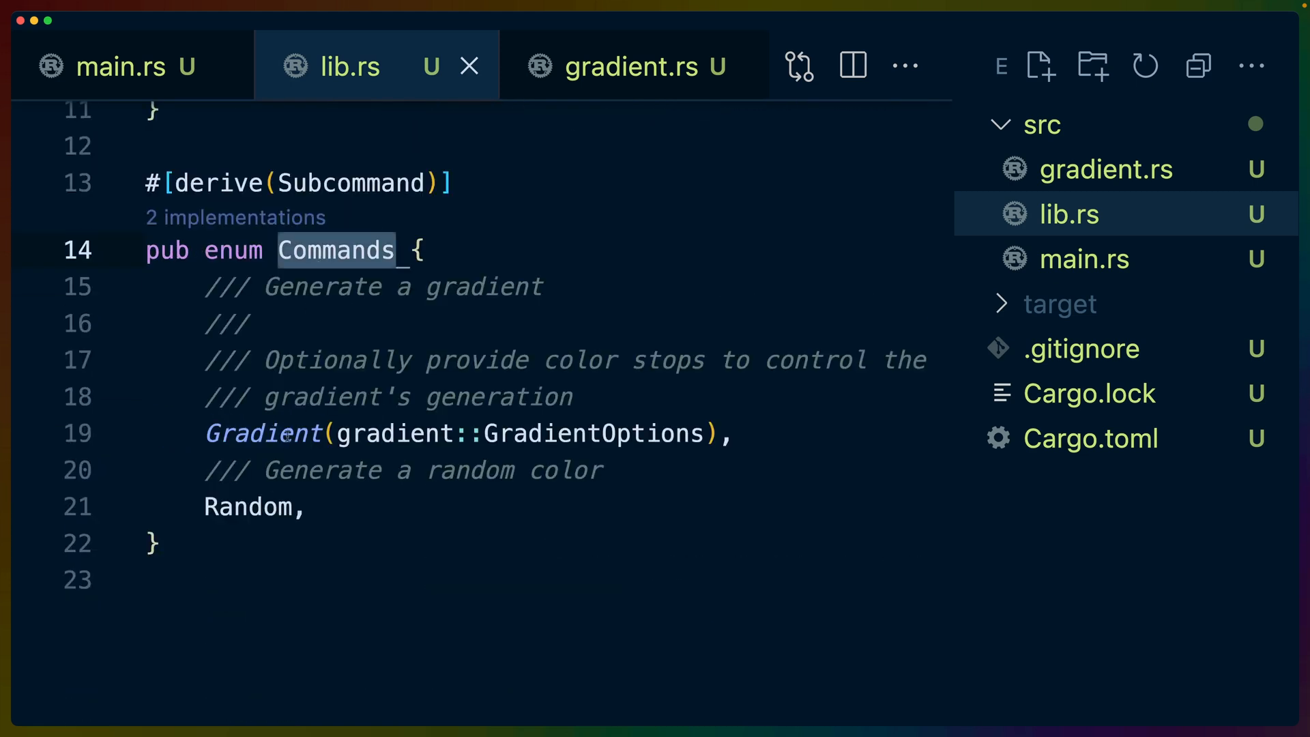
double_click(248, 506)
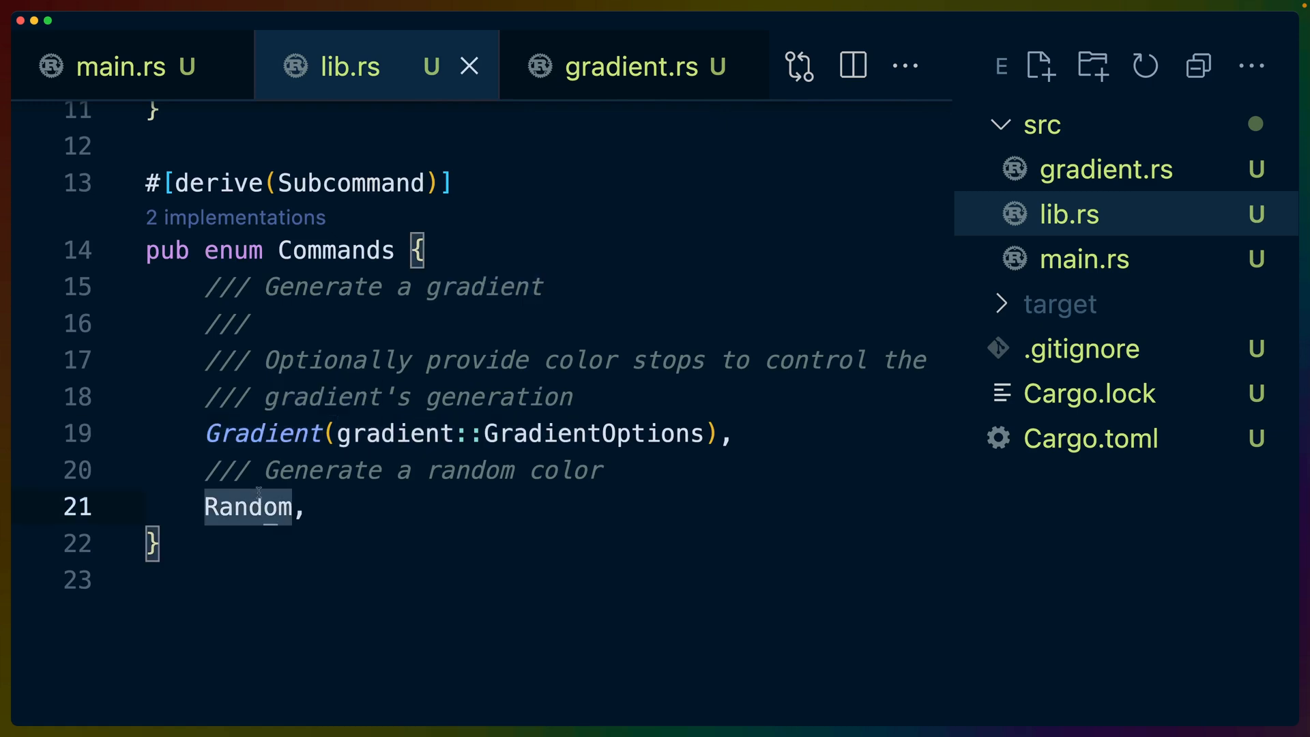
left_click(635, 65)
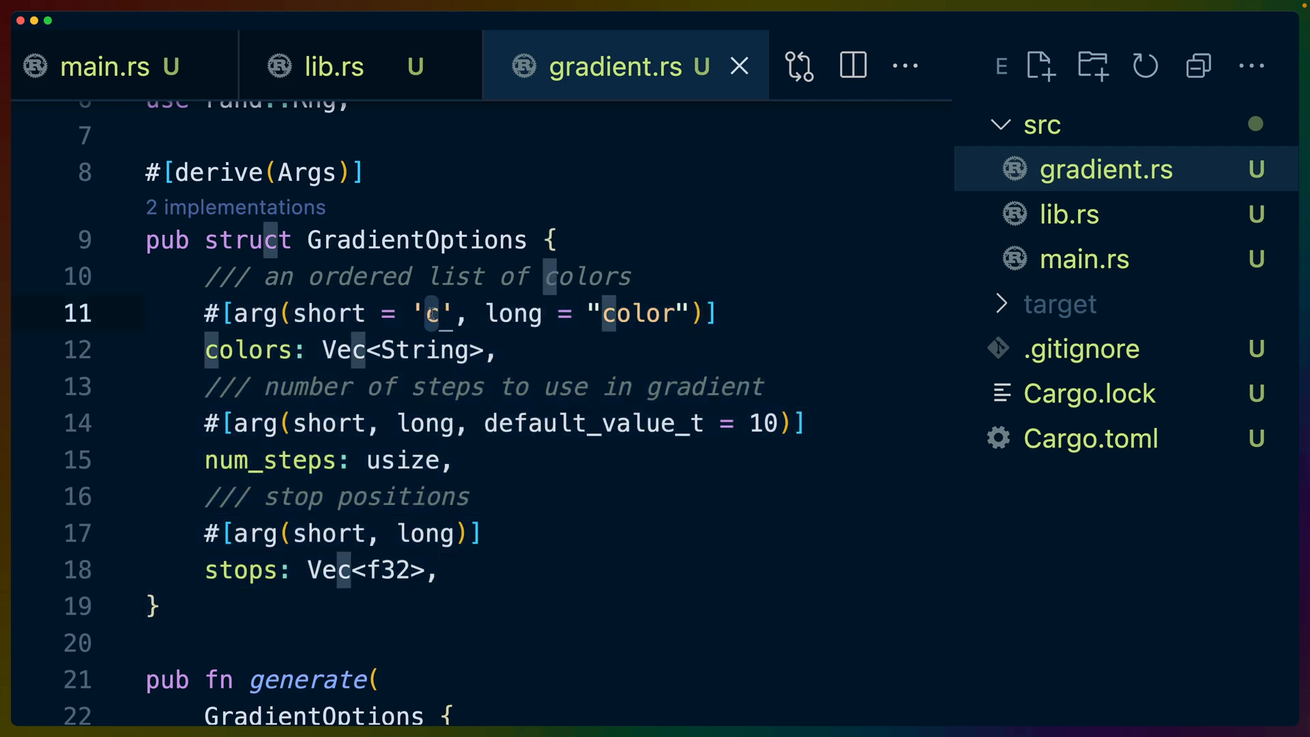
Highlight the num_steps short/long arg flags and field, then return to main.rs.
double_click(636, 313)
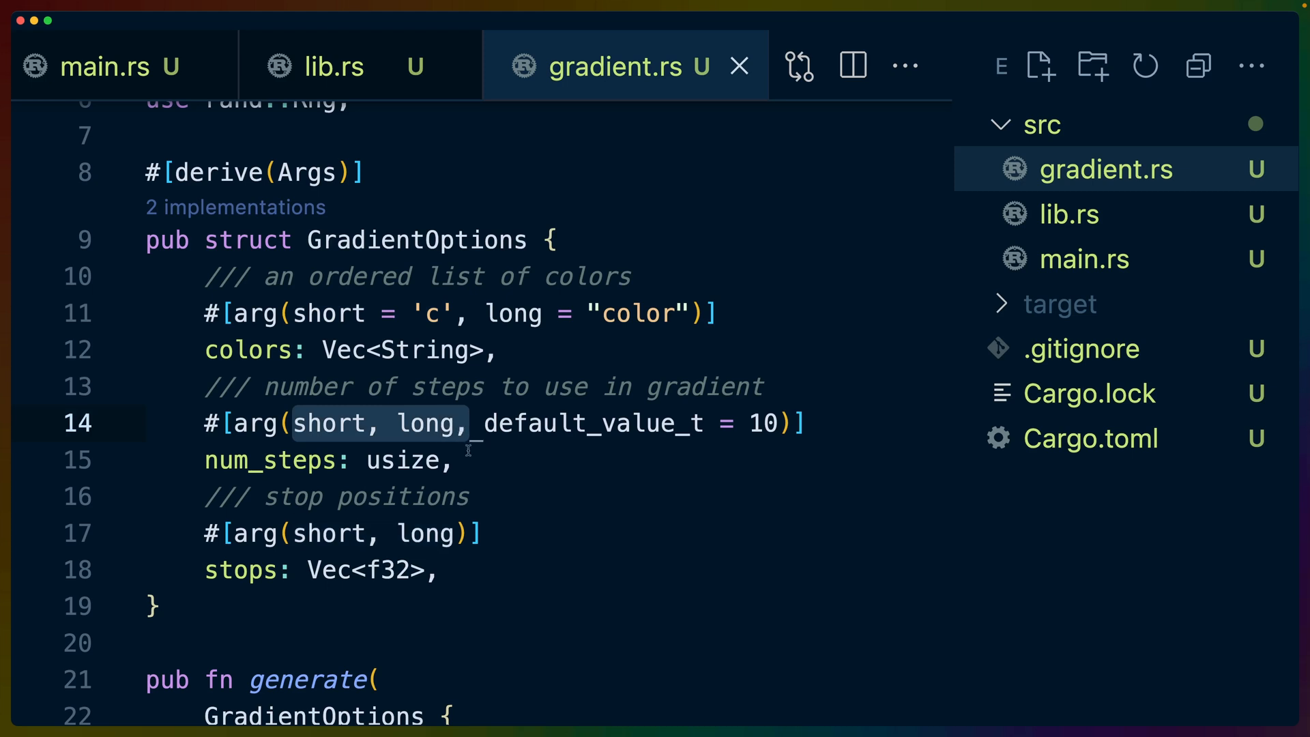
mouse_move(238, 448)
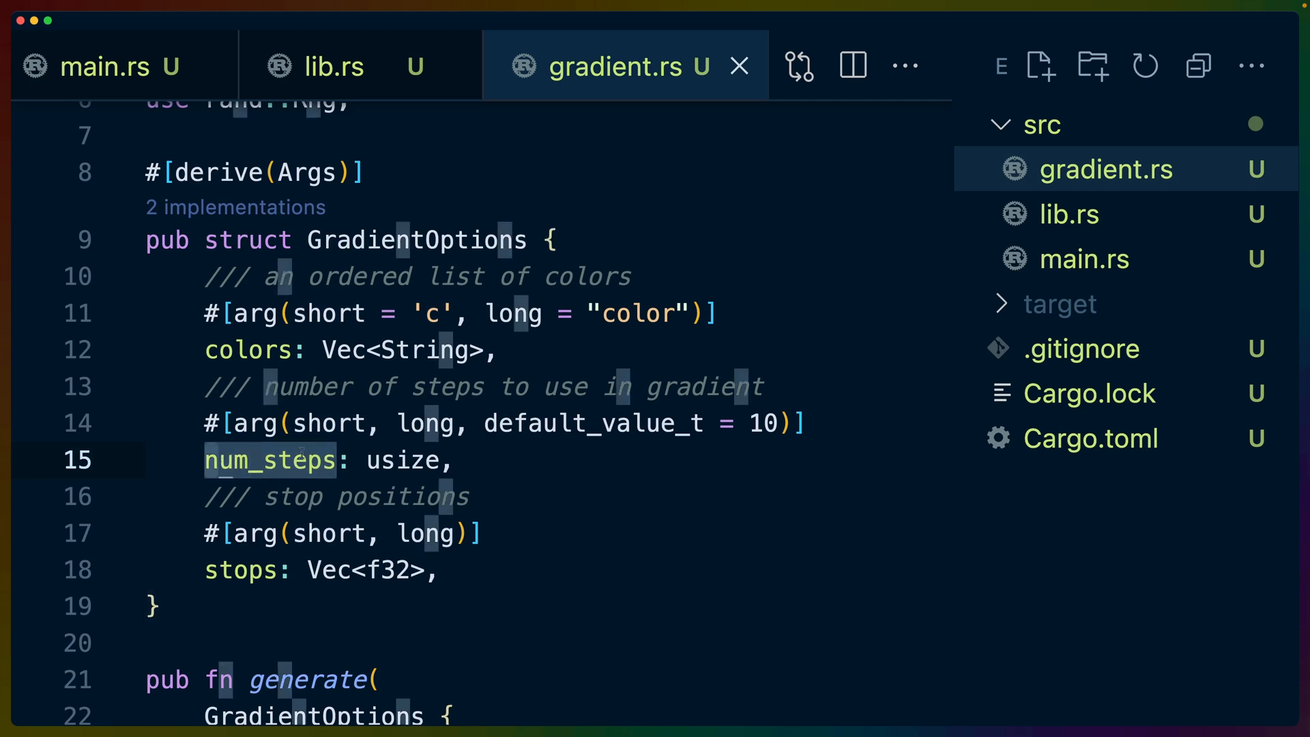
left_click(240, 569)
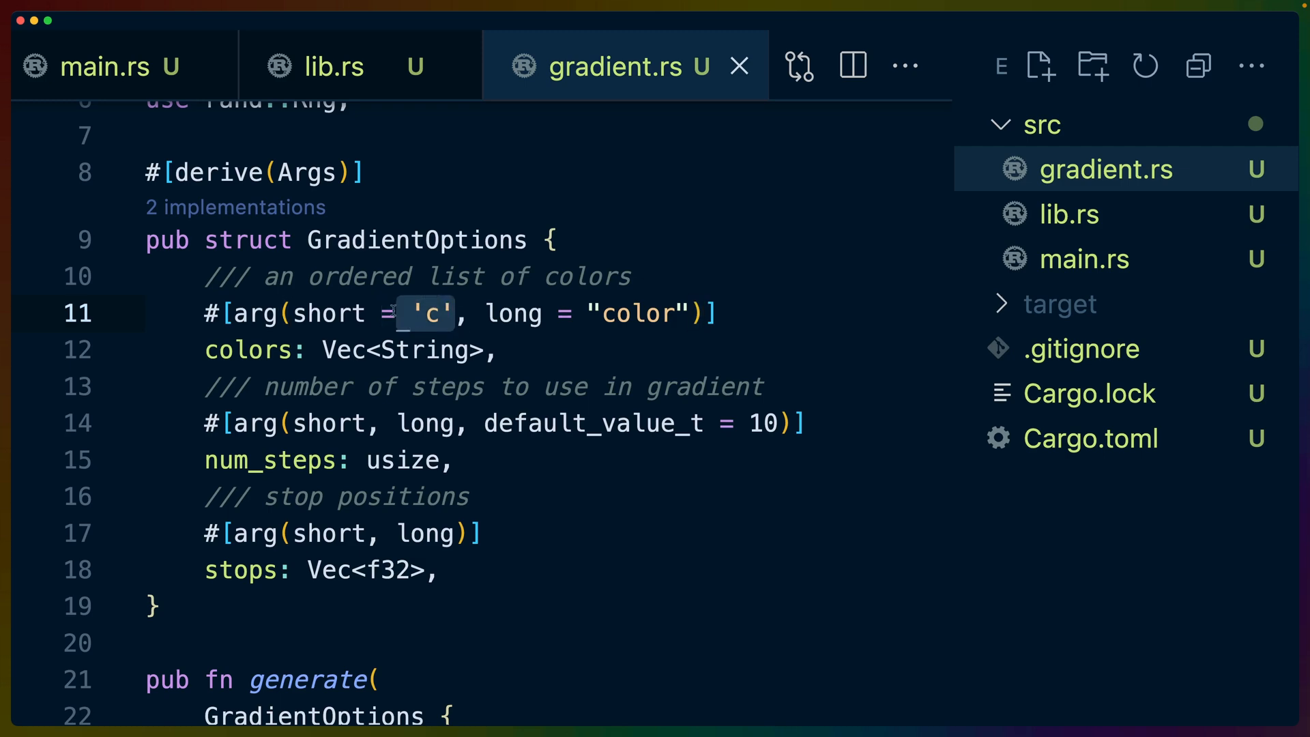
left_click(121, 65)
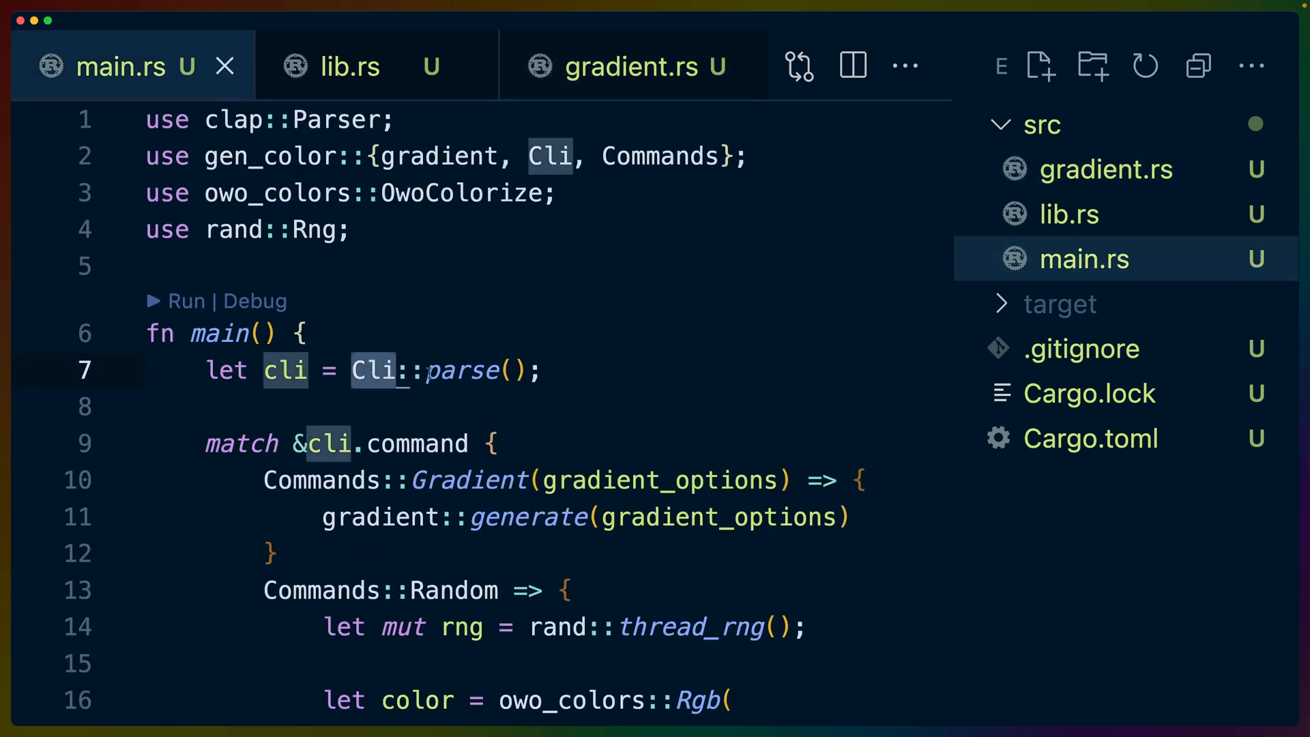
Check the clap dependency in Cargo.toml from lib.rs and come back to lib.rs.
left_click(351, 65)
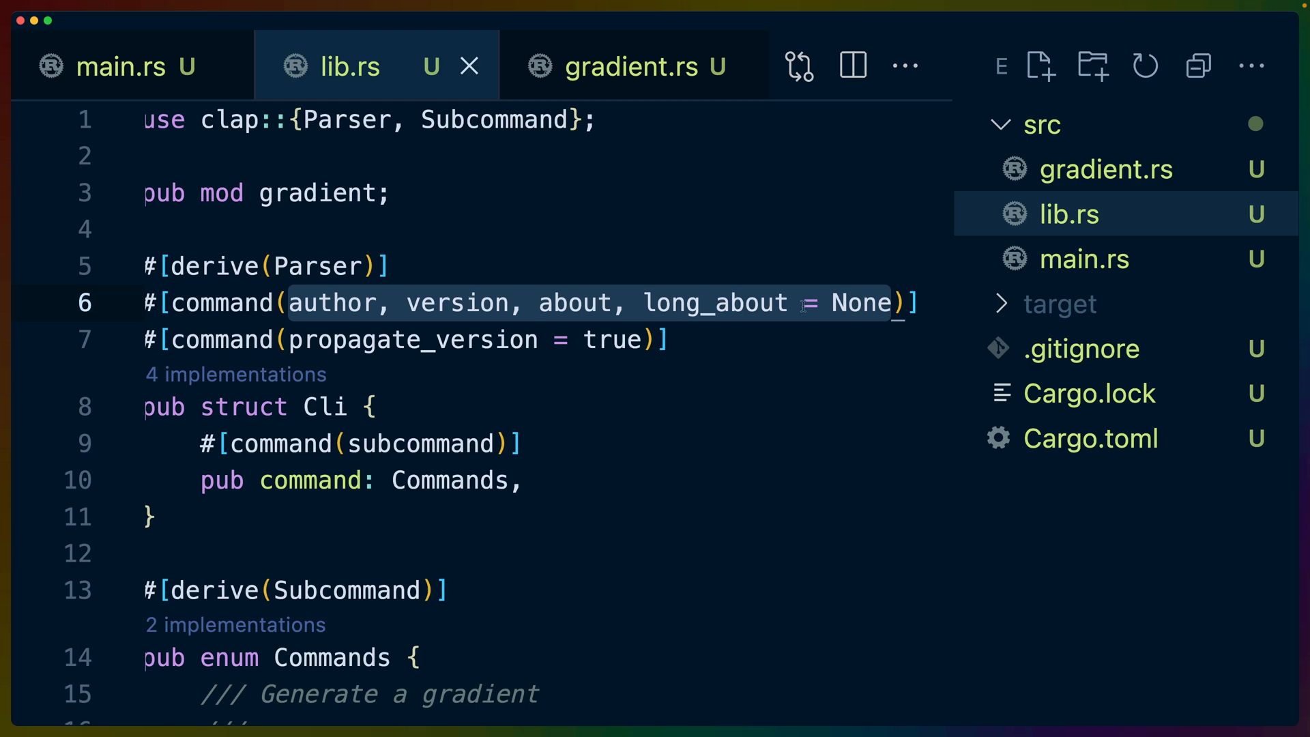
left_click(1090, 438)
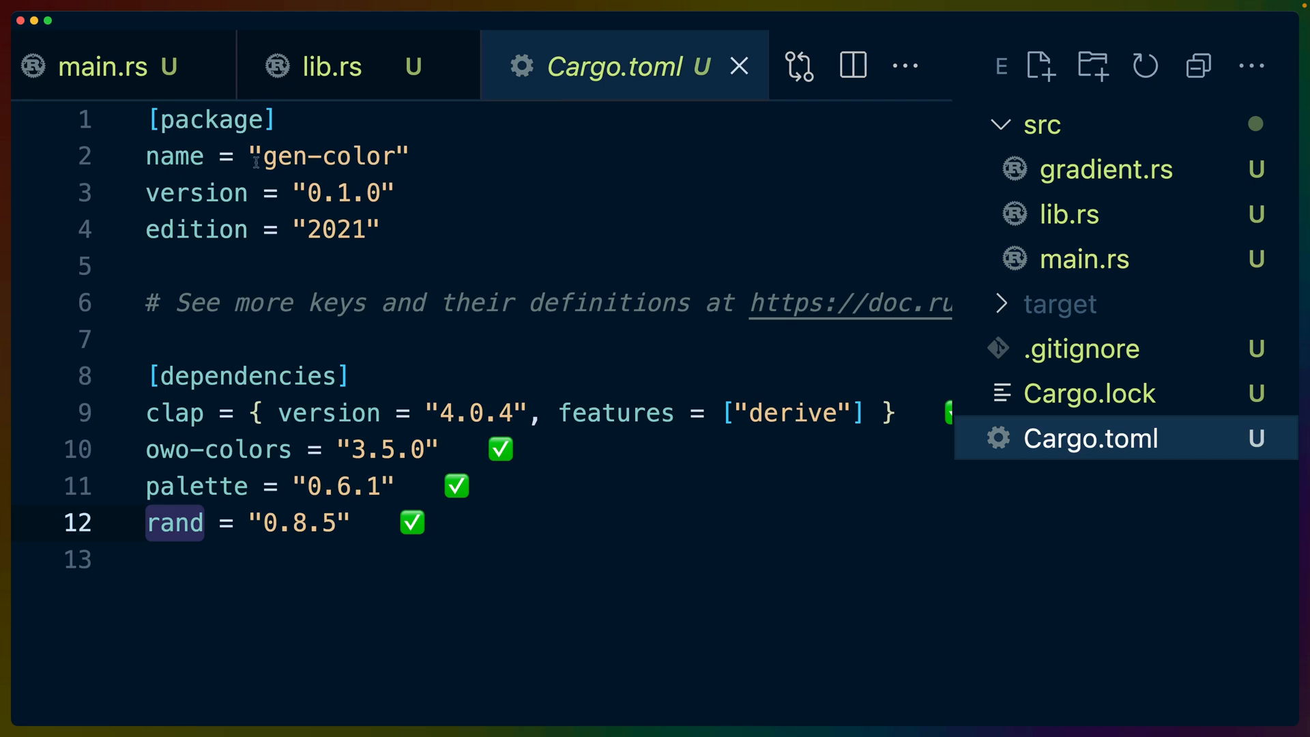
mouse_move(838, 223)
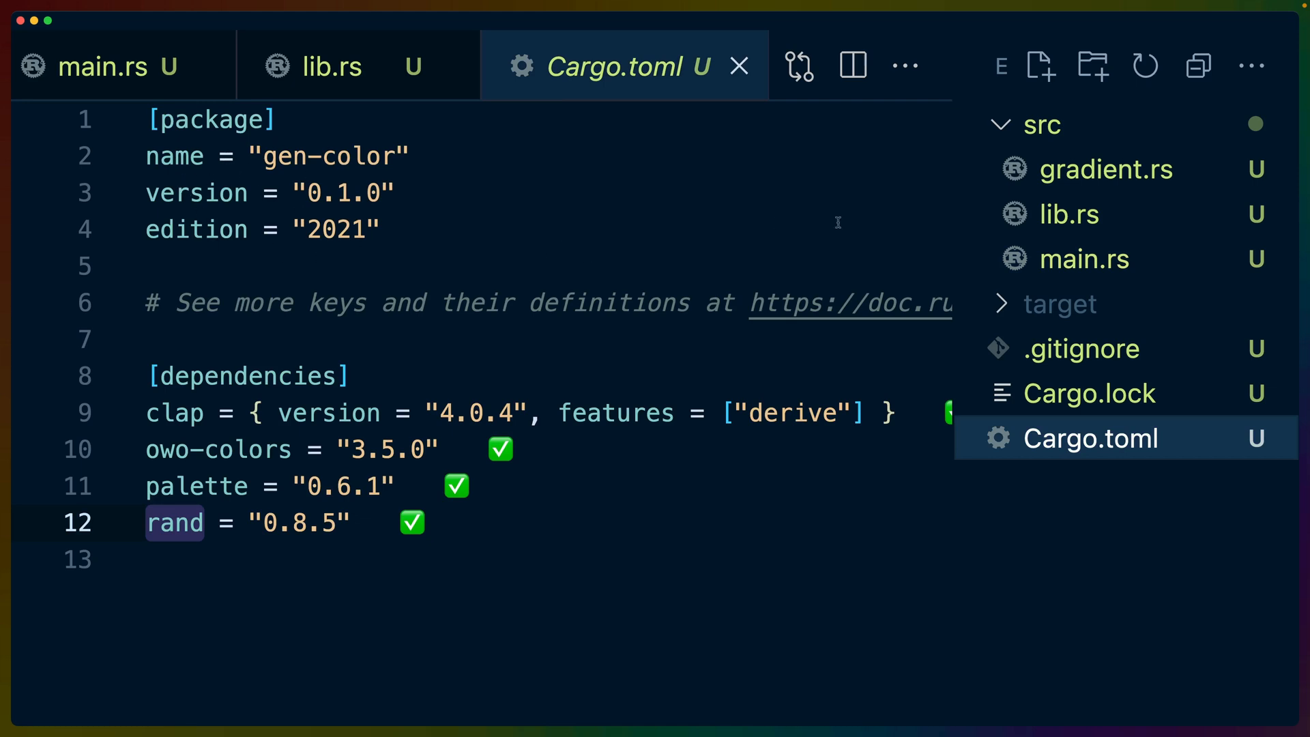
left_click(350, 65)
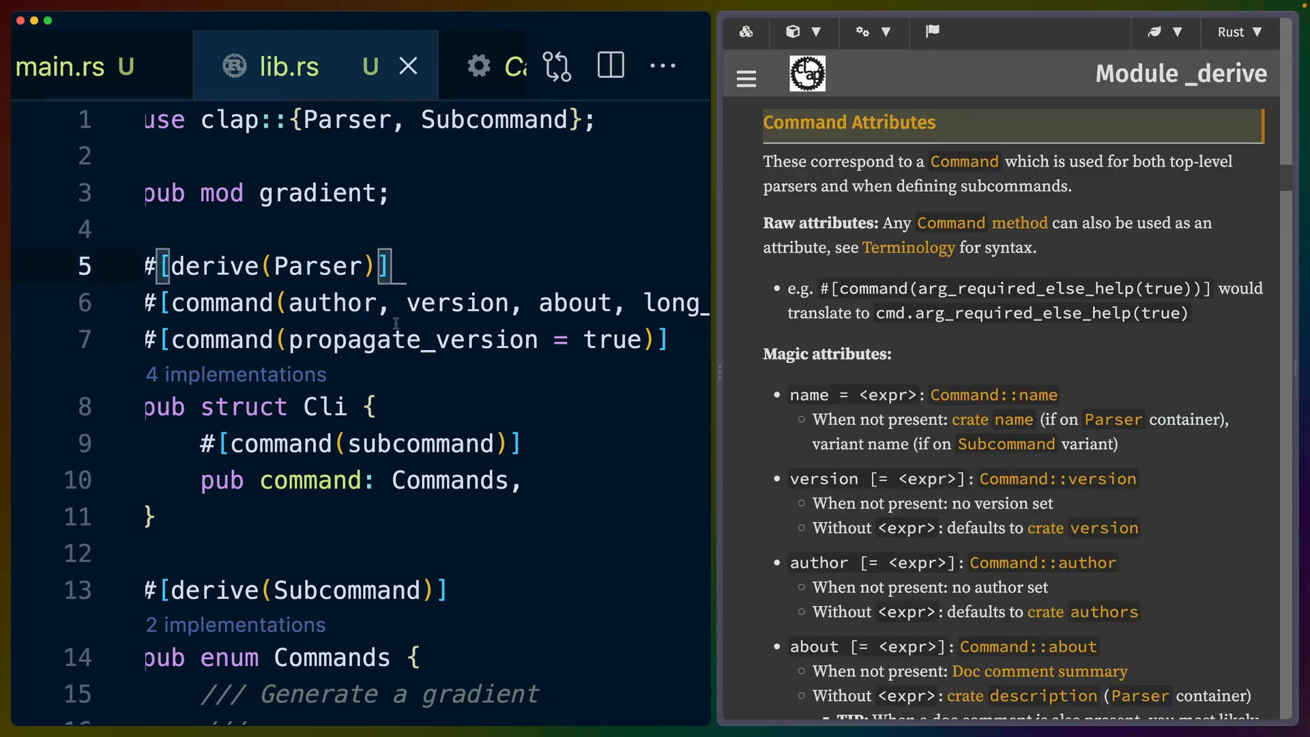
Mark the Cli struct and scroll the clap derive docs through command and subcommand attributes.
double_click(221, 339)
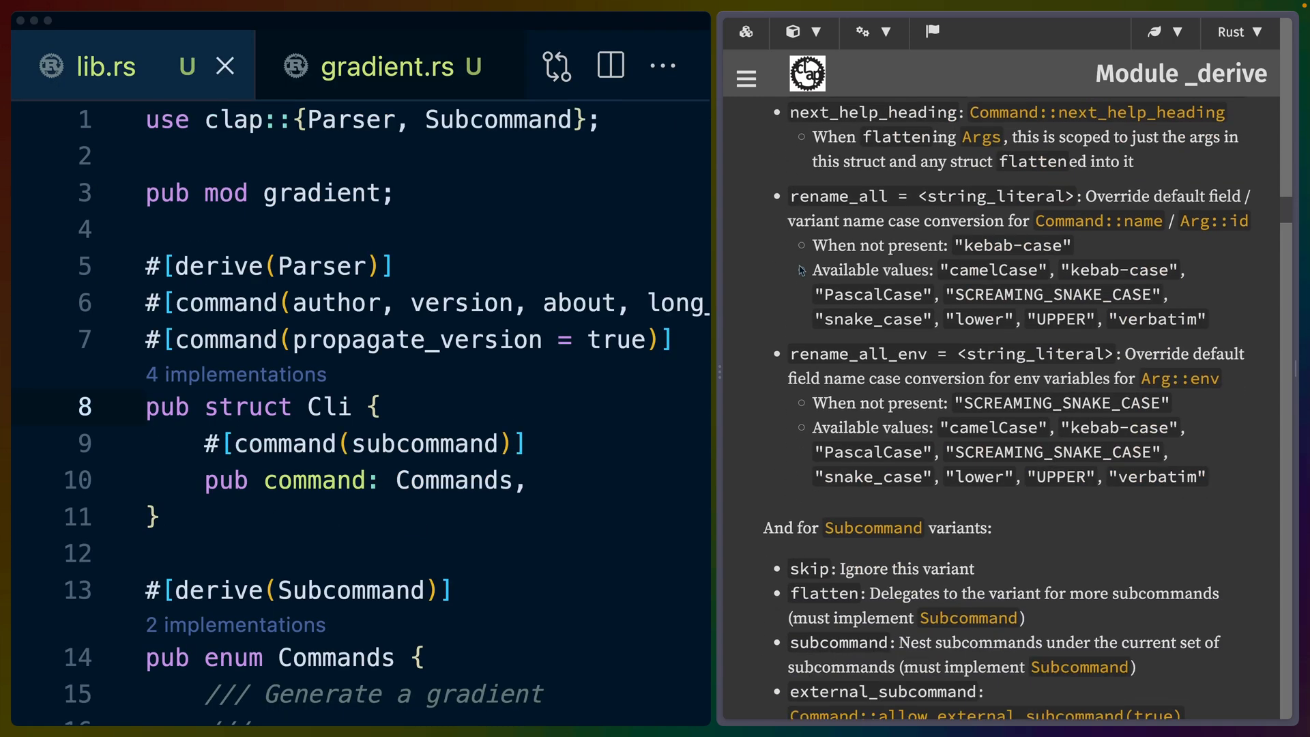
scroll("down", 3)
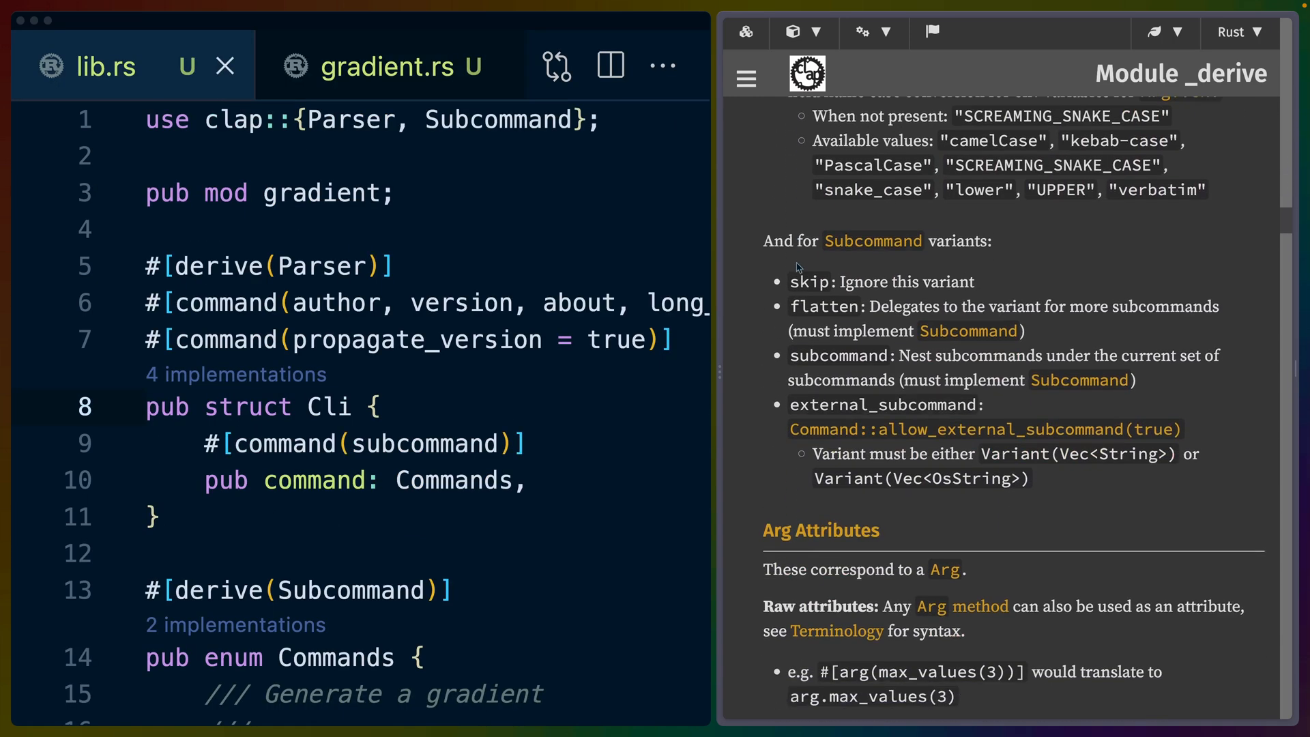
scroll("down", 3)
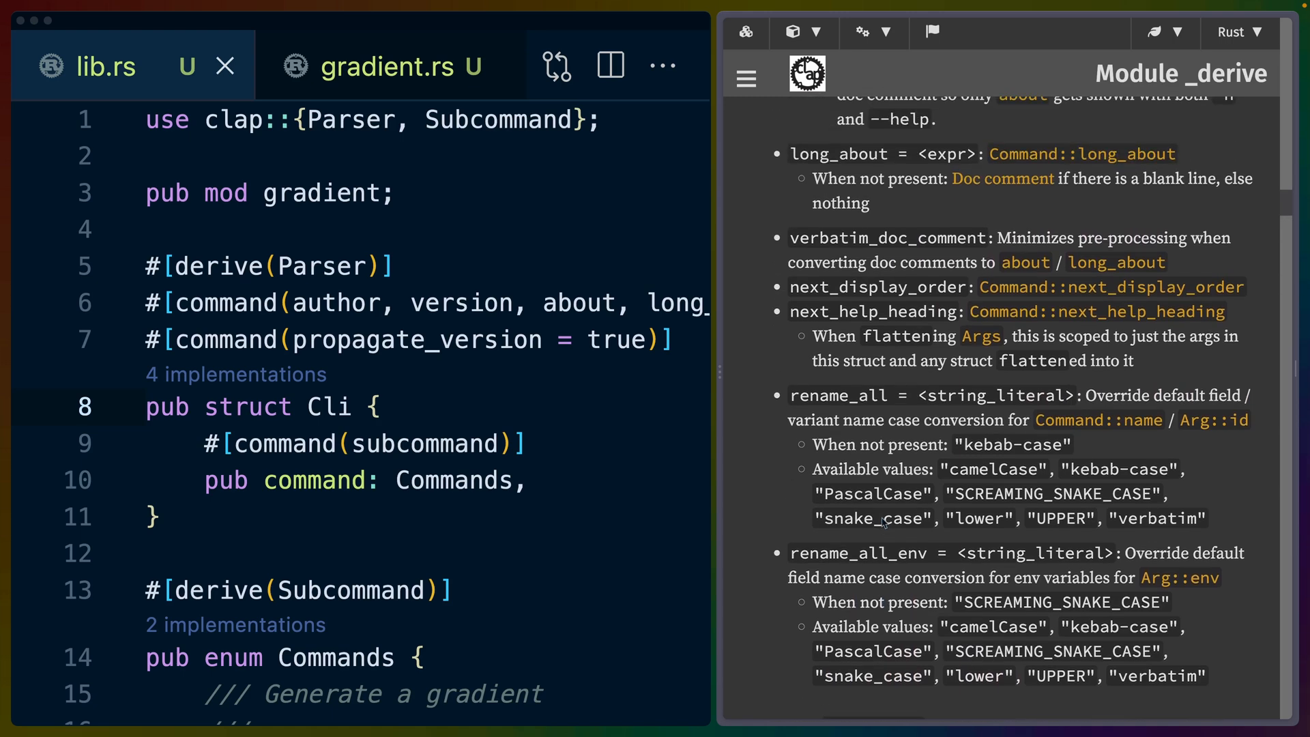
scroll("down", 3)
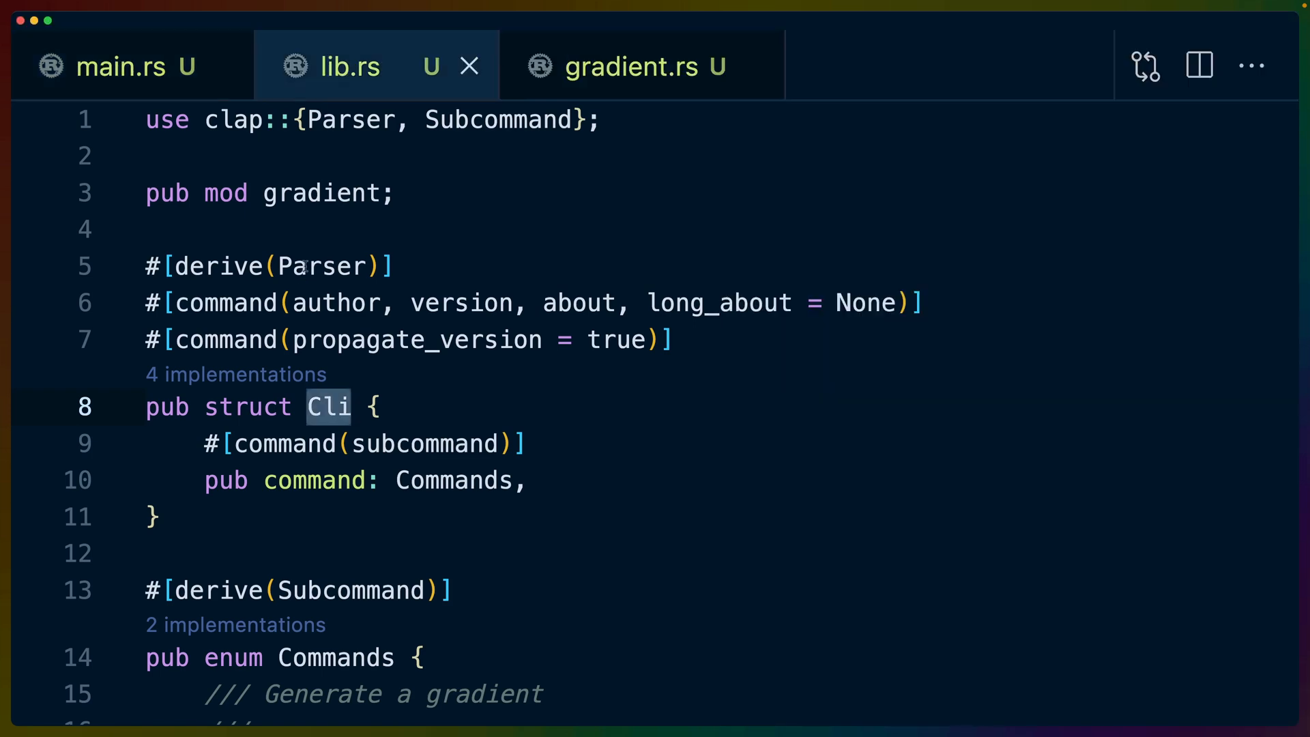
left_click(120, 67)
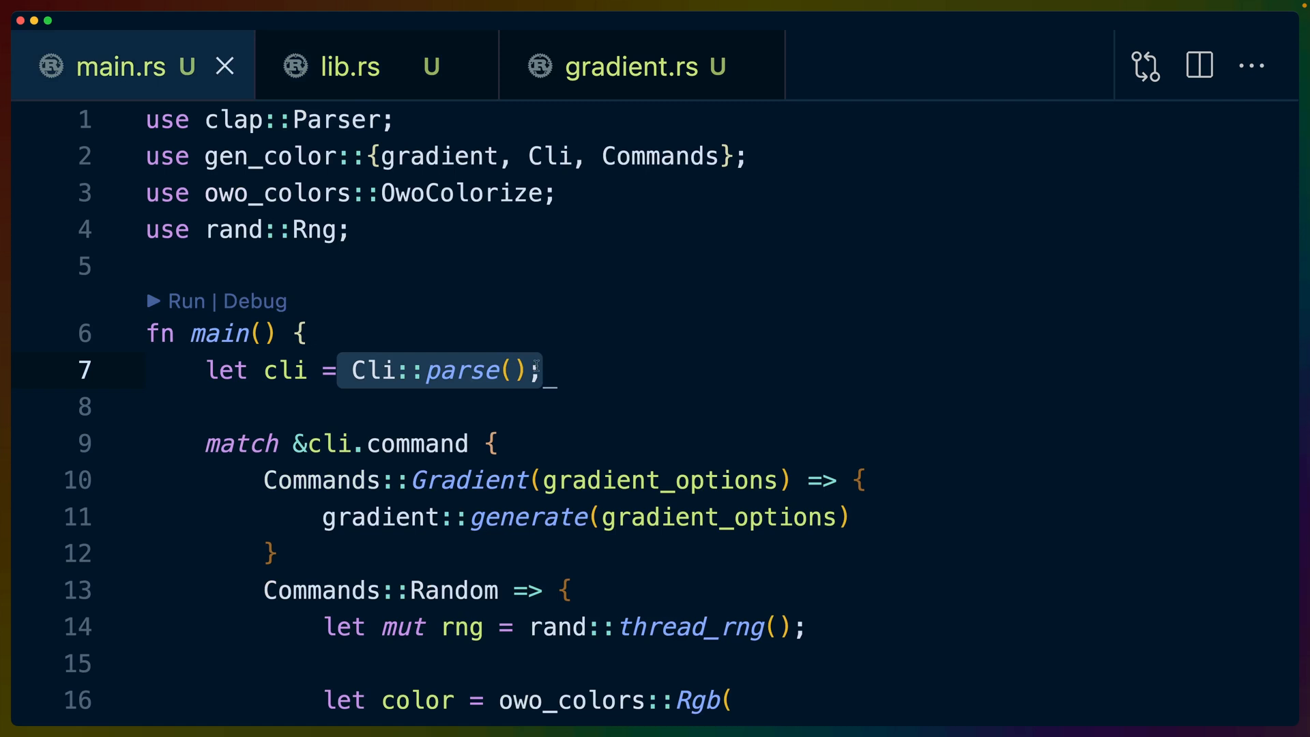
mouse_move(320, 365)
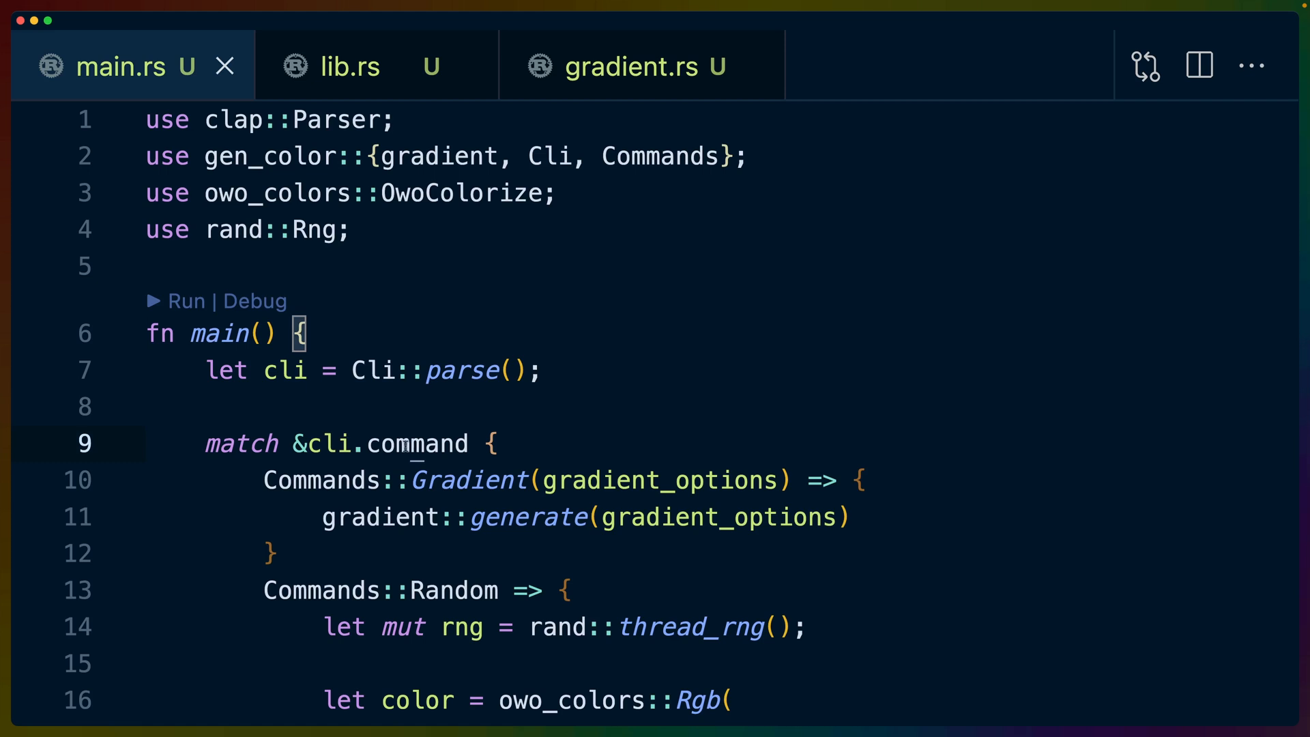
double_click(415, 443)
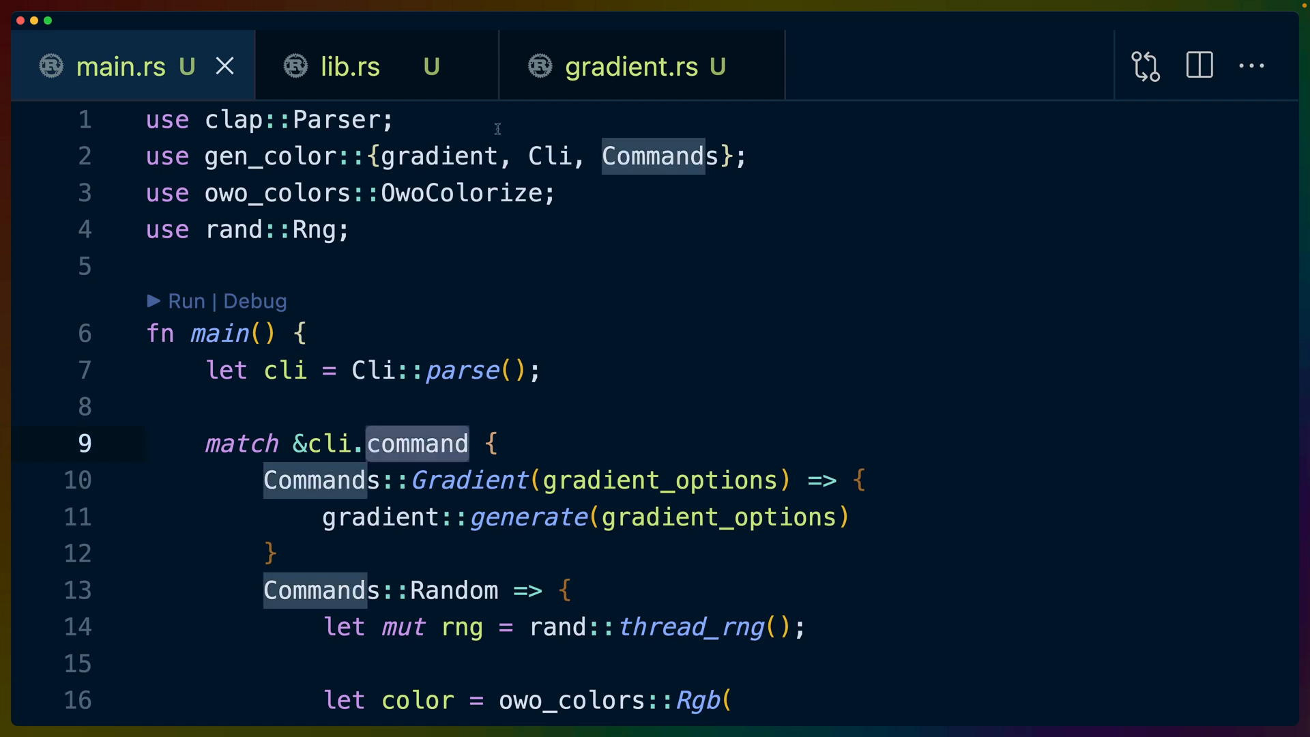
left_click(350, 67)
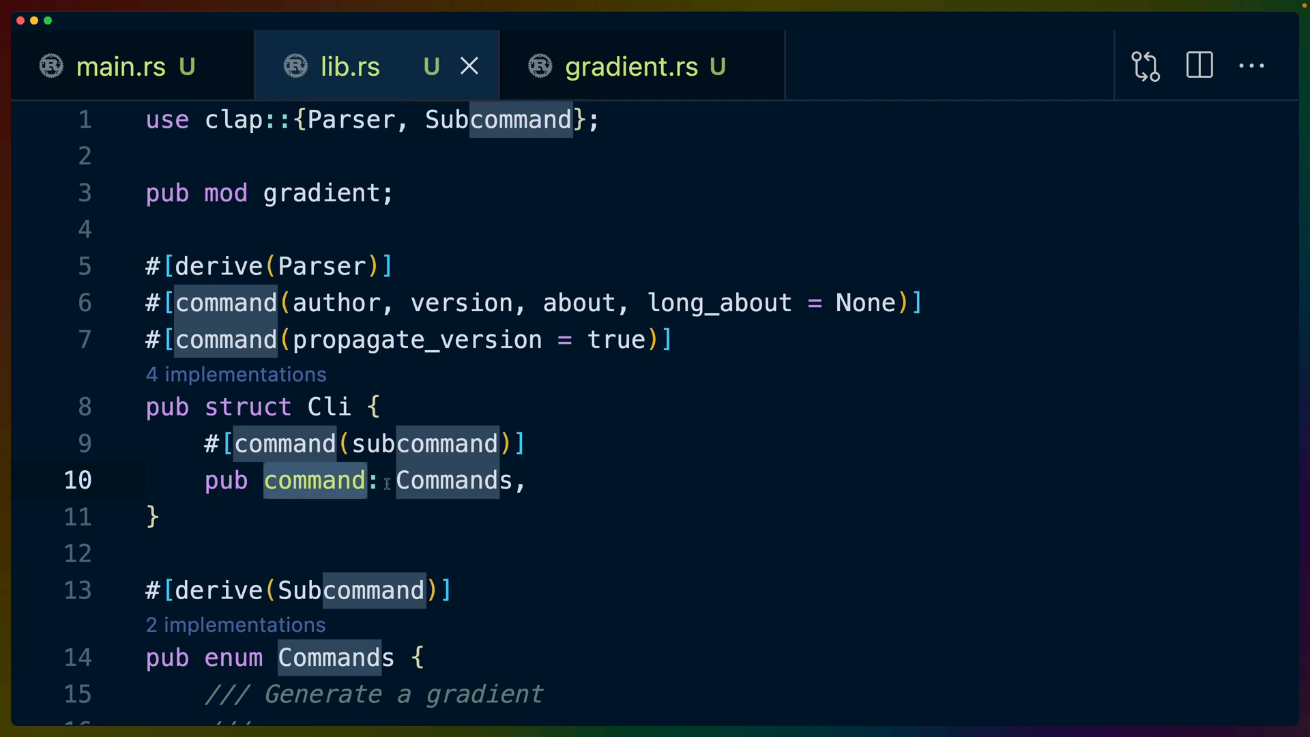
left_click(122, 65)
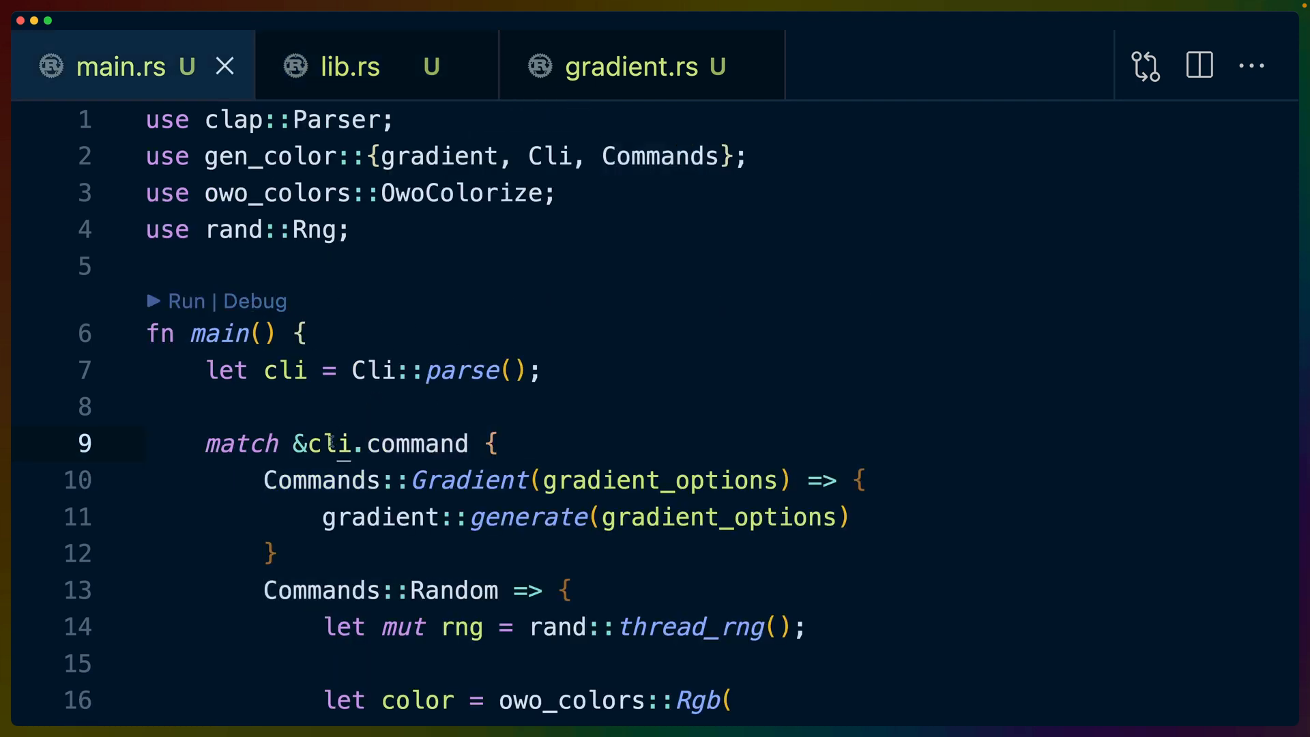
double_click(417, 443)
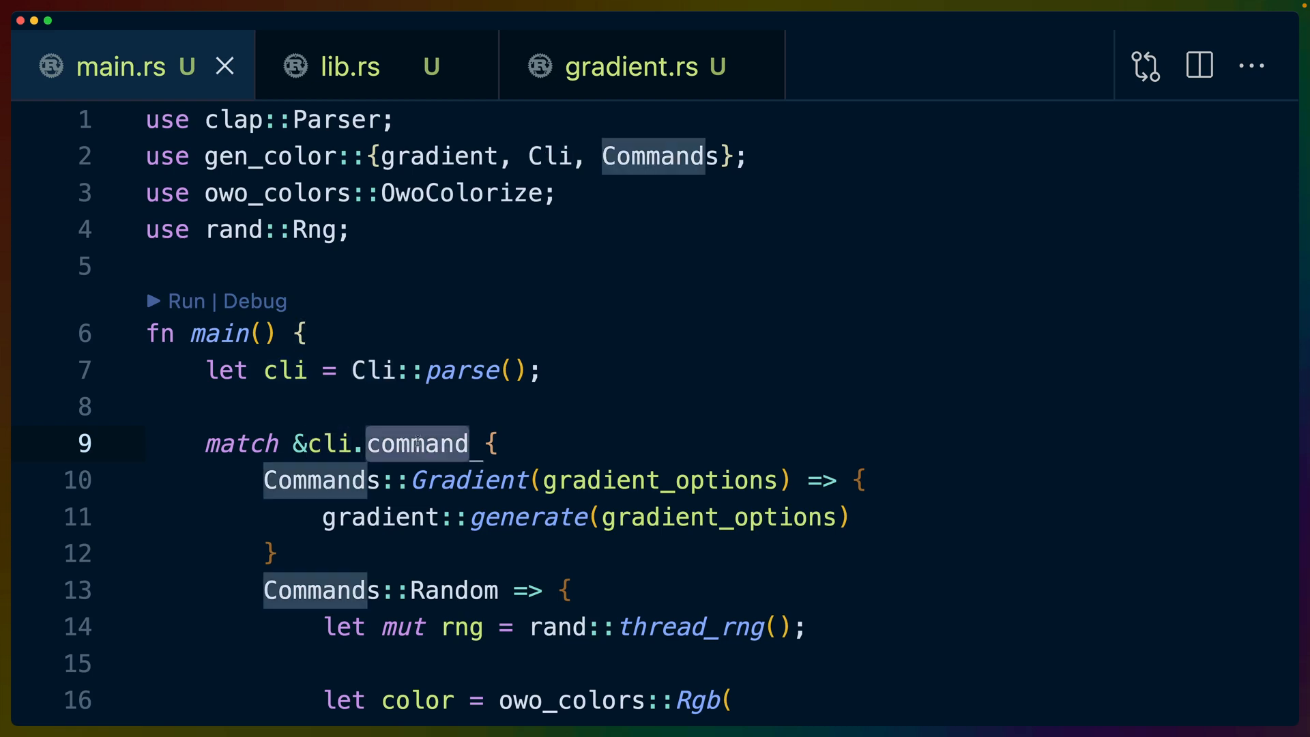
left_click(468, 479)
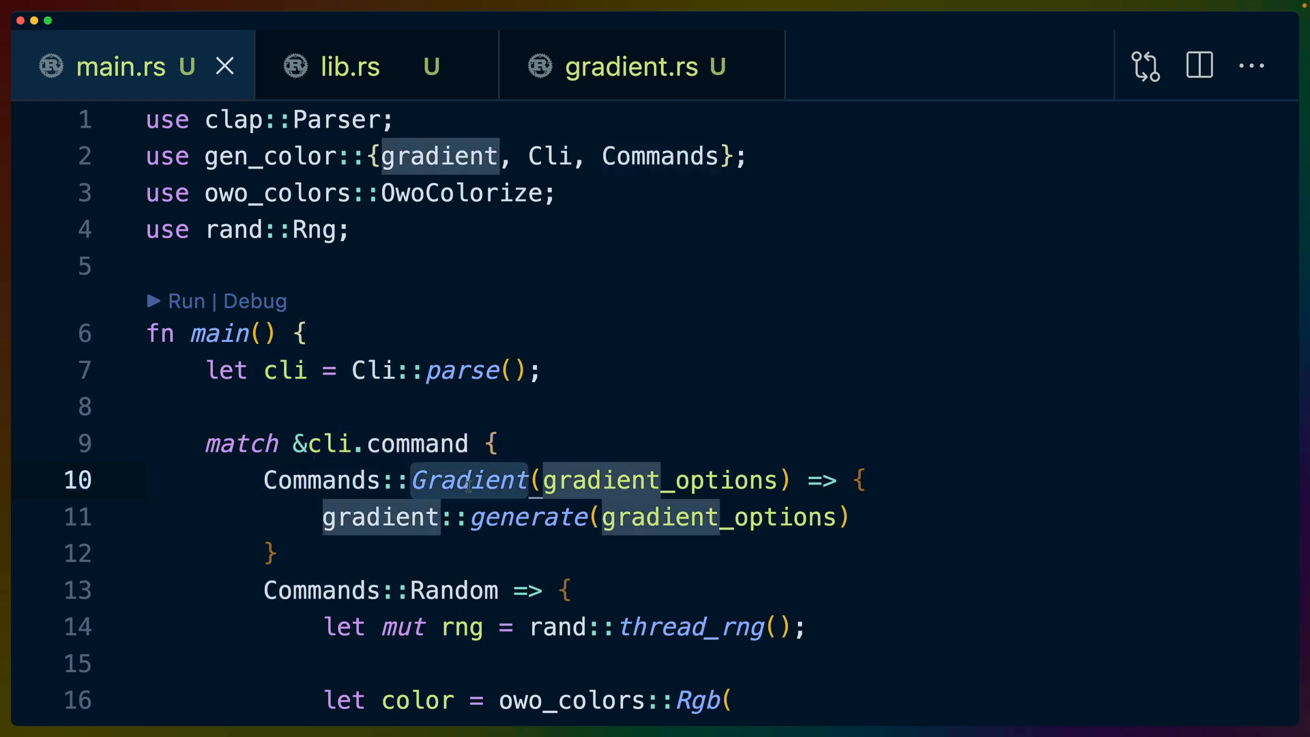
scroll("down", 3)
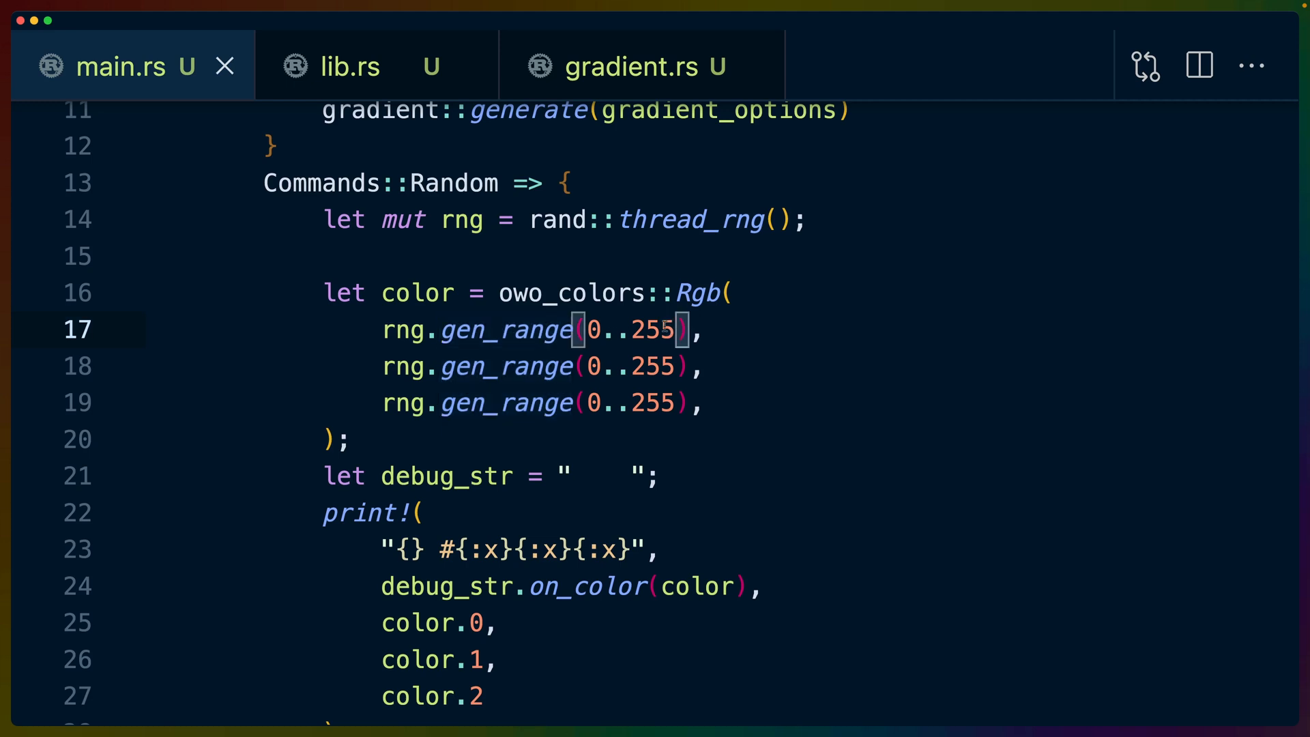
Highlight the Random arm's channel values, Rgb constructor, OwoColorize import and hex format string in main.rs.
double_click(571, 292)
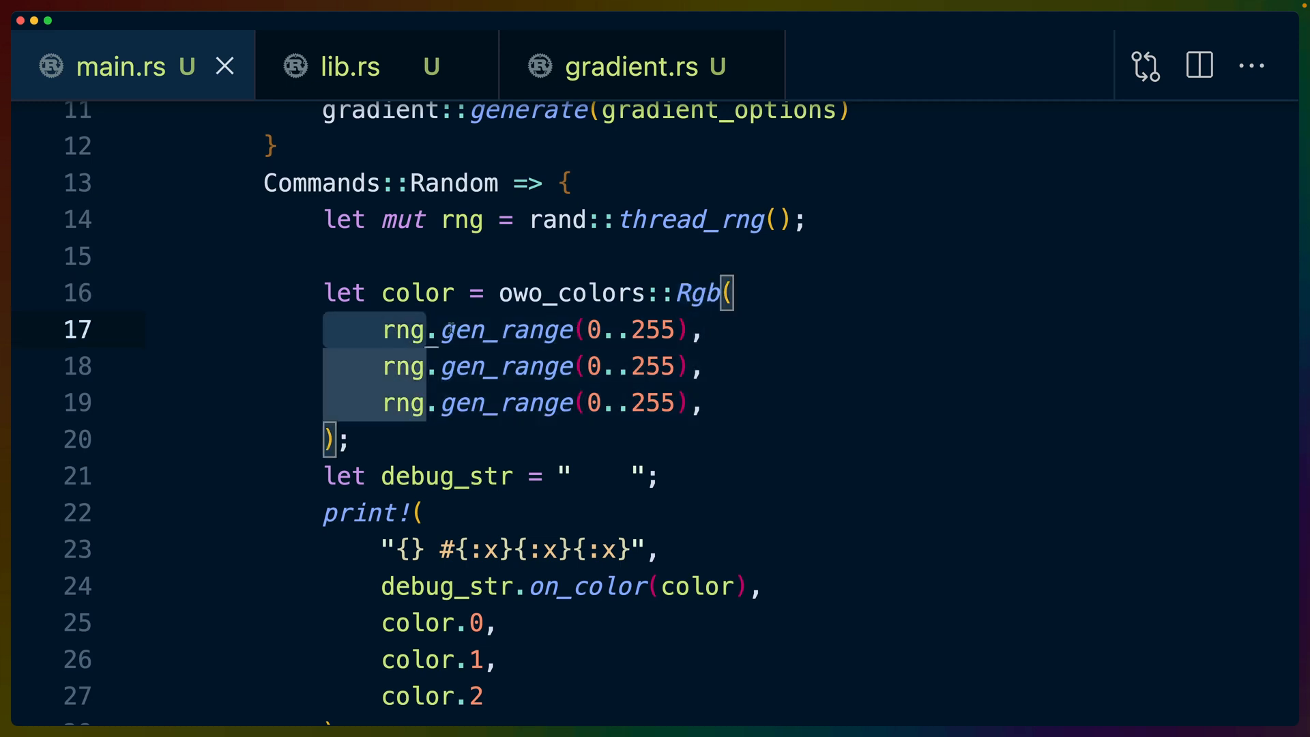
left_click_drag(442, 329, 701, 404)
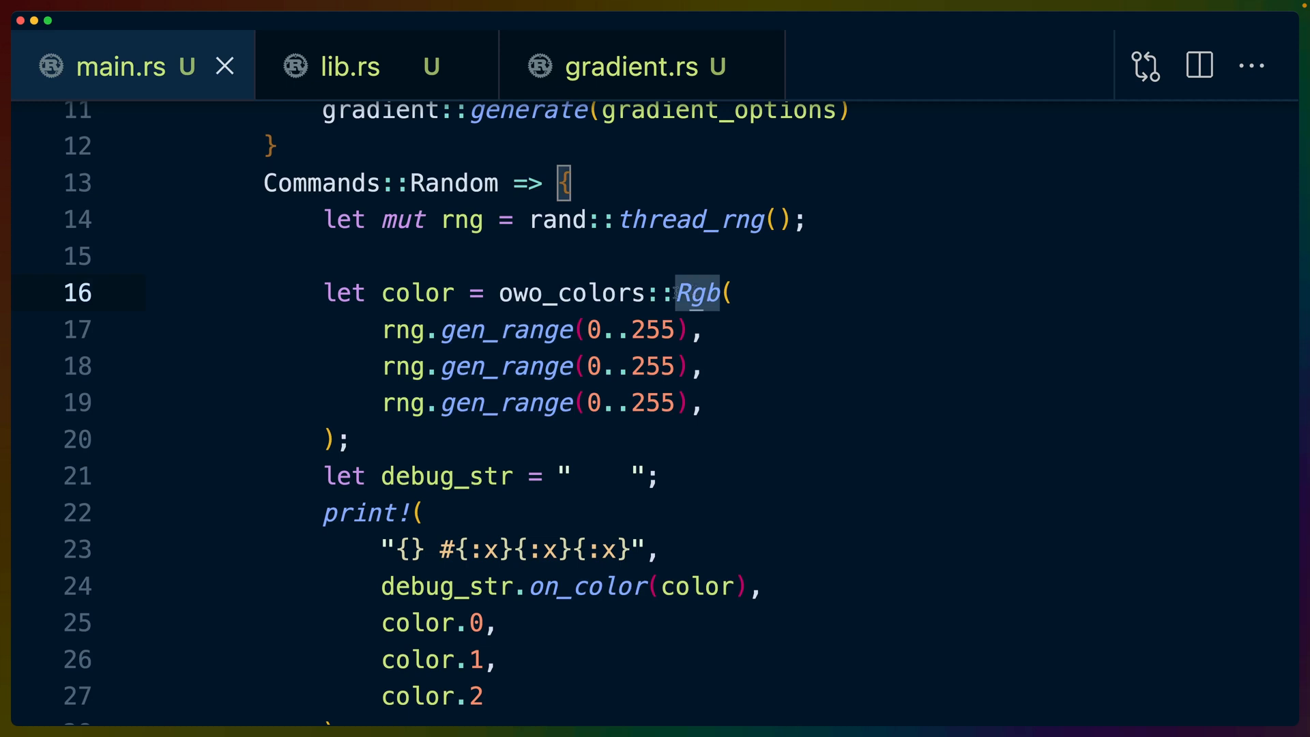
scroll("down", 3)
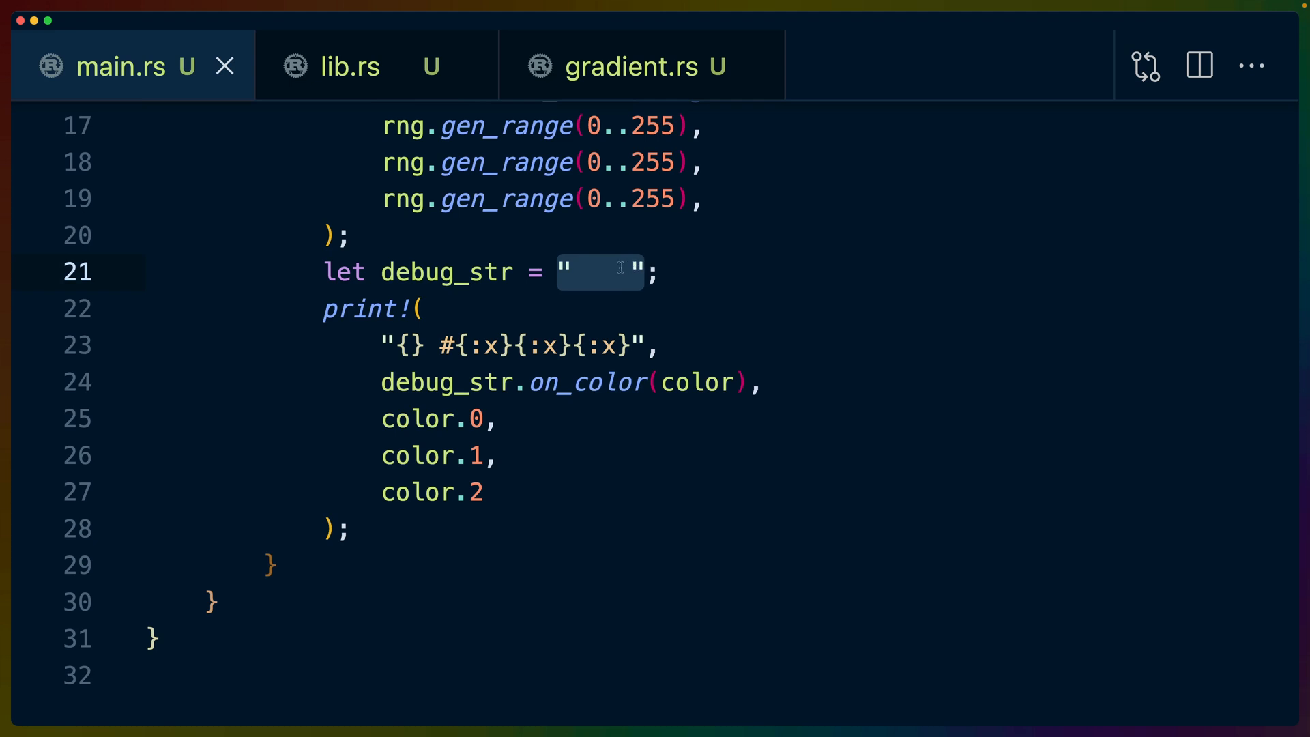
double_click(448, 272)
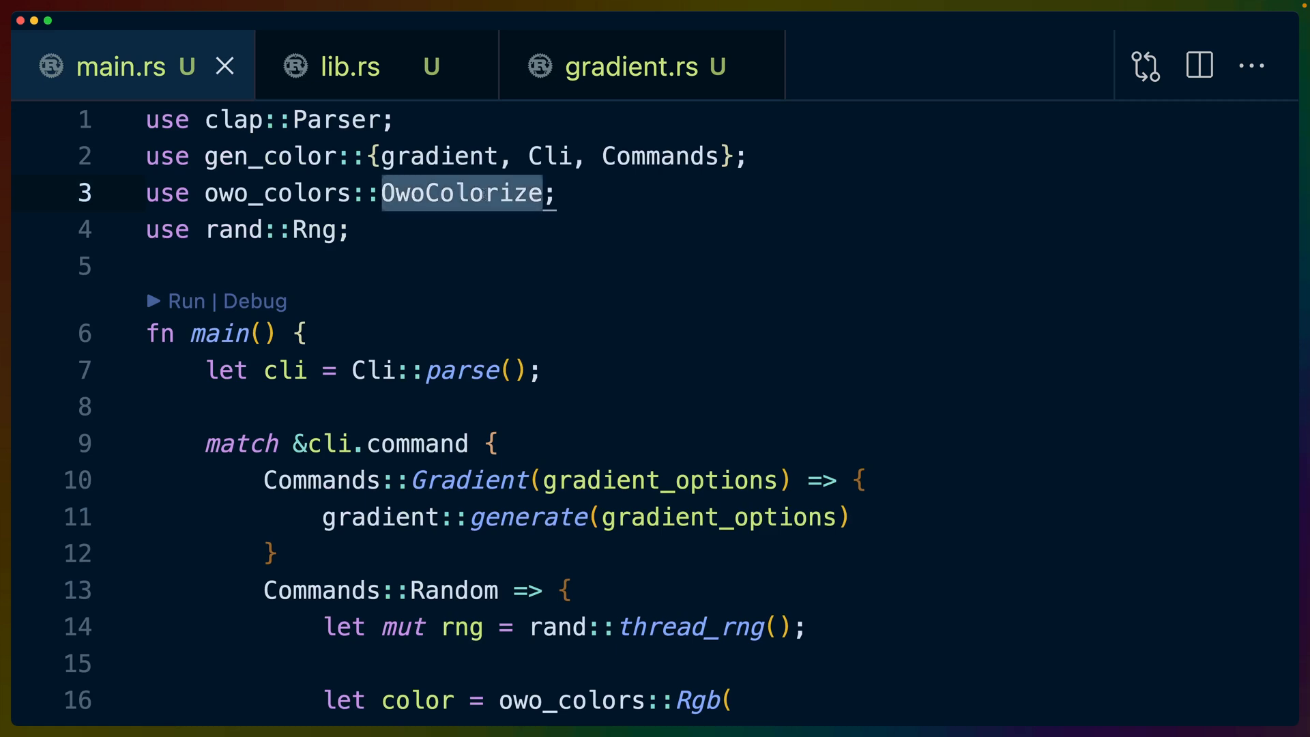
scroll("down", 3)
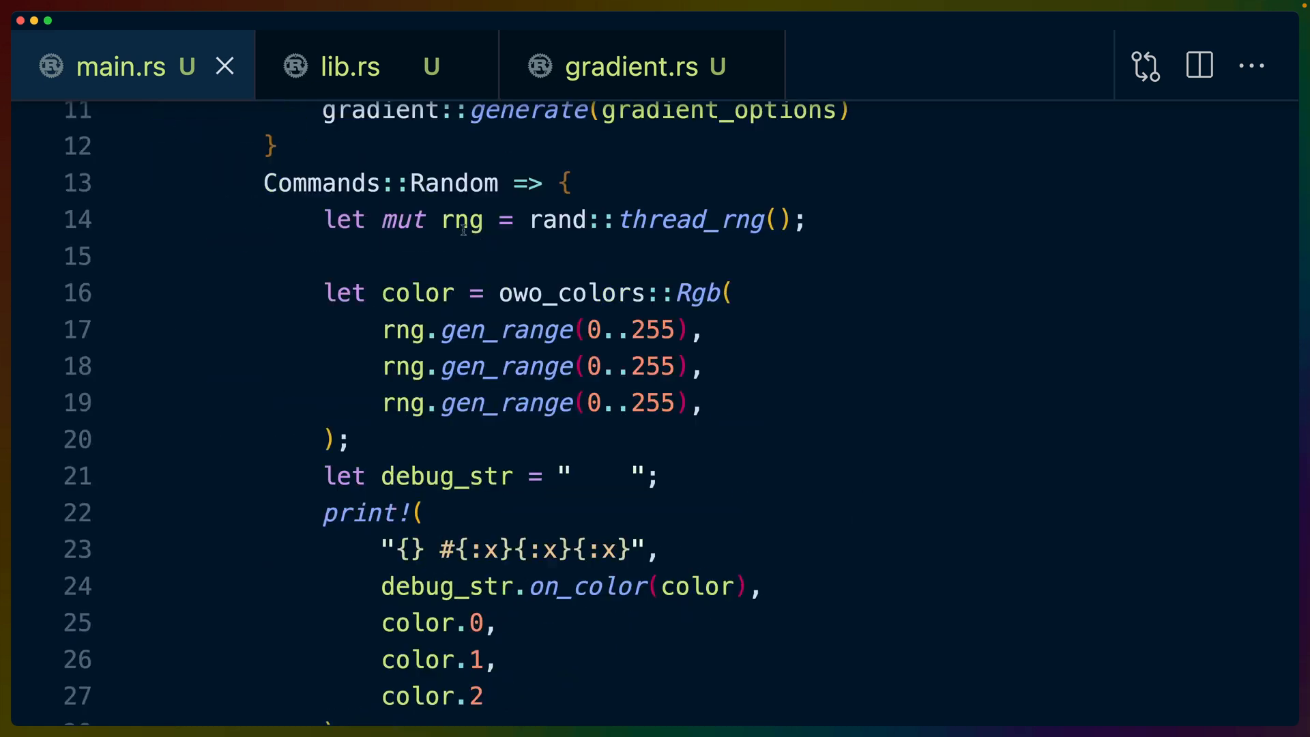
scroll("down", 3)
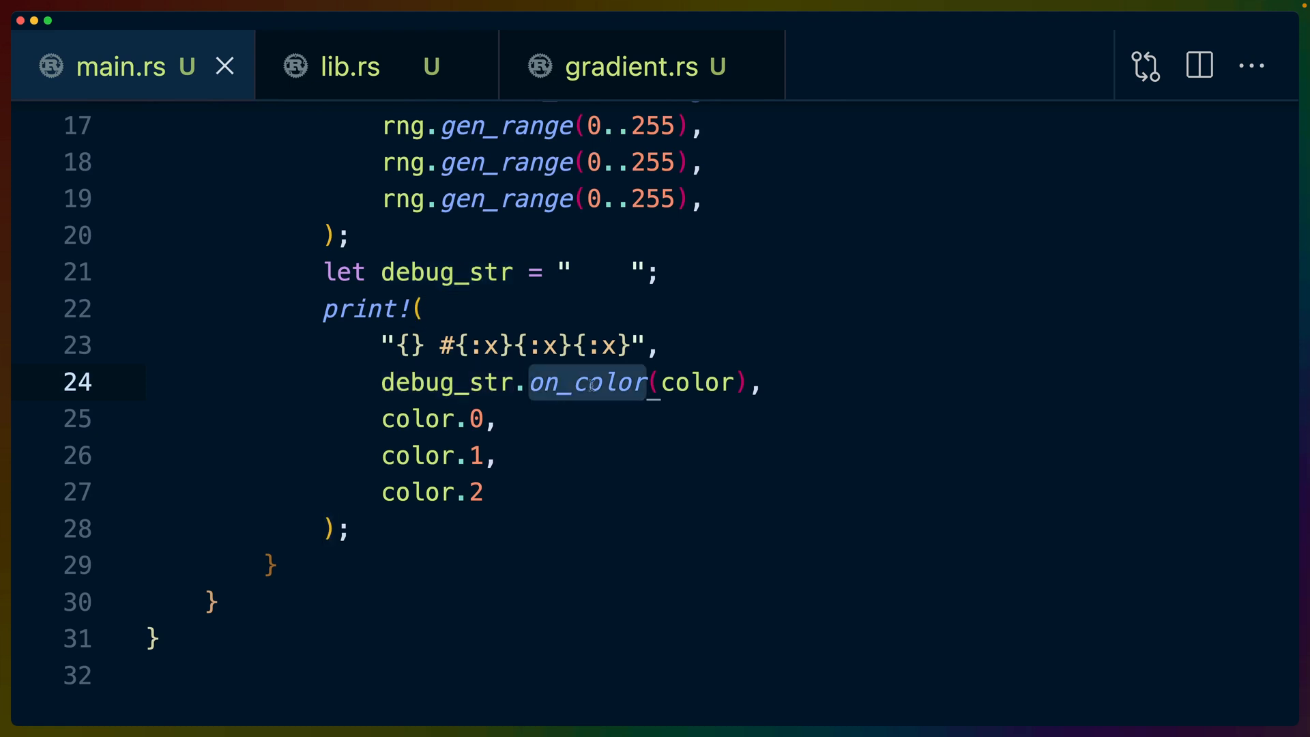
double_click(697, 382)
type("cargo run -- random")
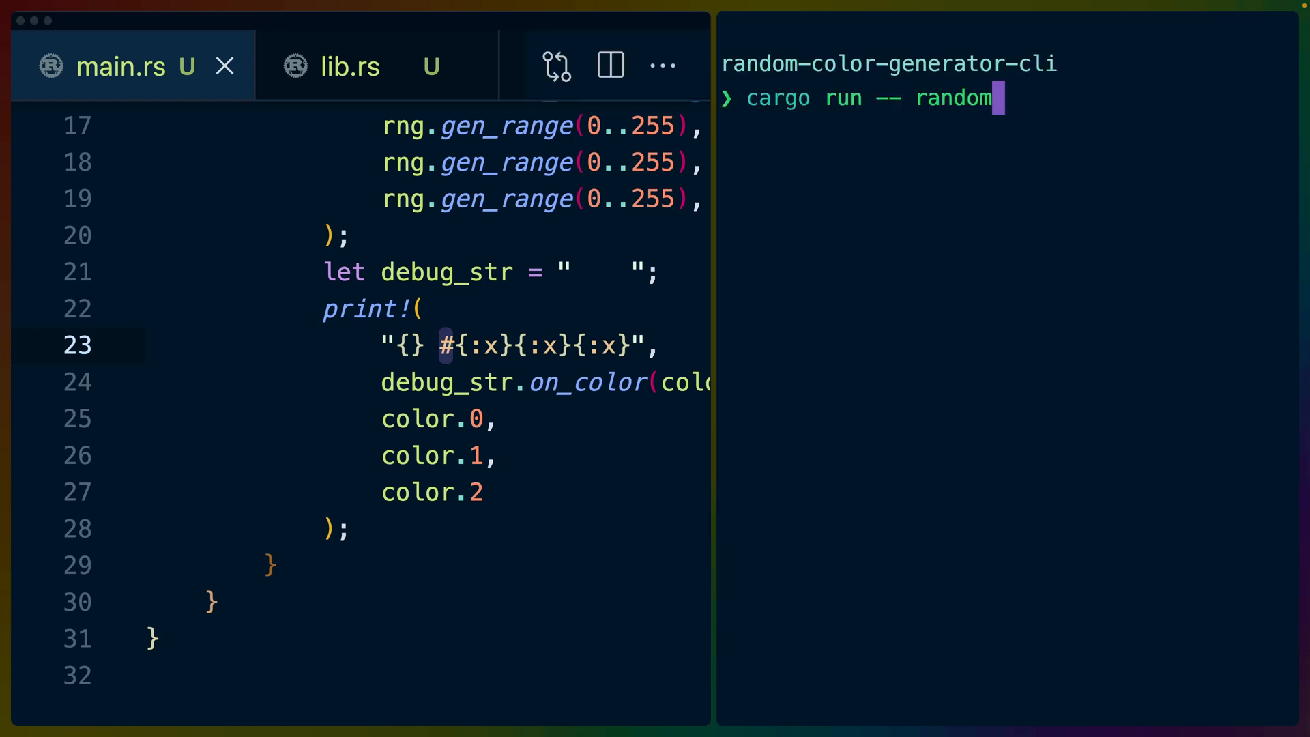
Run the random subcommand to print the green #70b26d swatch, then clear the terminal.
key("enter")
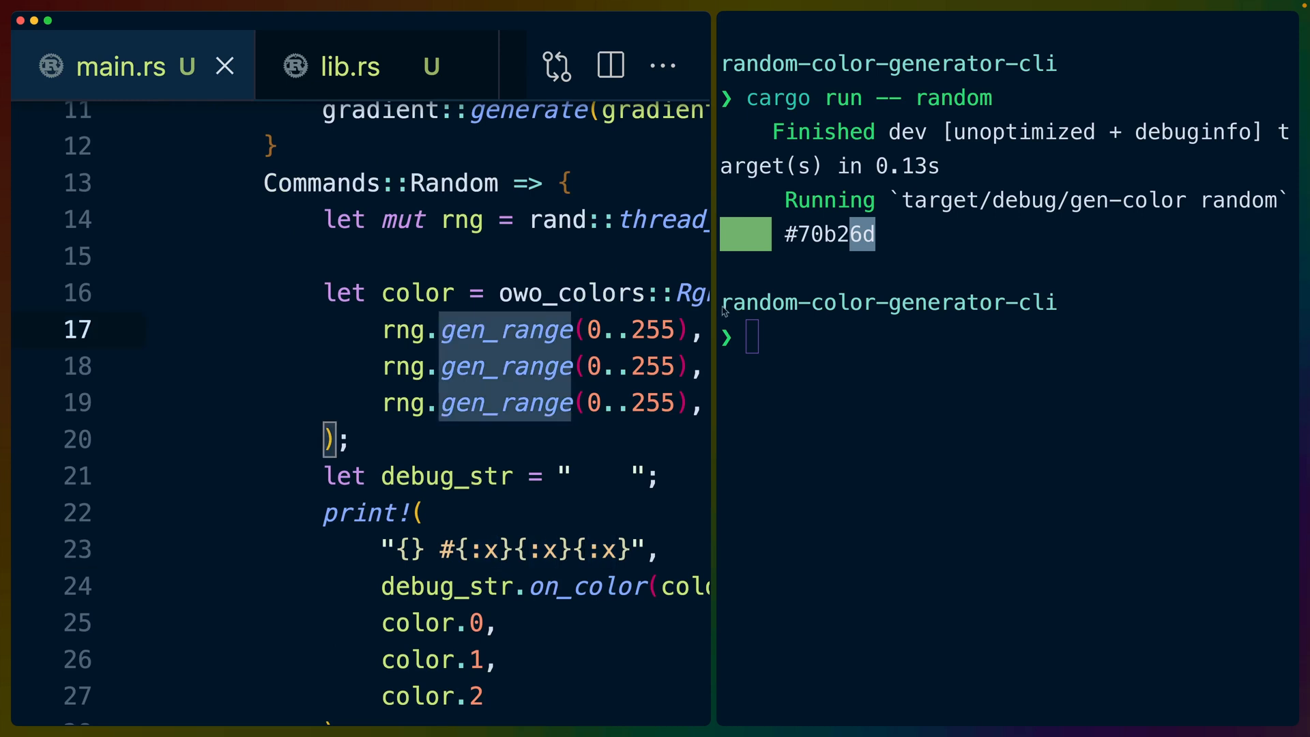
type("clear")
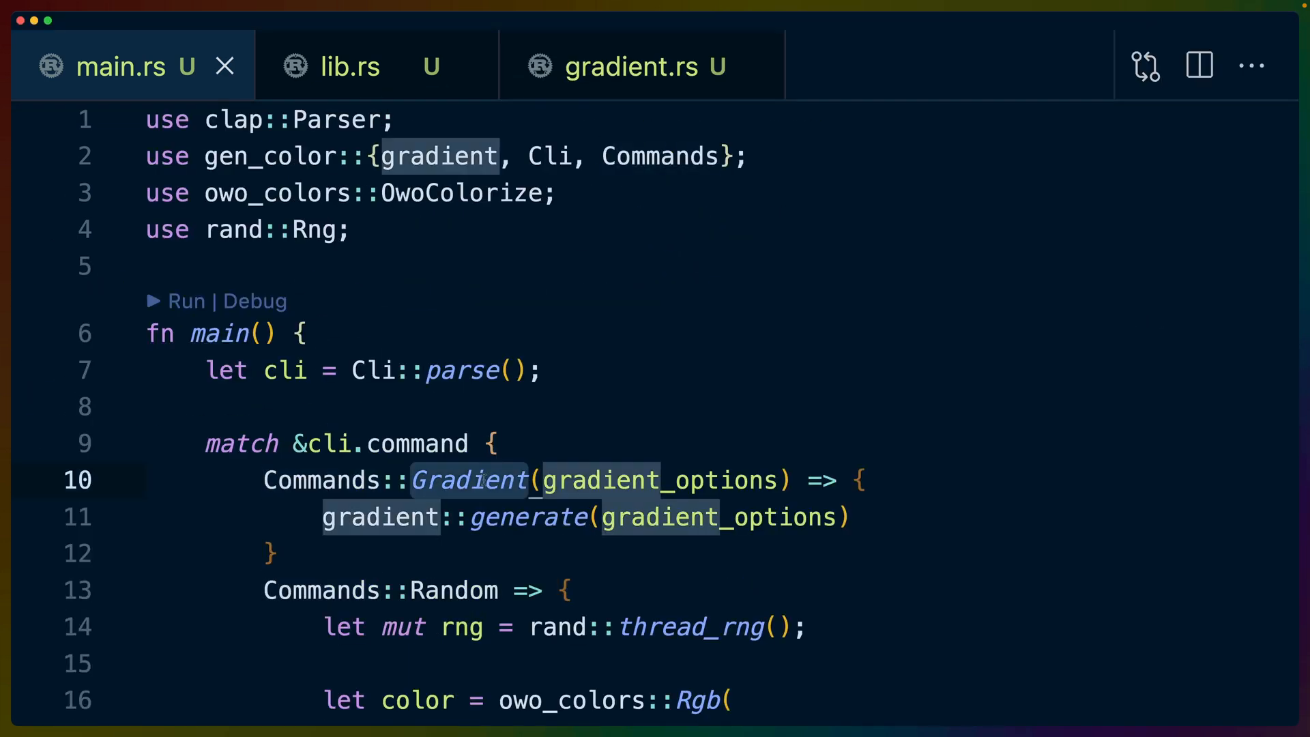
double_click(660, 479)
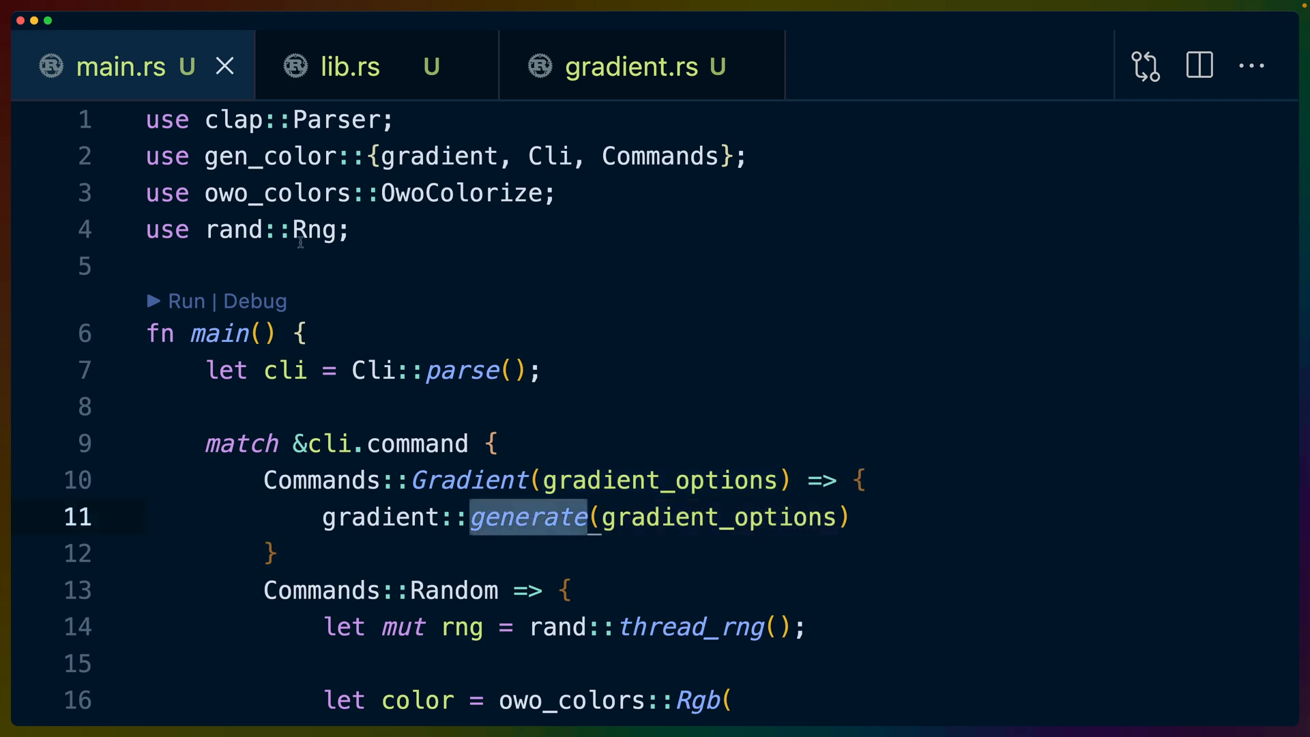
left_click(438, 156)
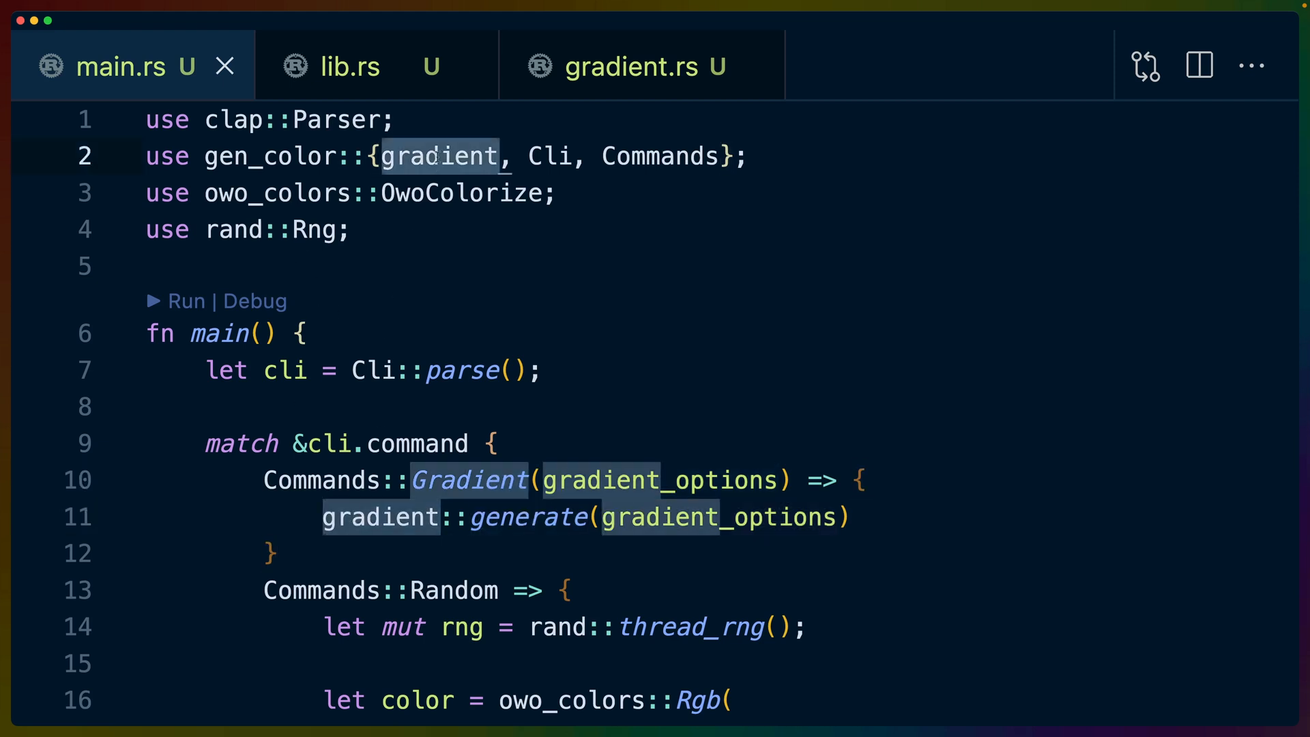
Review the Commands enum in lib.rs and settle on the GradientOptions struct in gradient.rs.
left_click(350, 66)
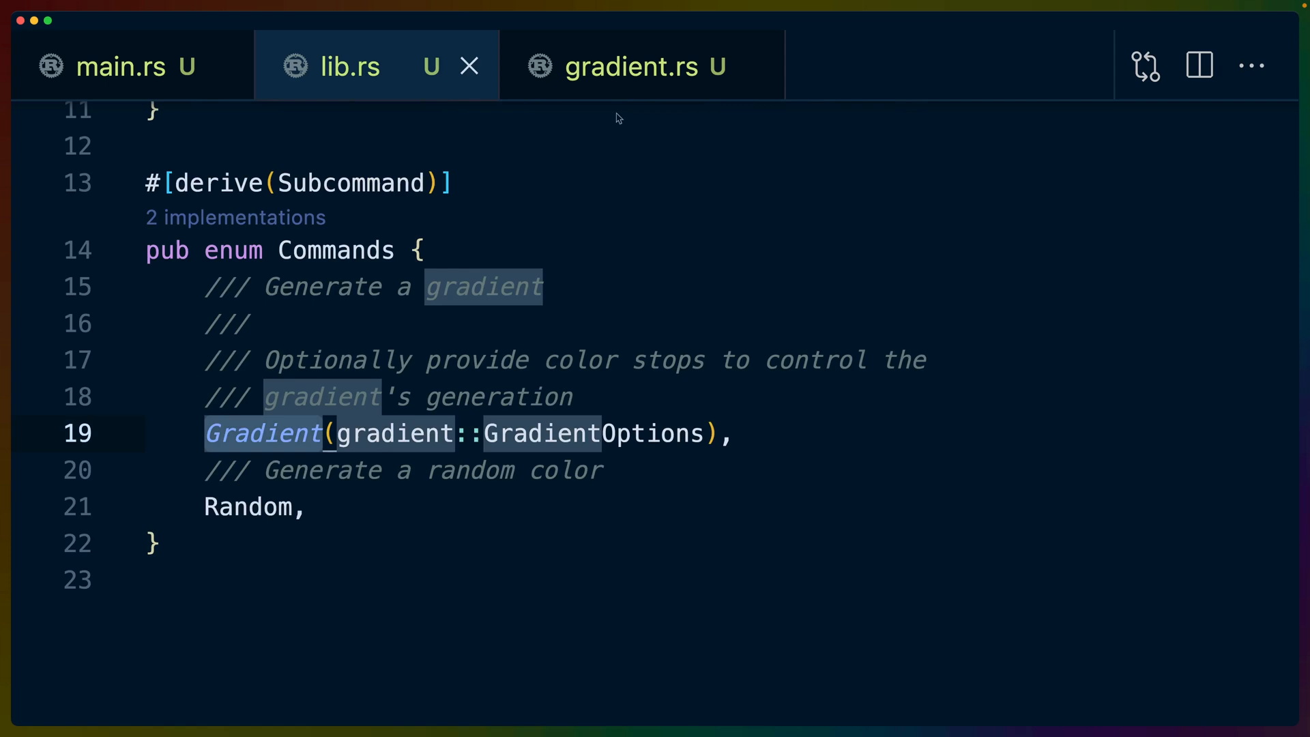
left_click(638, 67)
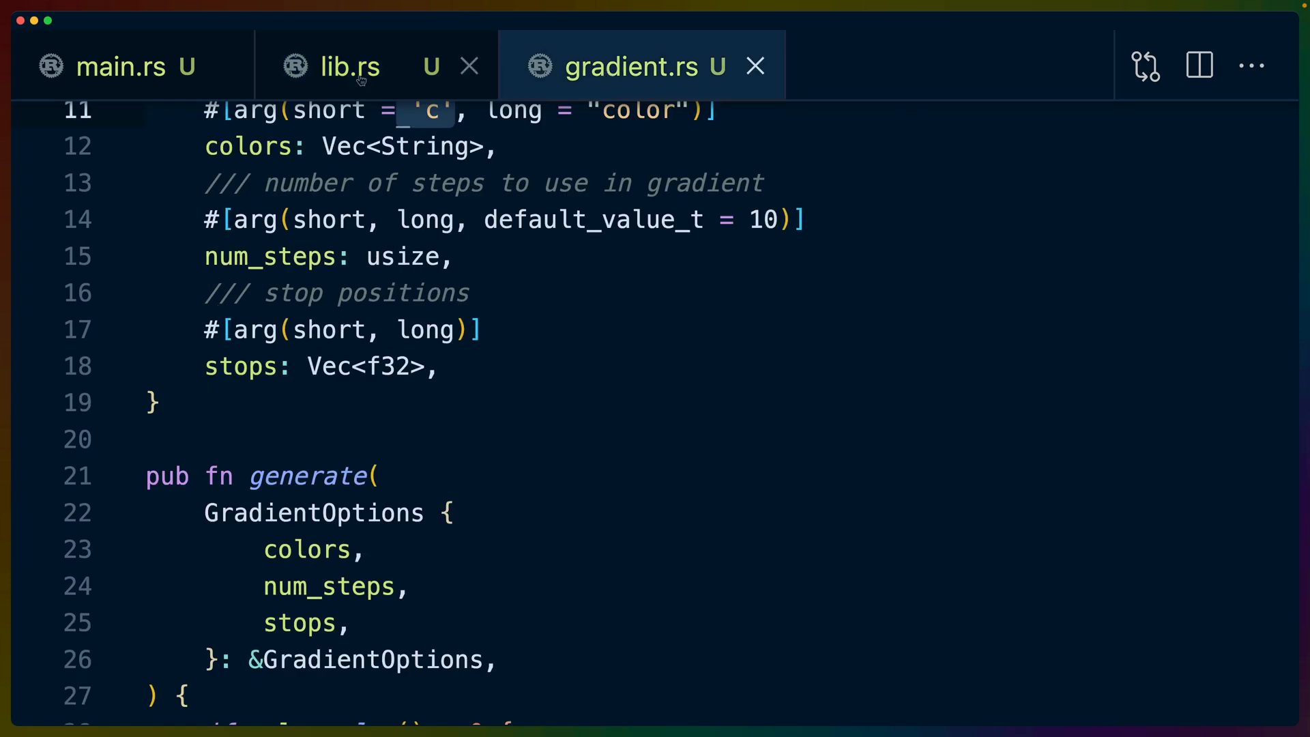
left_click(348, 67)
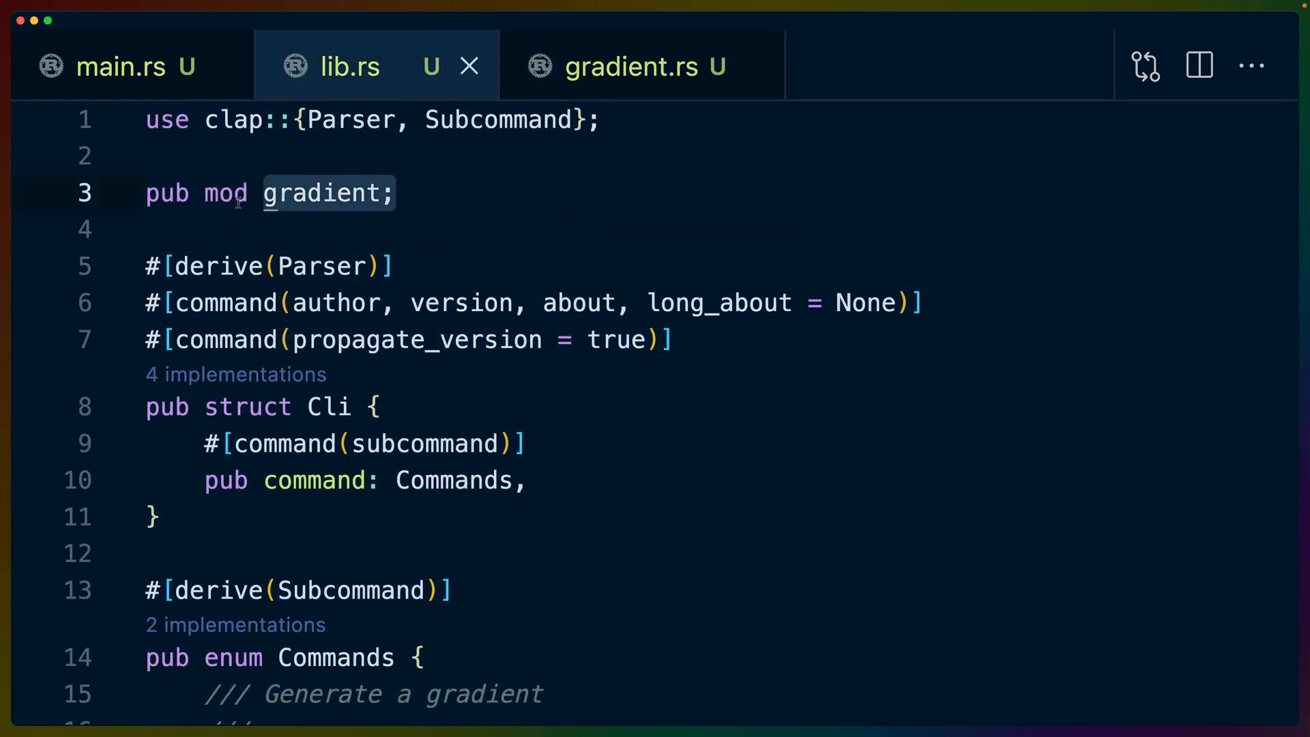
left_click(643, 66)
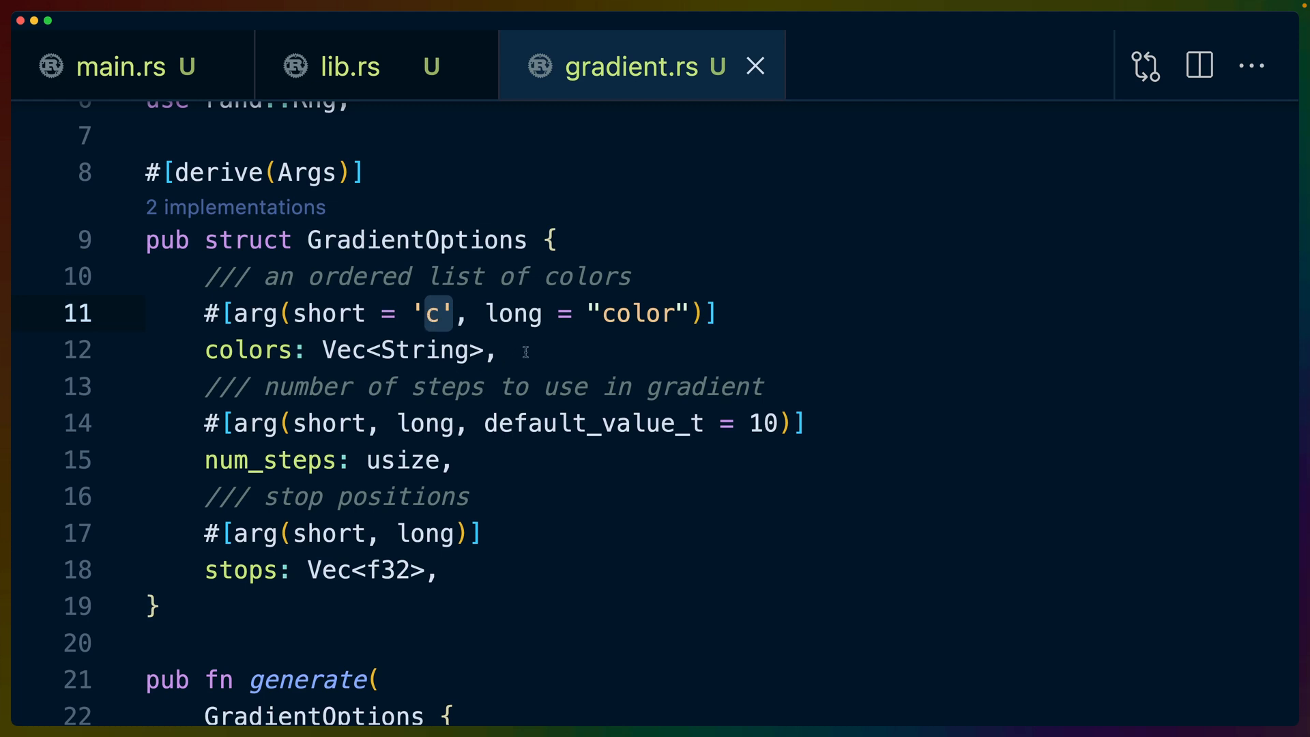
mouse_move(480, 351)
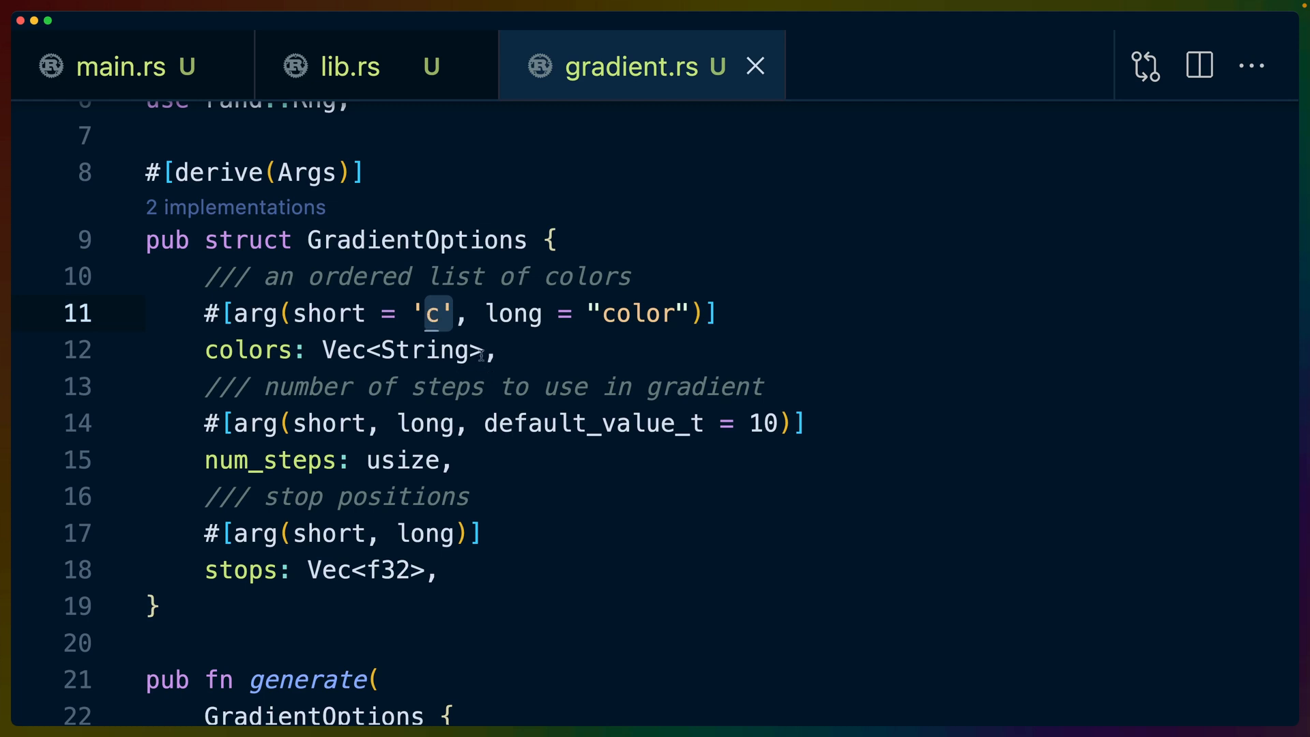
Highlight the num_steps field and its usize type in GradientOptions.
double_click(269, 460)
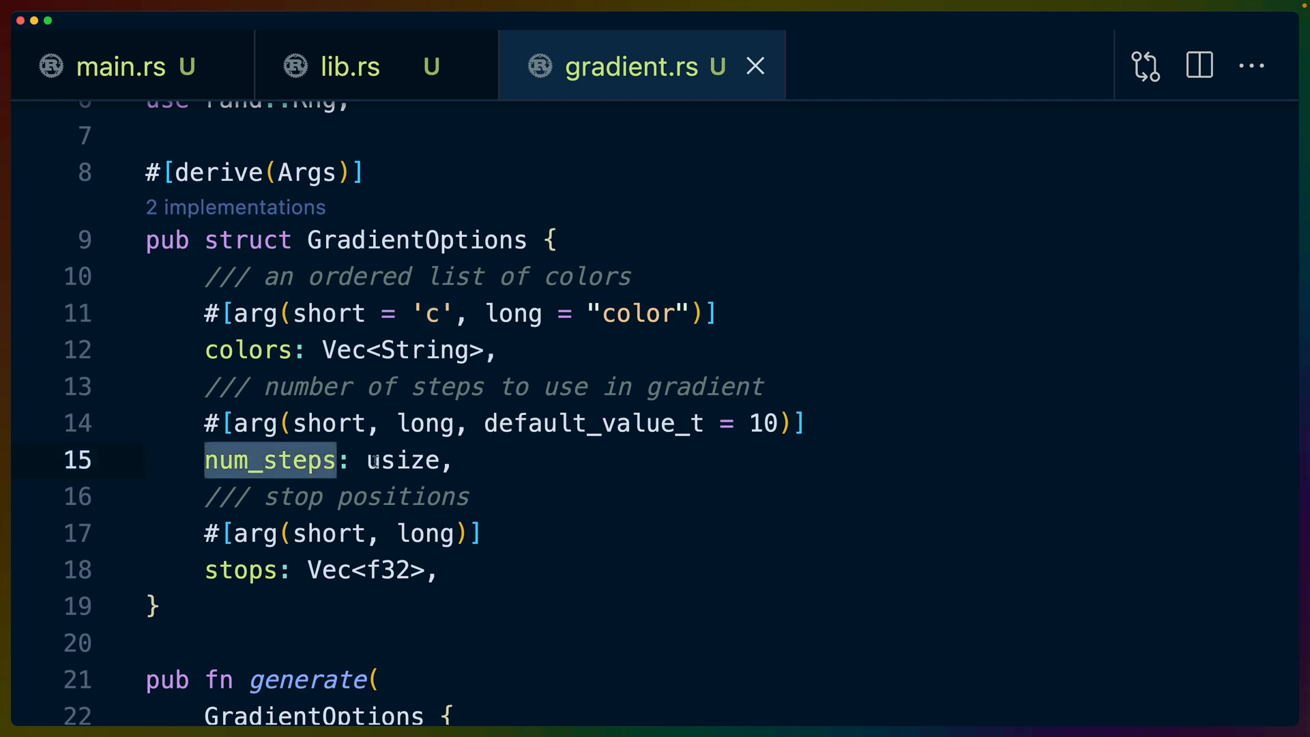
double_click(401, 460)
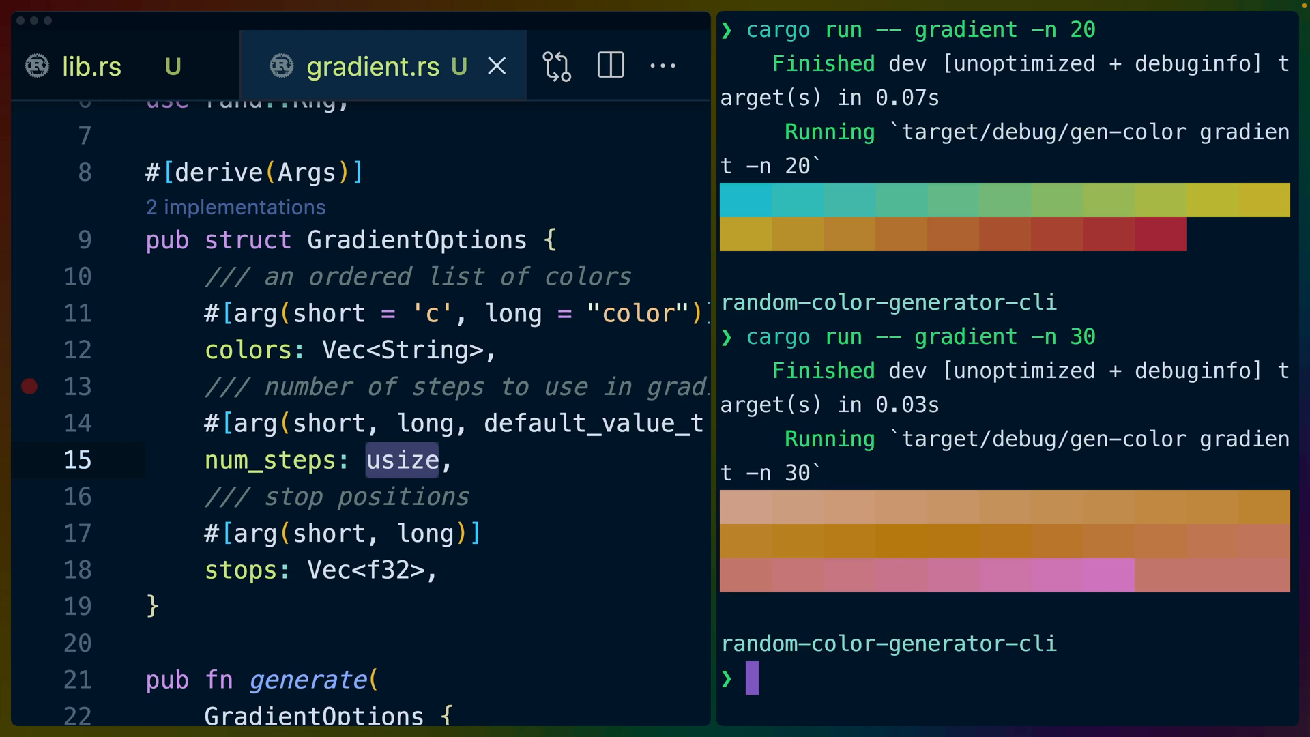
Run 'cargo run -- gradient -n 10' in the terminal to print a ten-color swatch.
type("cargo run -- gradient -n 10")
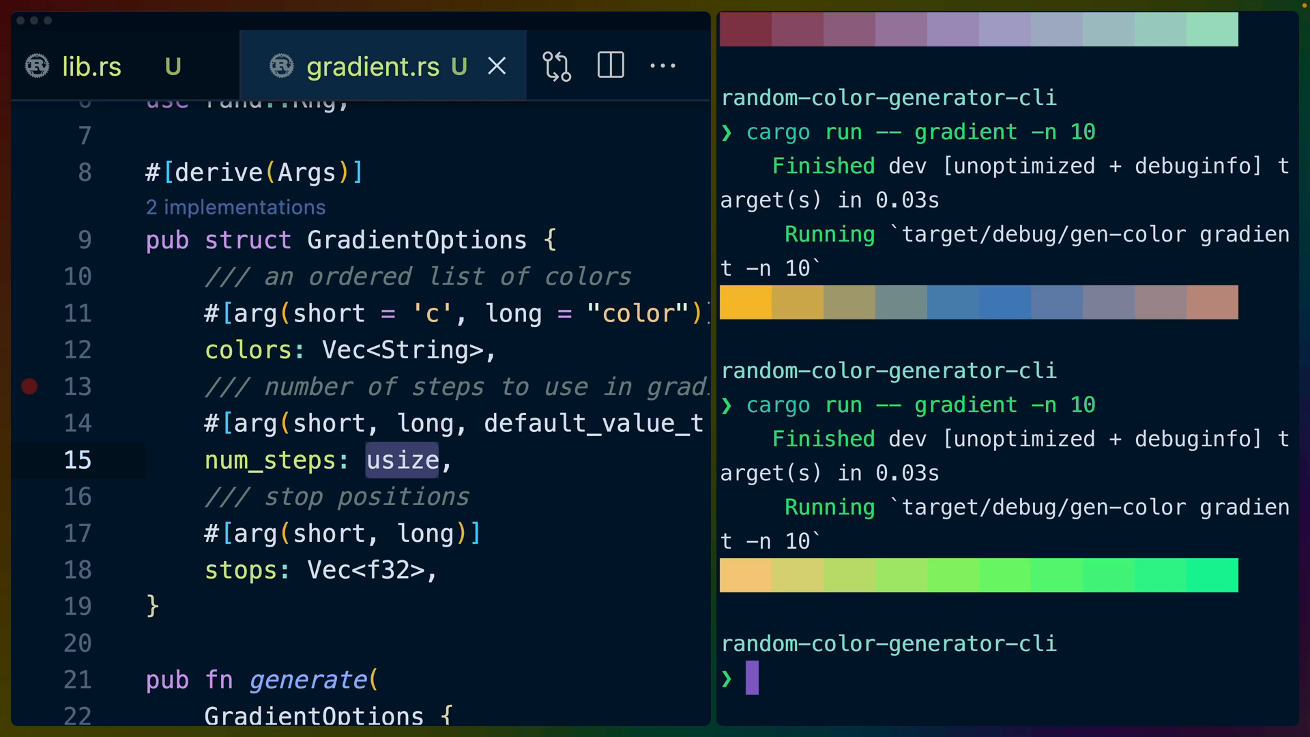
mouse_move(1109, 425)
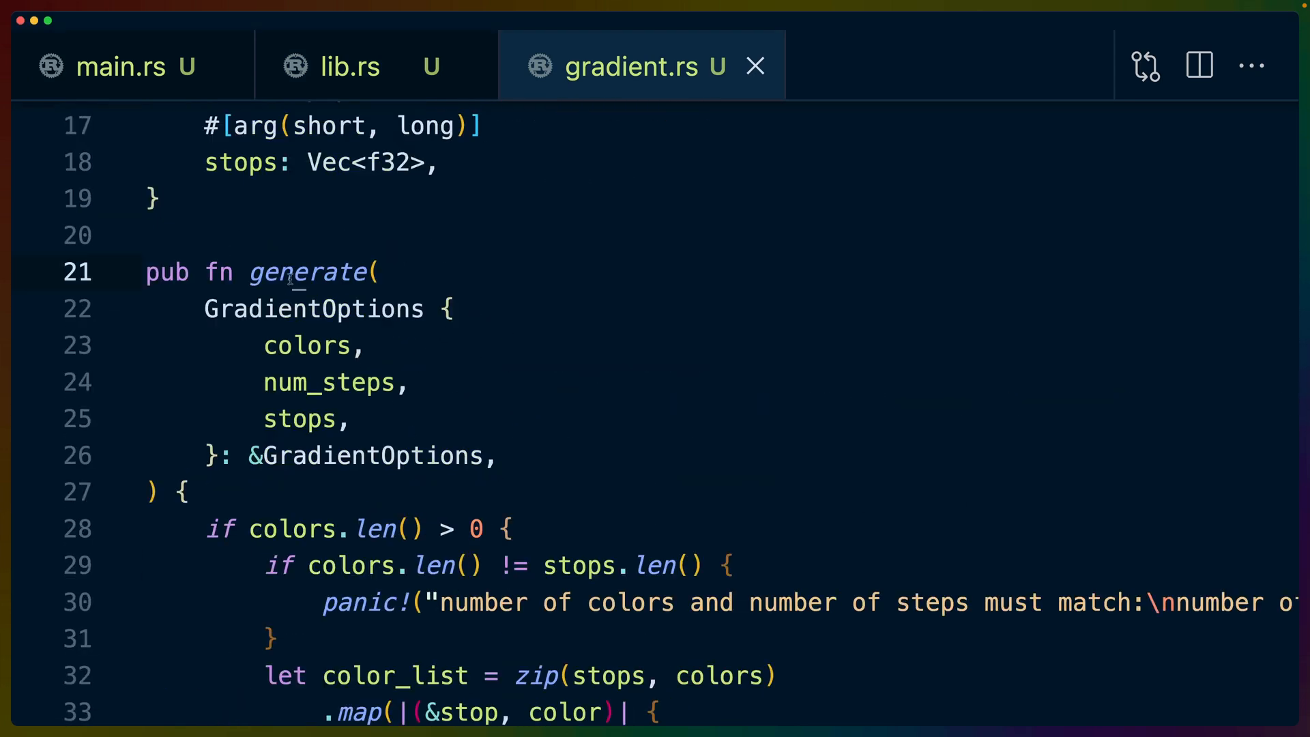
double_click(311, 272)
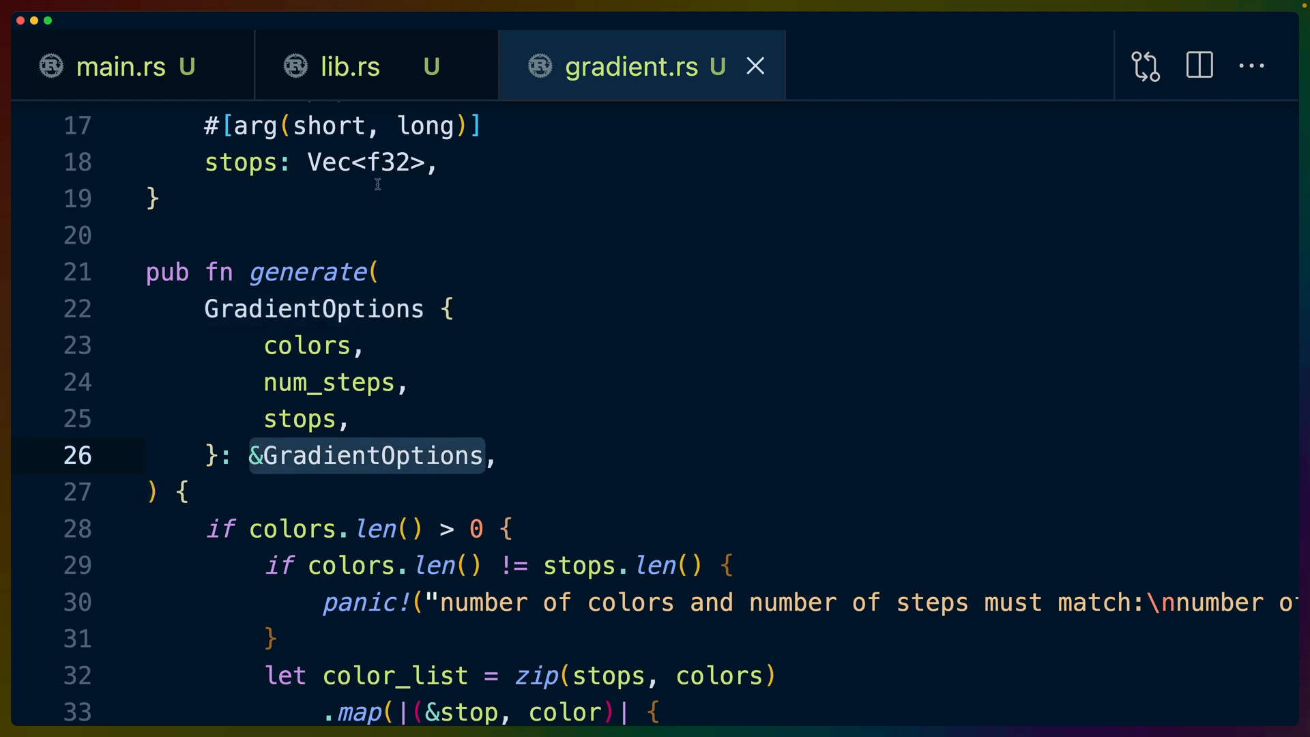
left_click(122, 65)
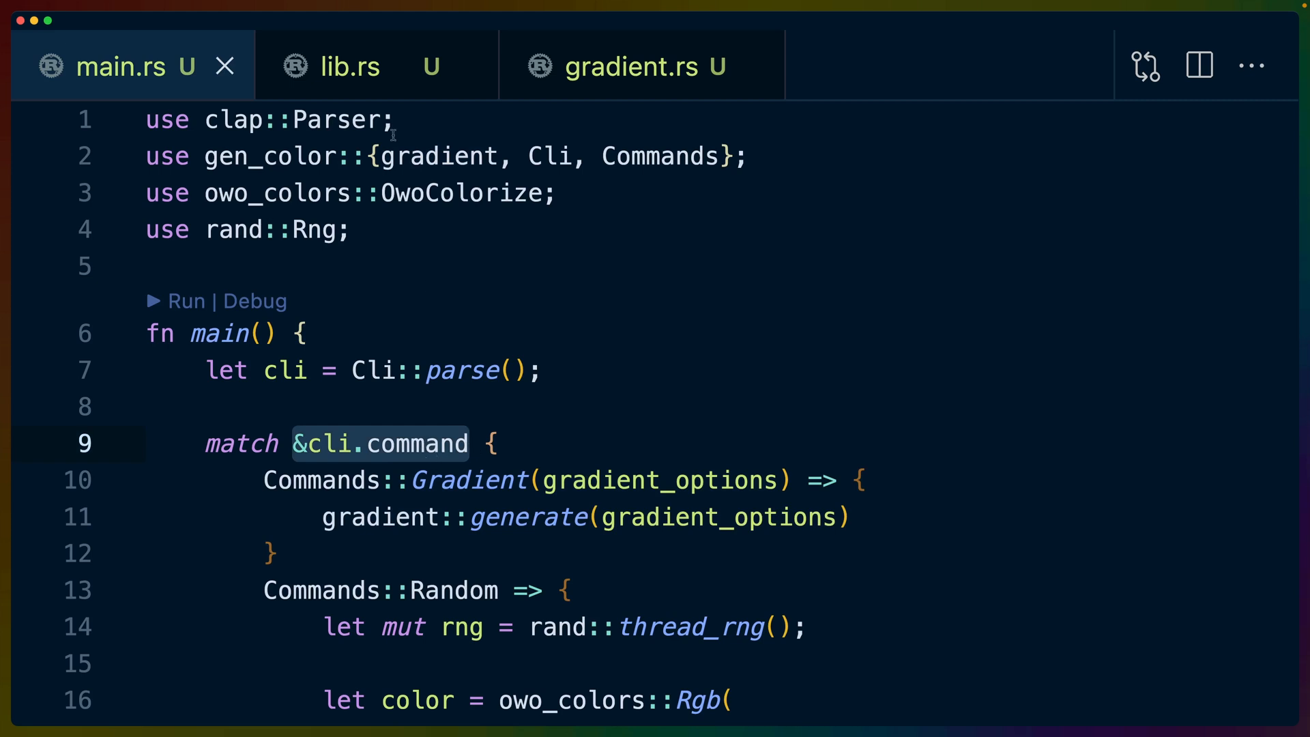
left_click(641, 65)
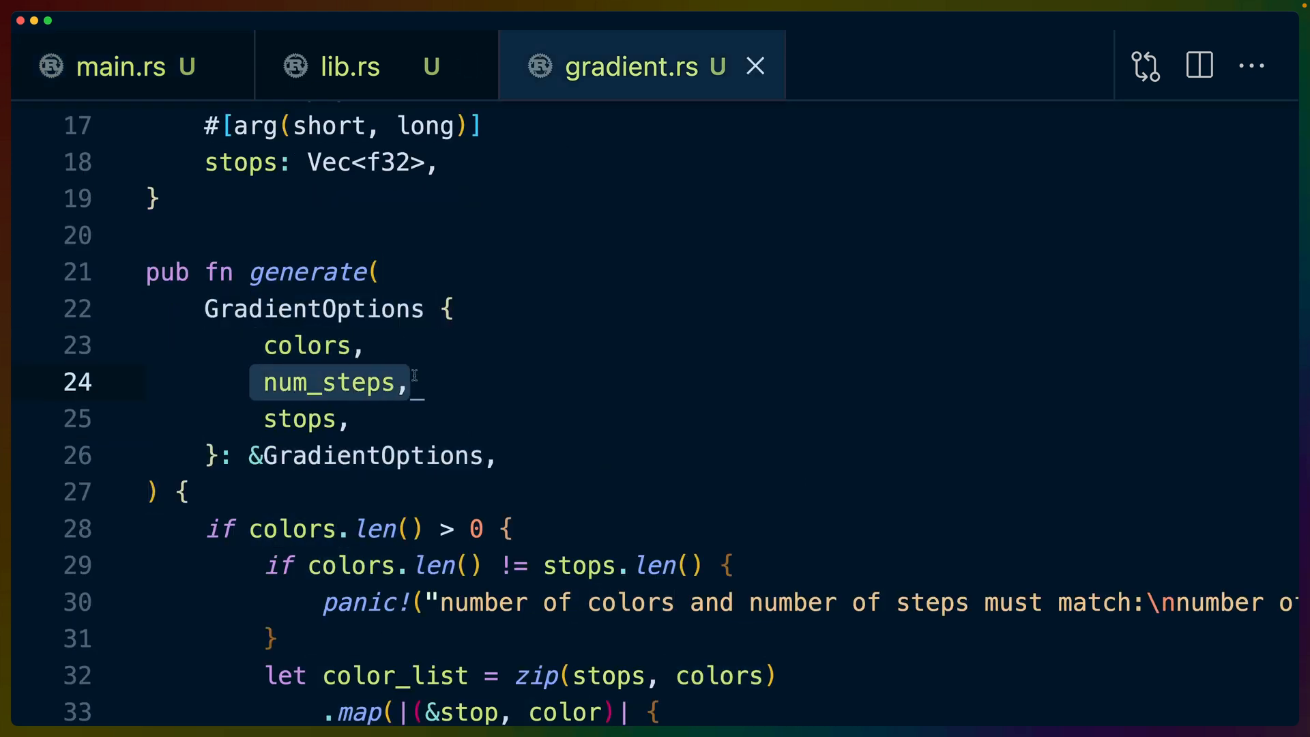
key("Down")
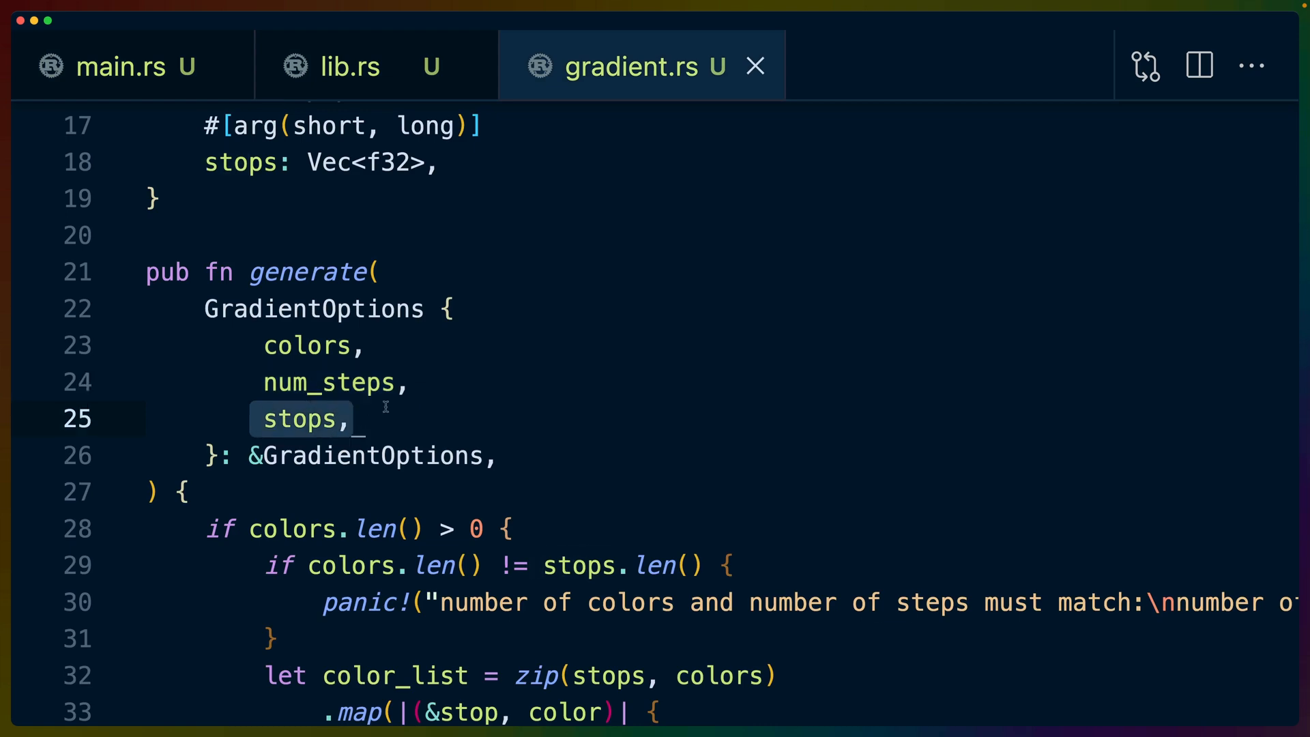
scroll("down", 3)
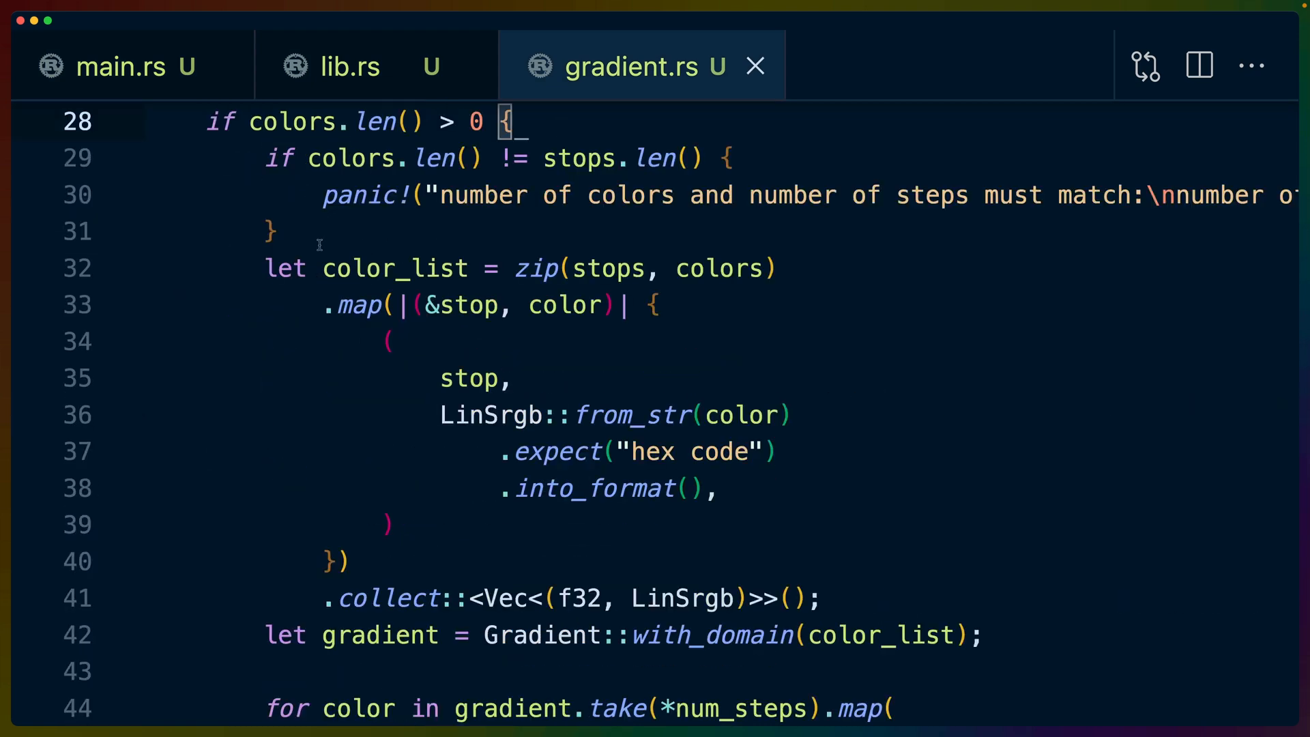
scroll("down", 3)
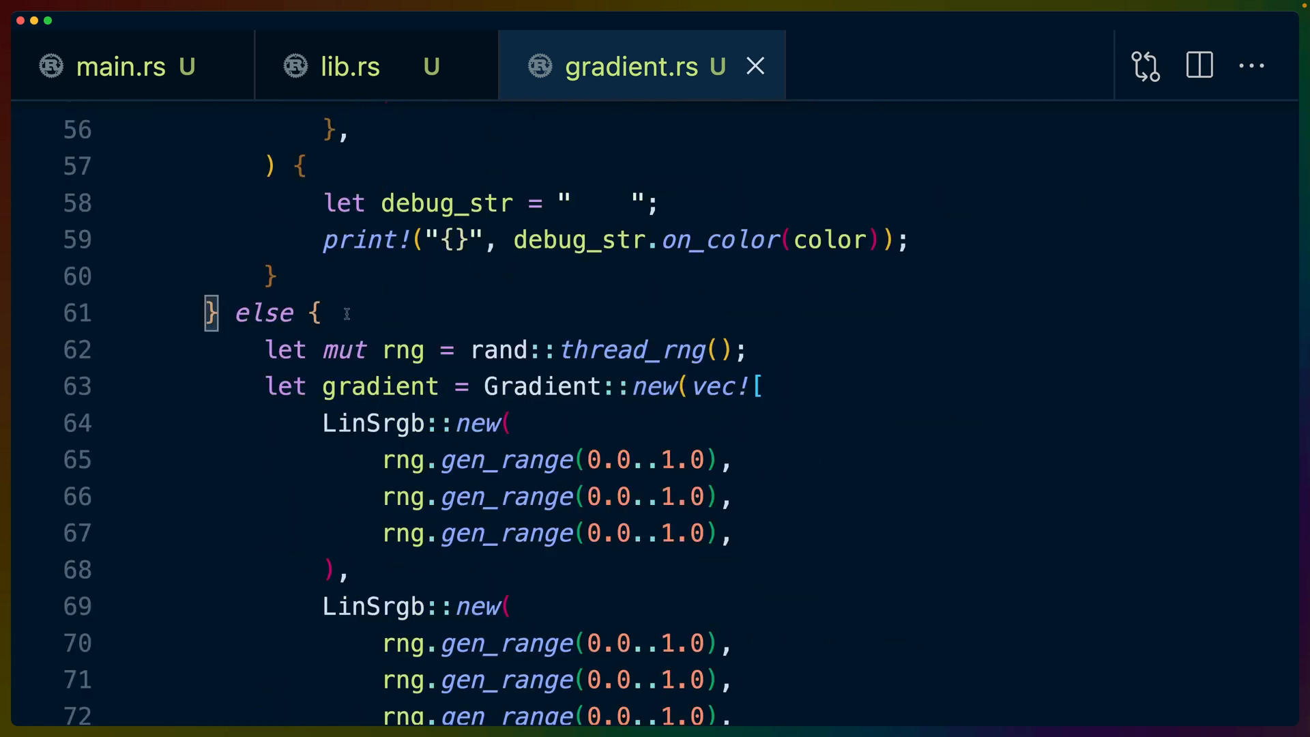
left_click(314, 313)
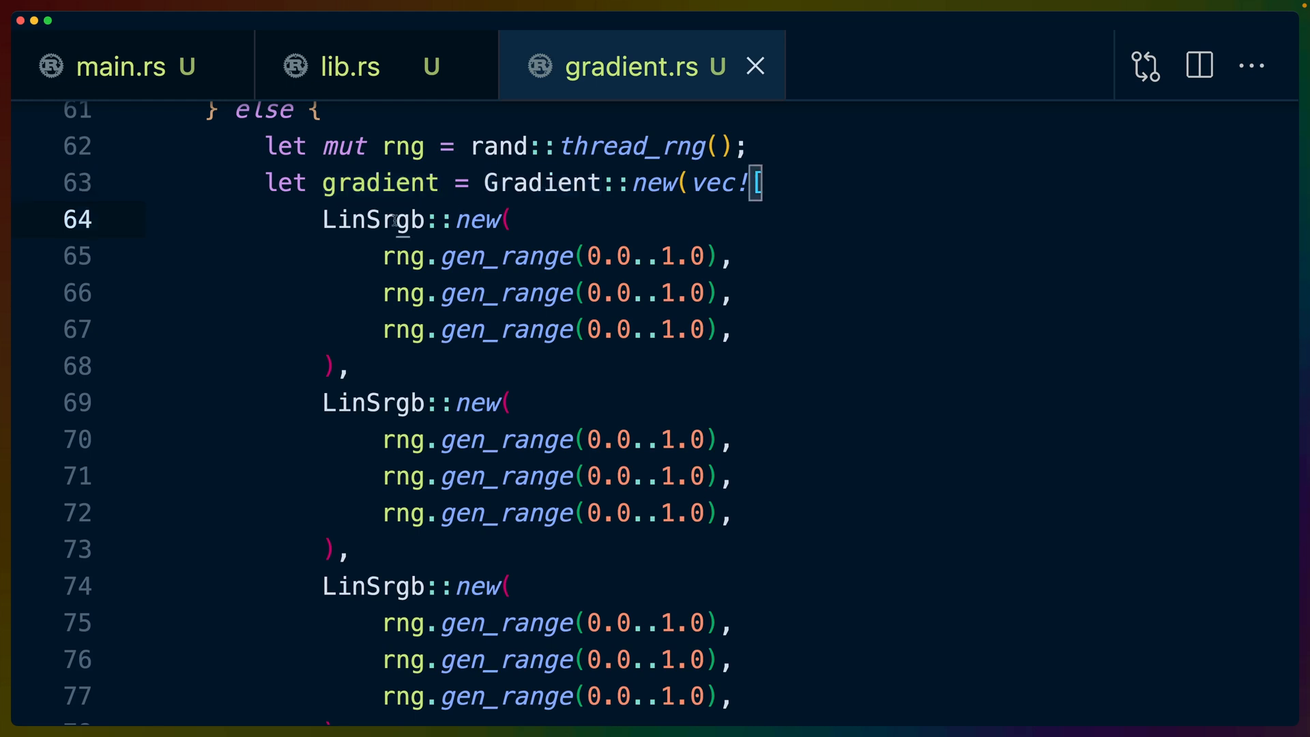
double_click(374, 218)
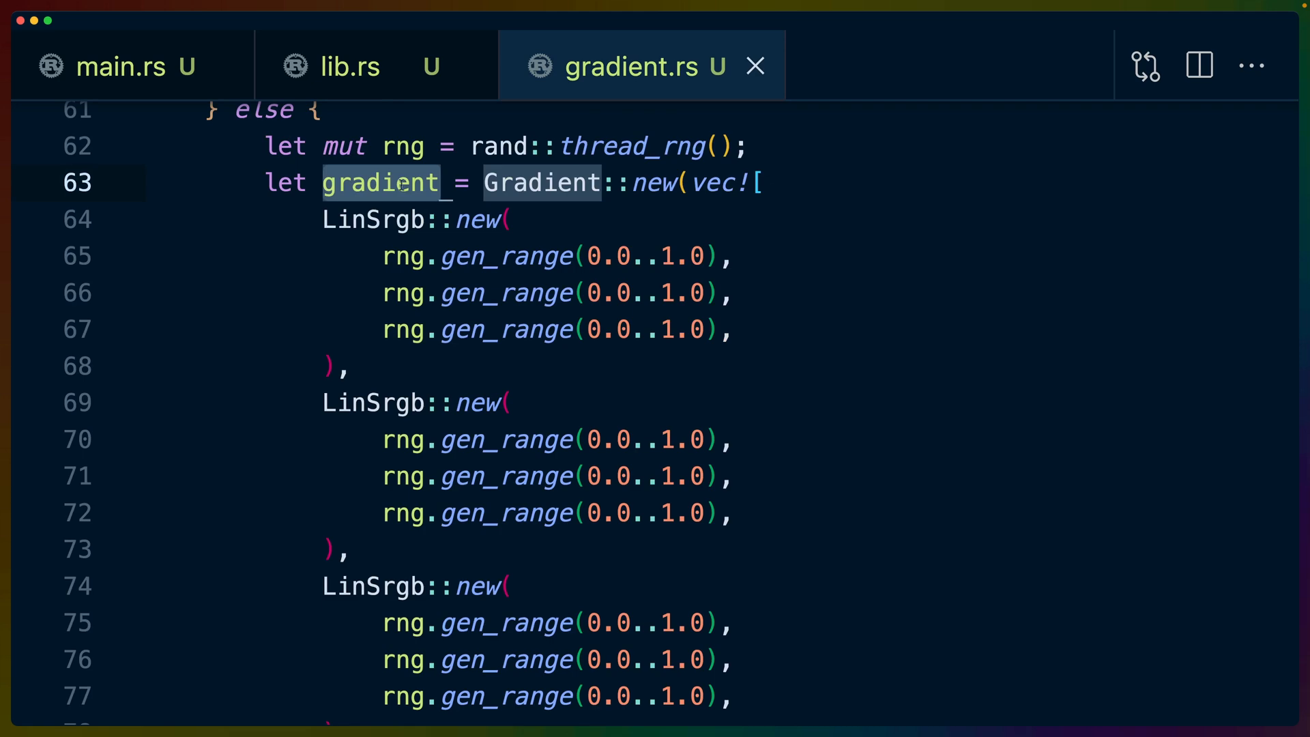
scroll("down", 3)
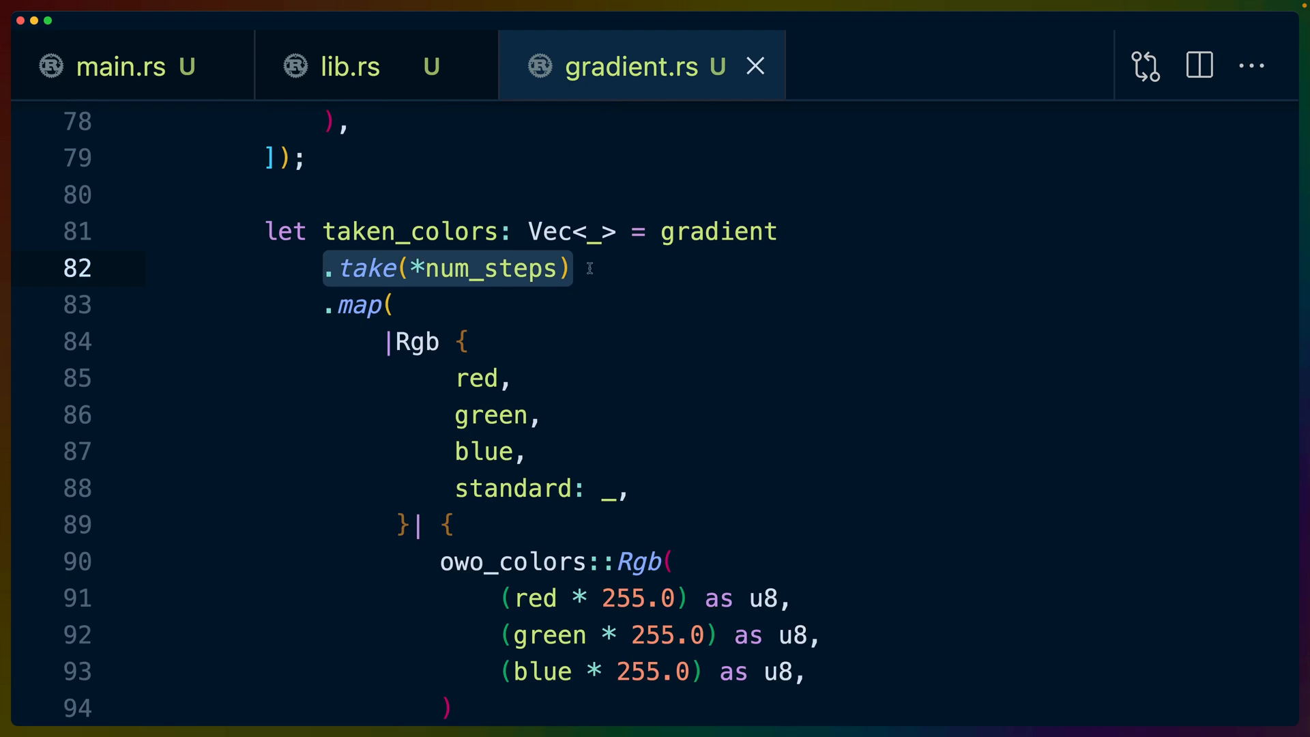
left_click(581, 269)
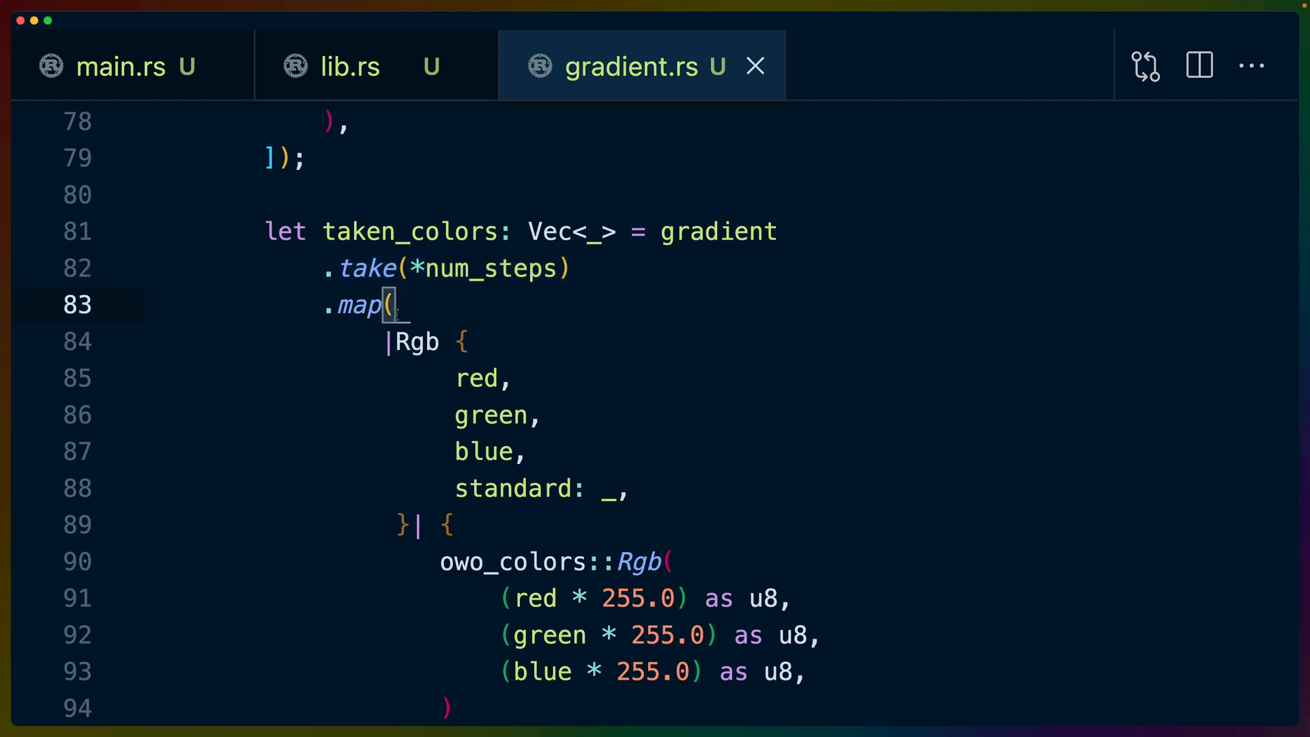
double_click(418, 341)
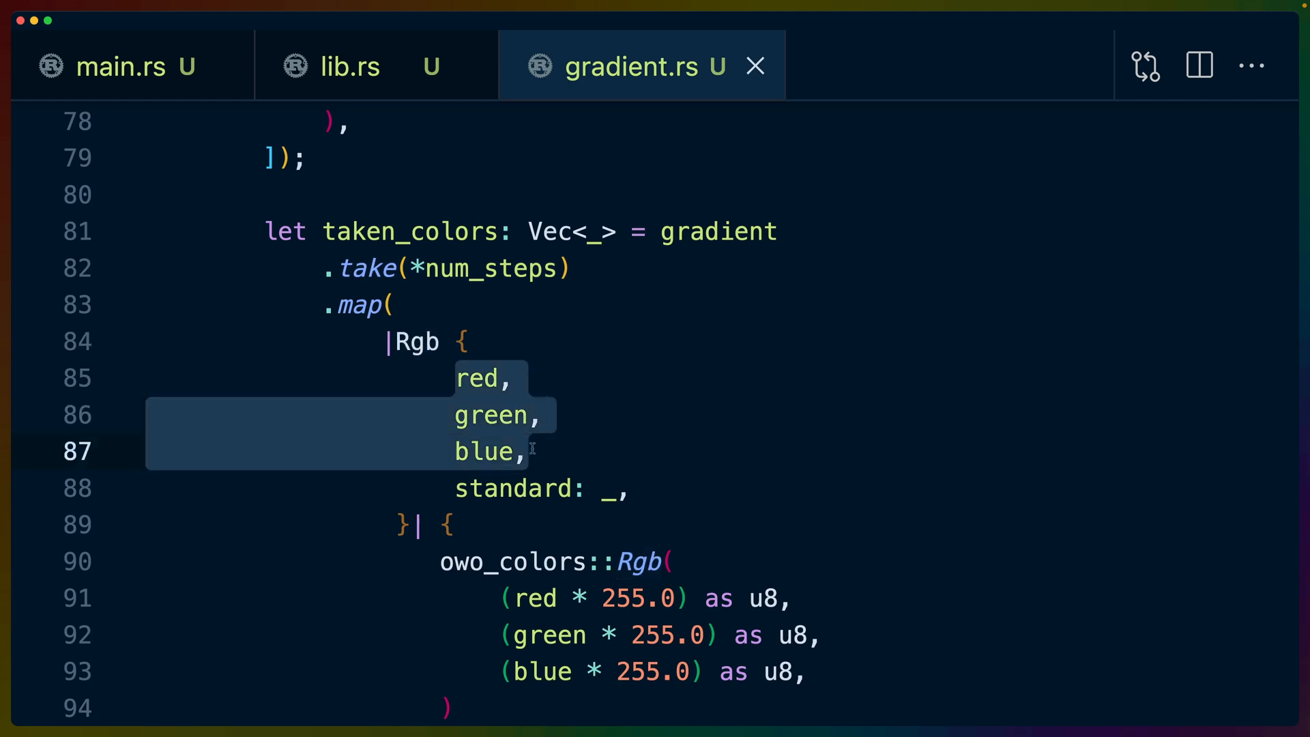
double_click(515, 488)
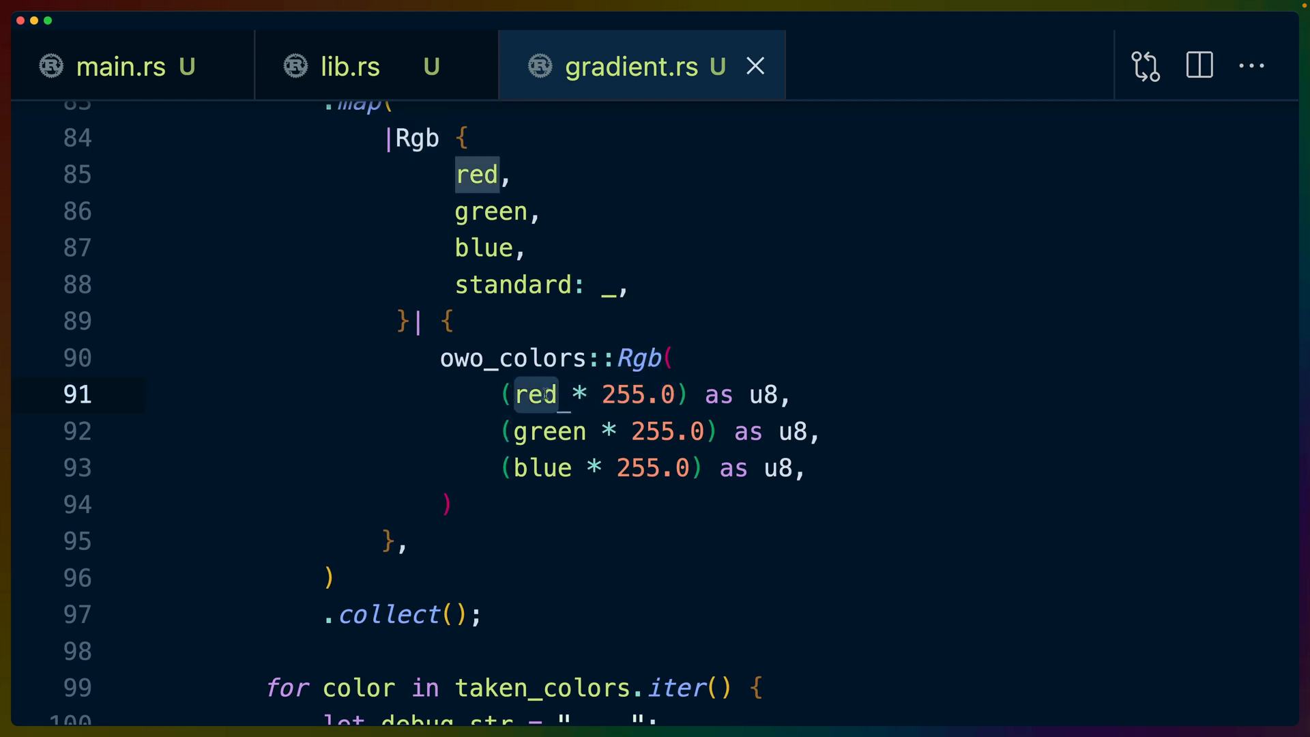
double_click(640, 394)
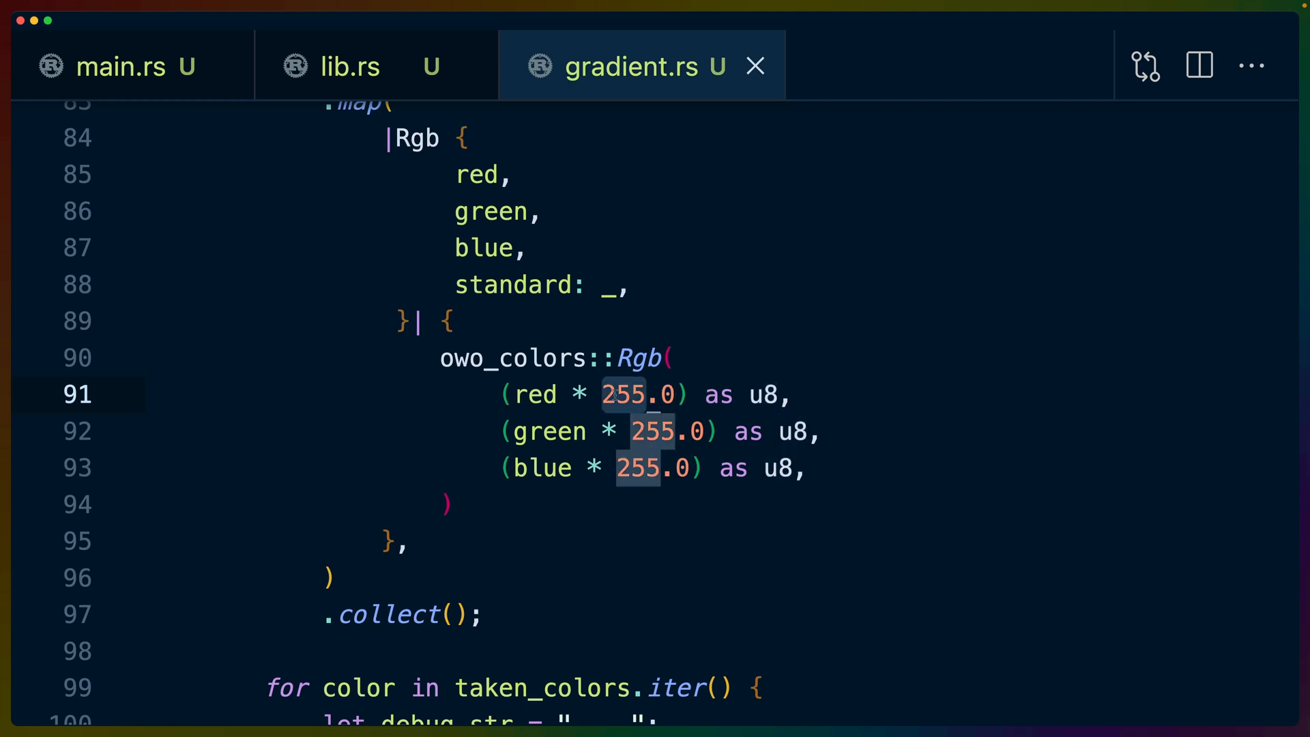
scroll("down", 3)
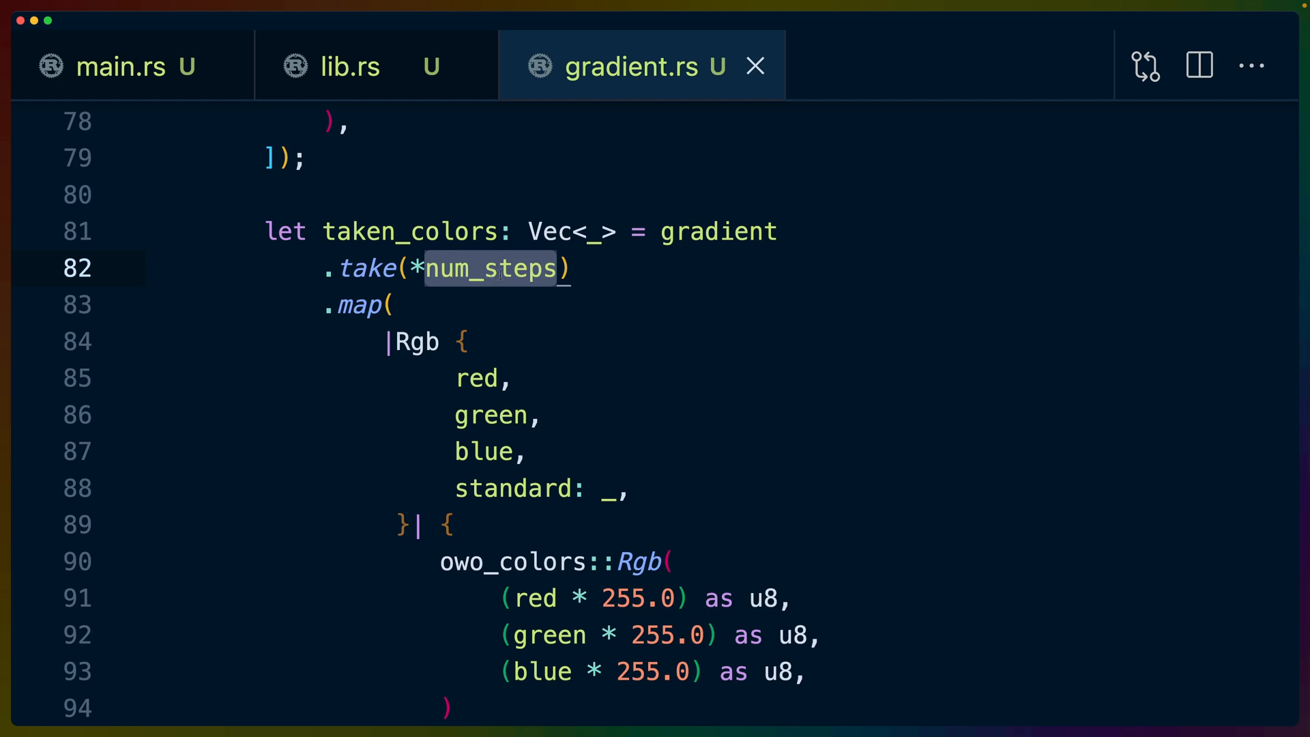
scroll("down", 3)
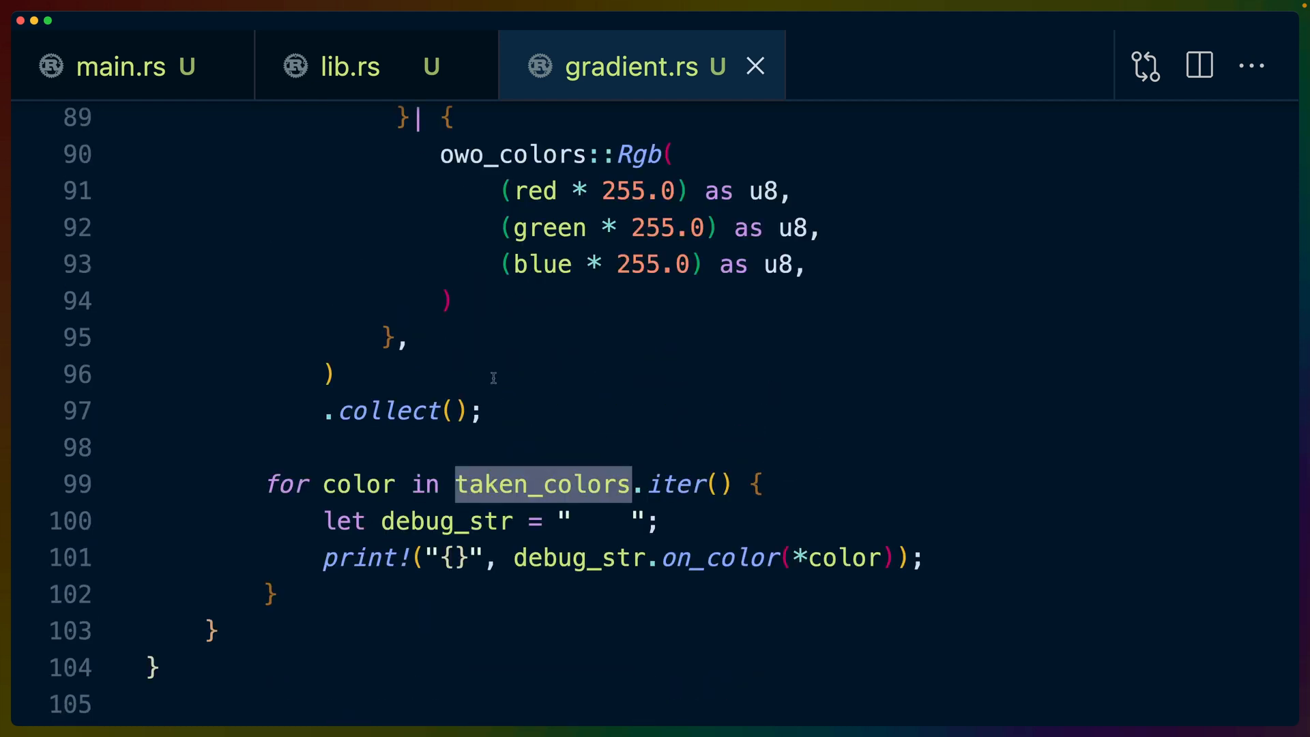
Remove the dereference before the color loop variable, see the errors, and restore the *.
scroll("down", 3)
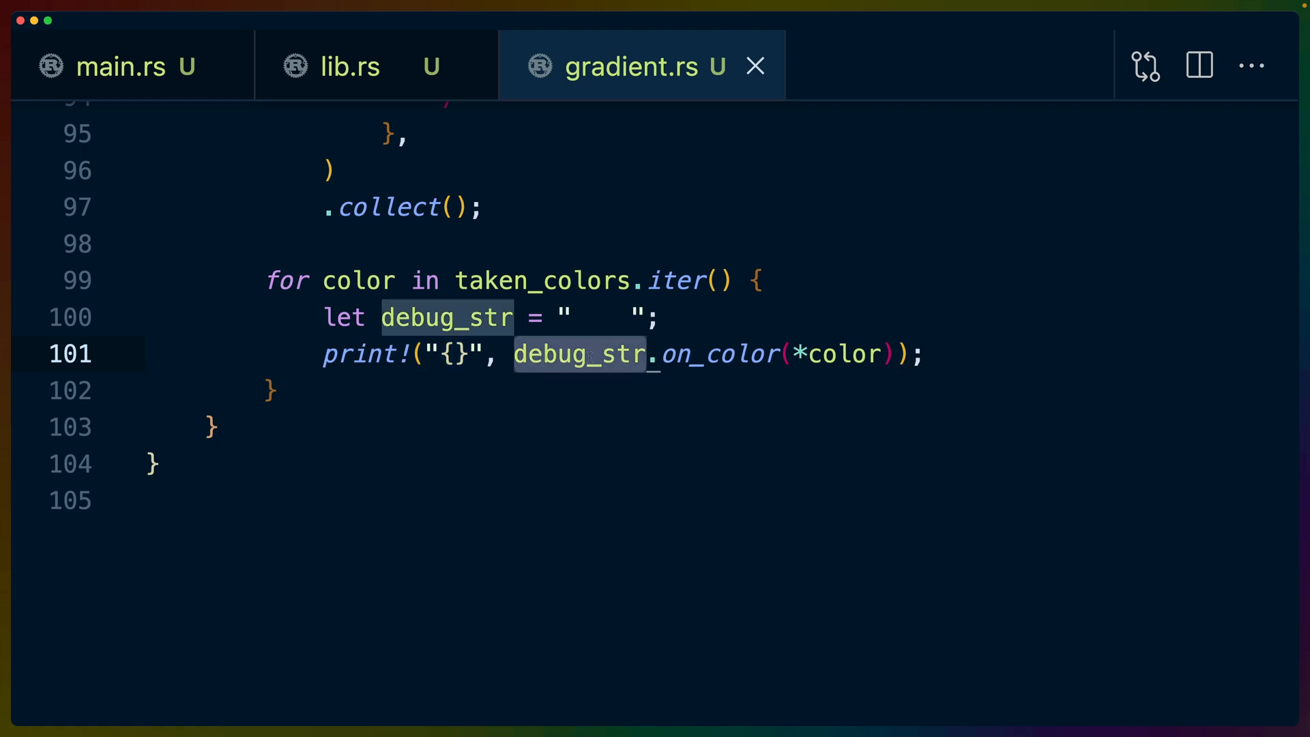
double_click(719, 354)
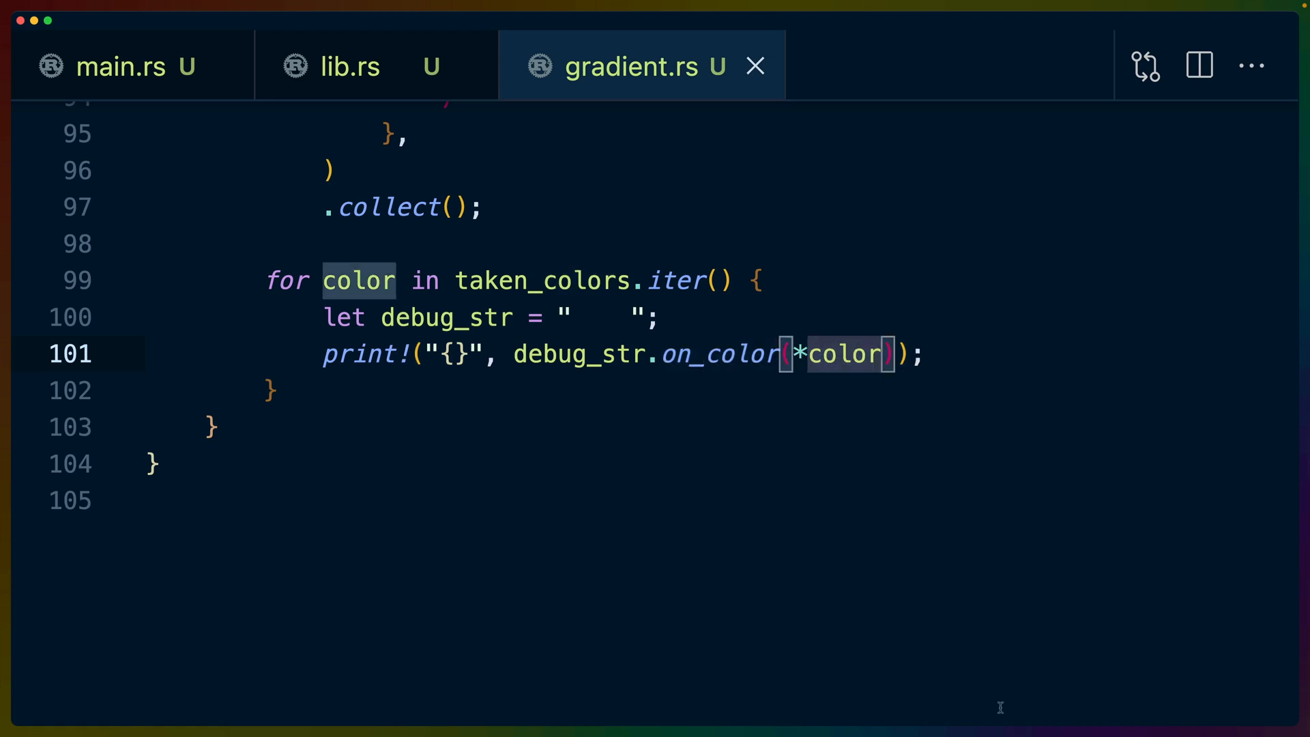
key("Backspace")
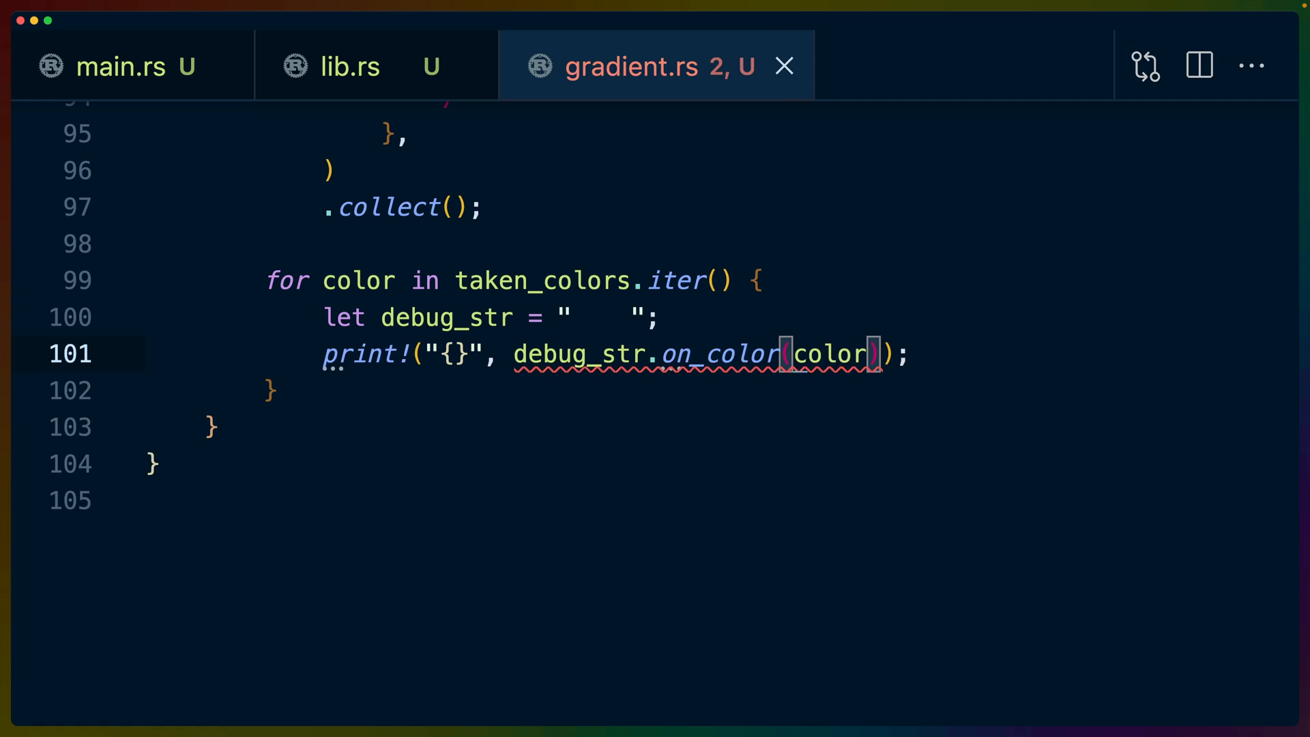
type("*")
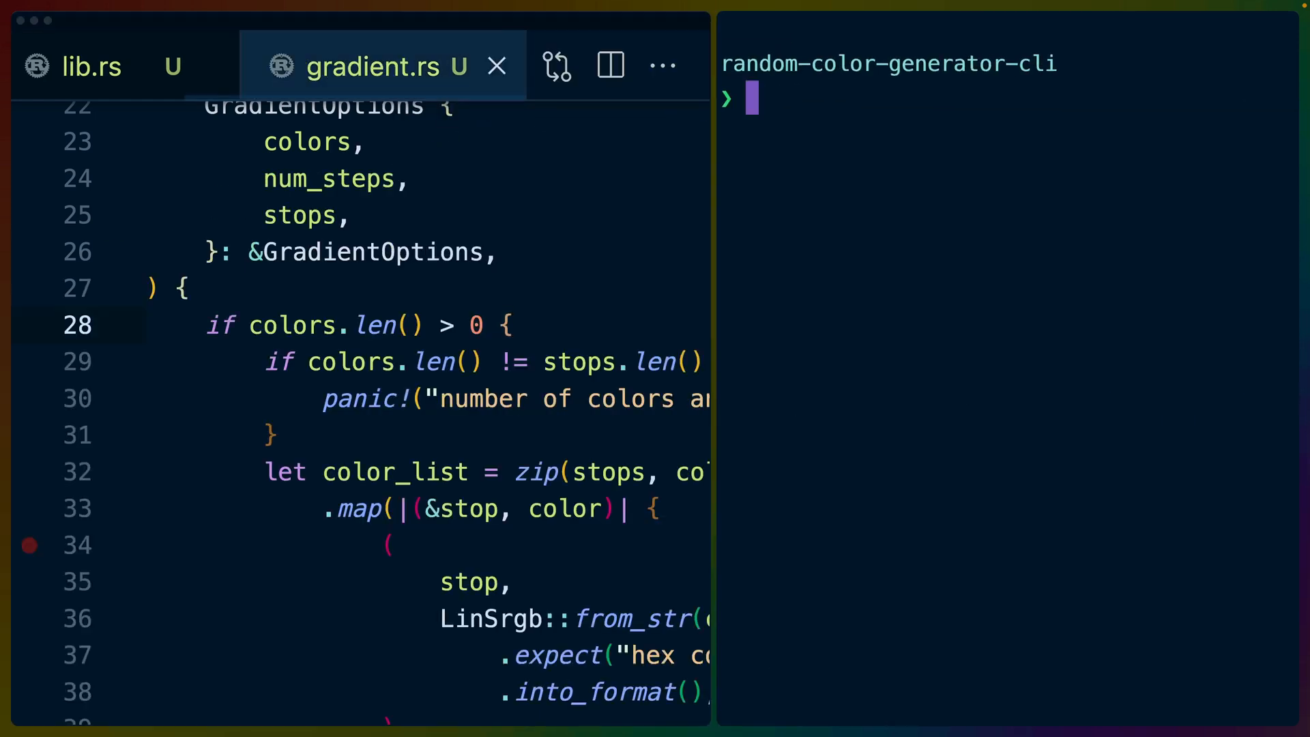
Render a blue-to-white gradient (-c 1fa9f4 -c ffffff -s 0.0 -s 1.0), then one through black with a stop at 0.2.
type("cargo run -- gradient -c 1fa9f4 -c ffffff -s 0.0 -s 1.0")
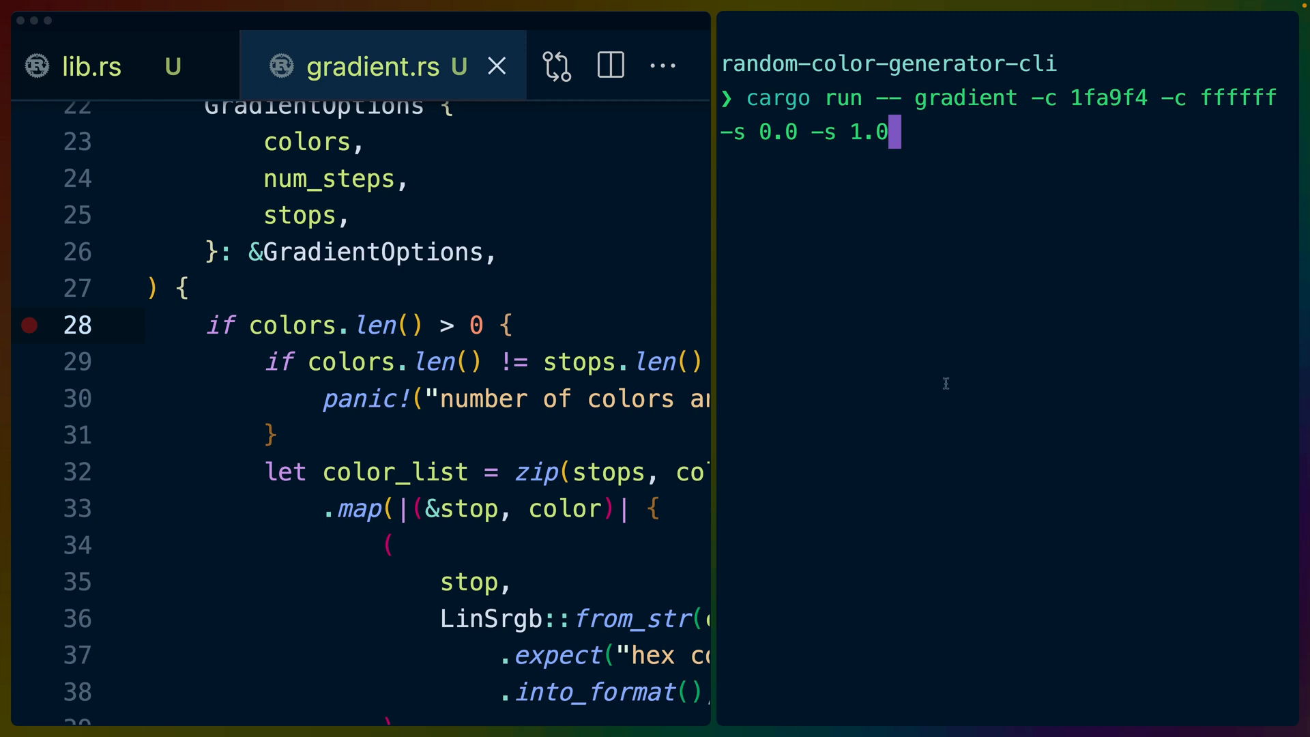
double_click(1108, 99)
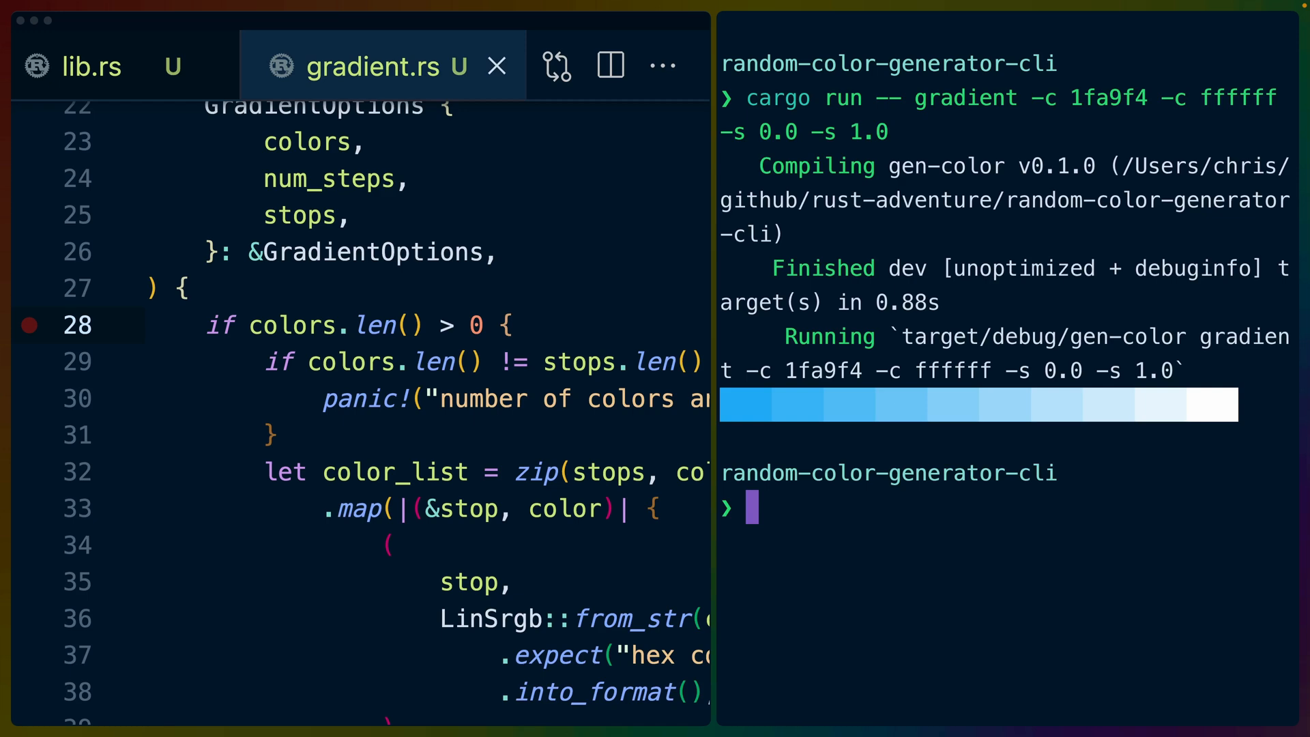
type("cargo run -- gradient -c 1fa9f4 -c 000000 -c ffffff -s 0.0 -s 0.2 -s 1.0")
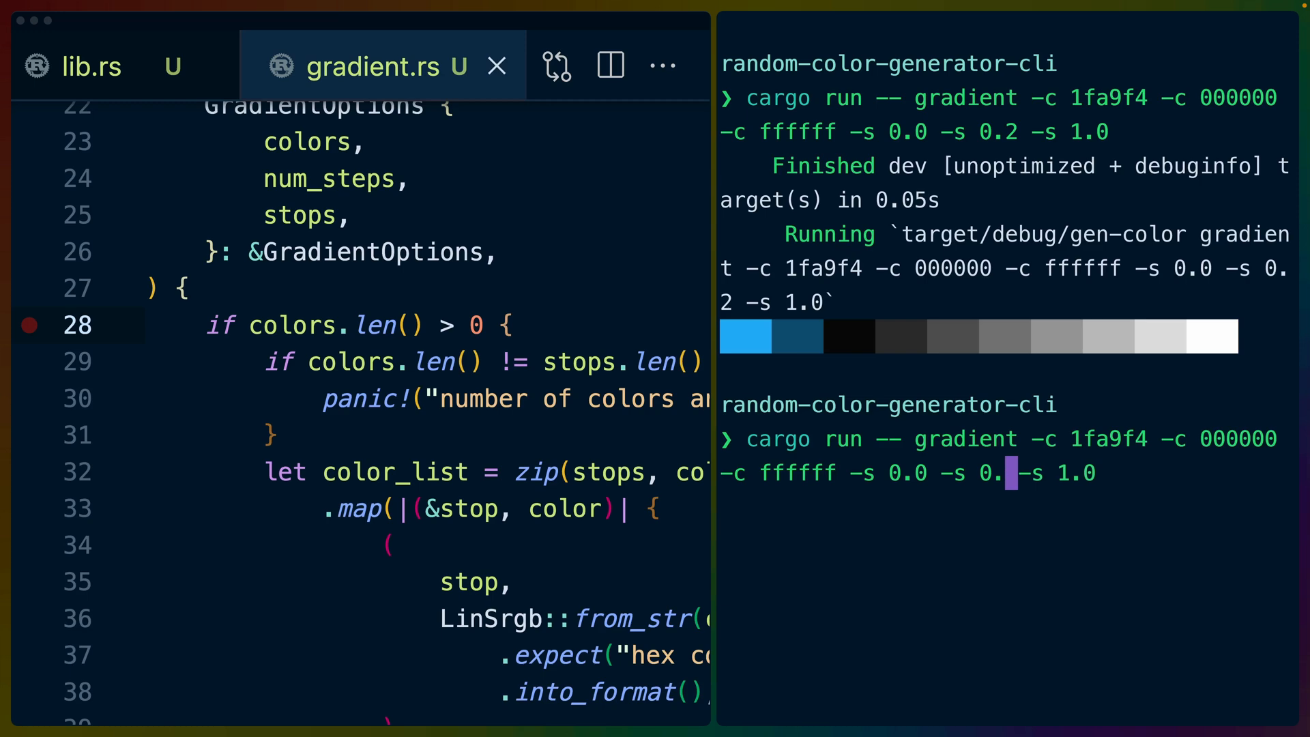
Rerun with the middle stop at 0.85, then drop a stop so the mismatched colour/stop counts panic.
type("7")
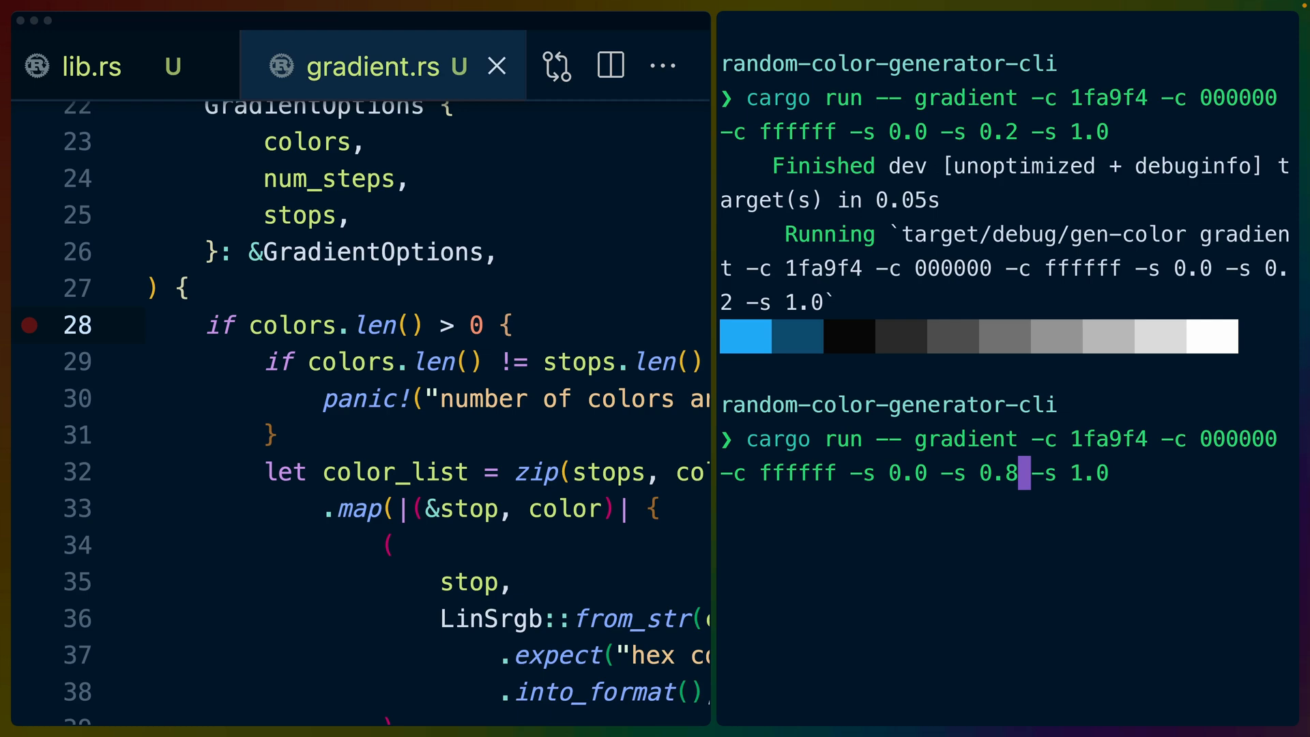
type("5")
key("Enter")
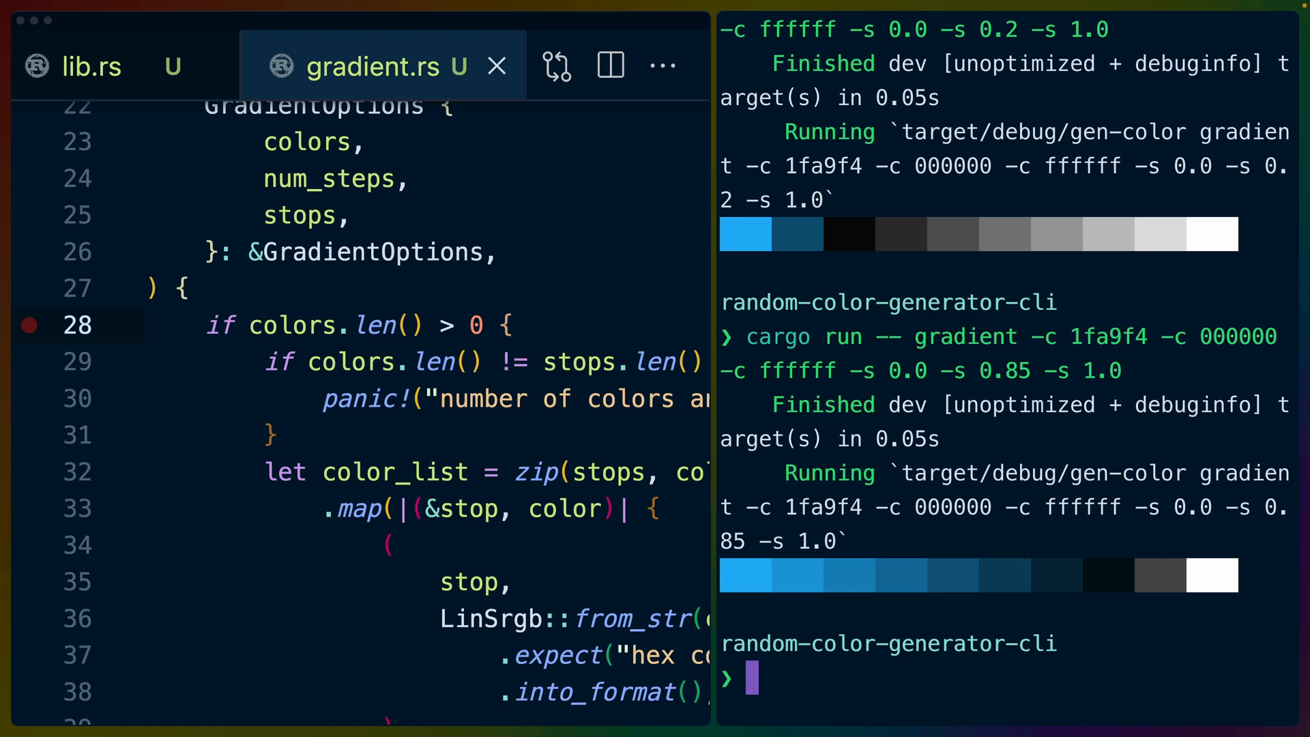
key("Return")
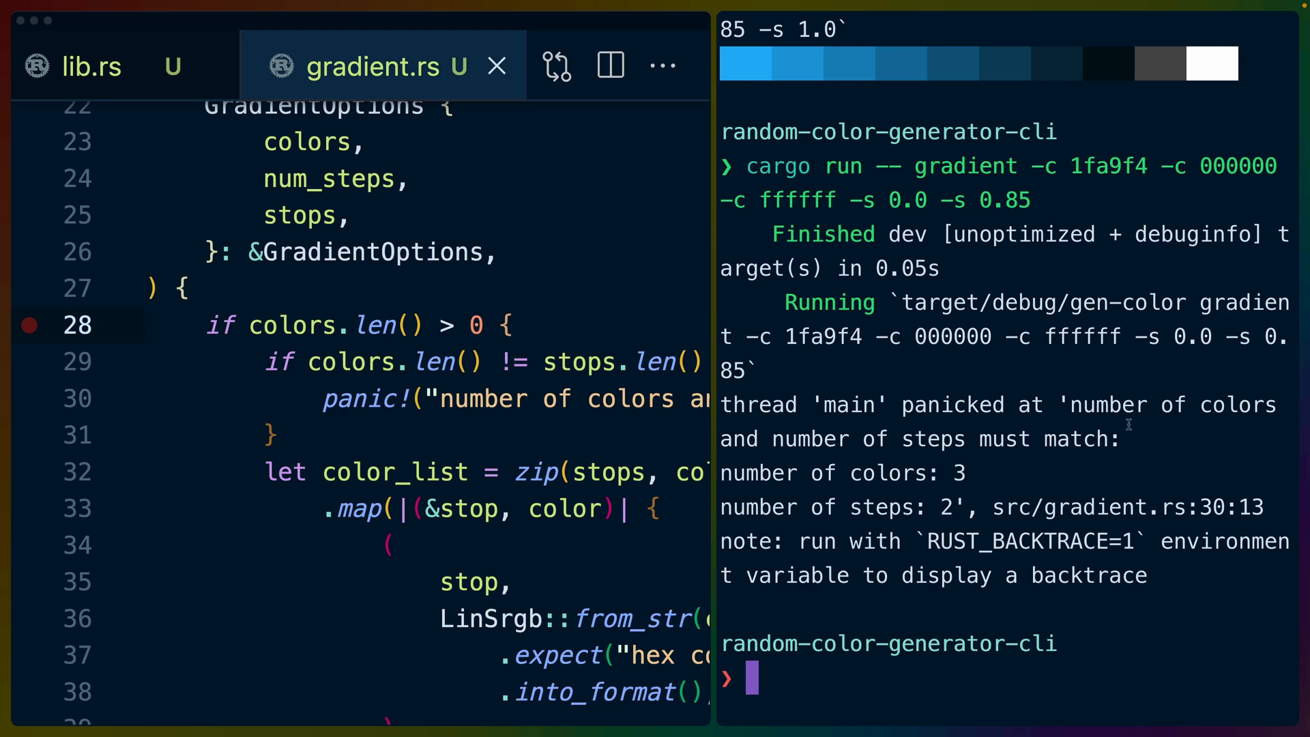
left_click_drag(814, 474, 978, 508)
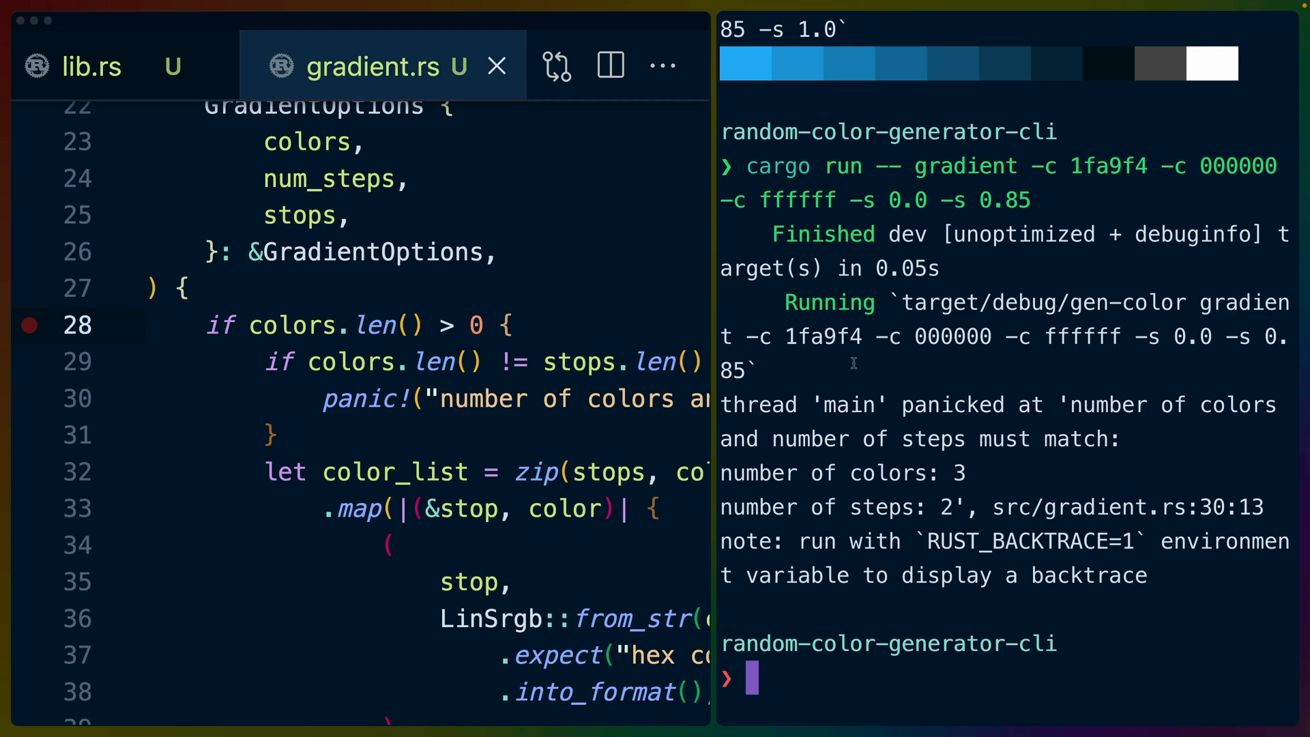
double_click(918, 438)
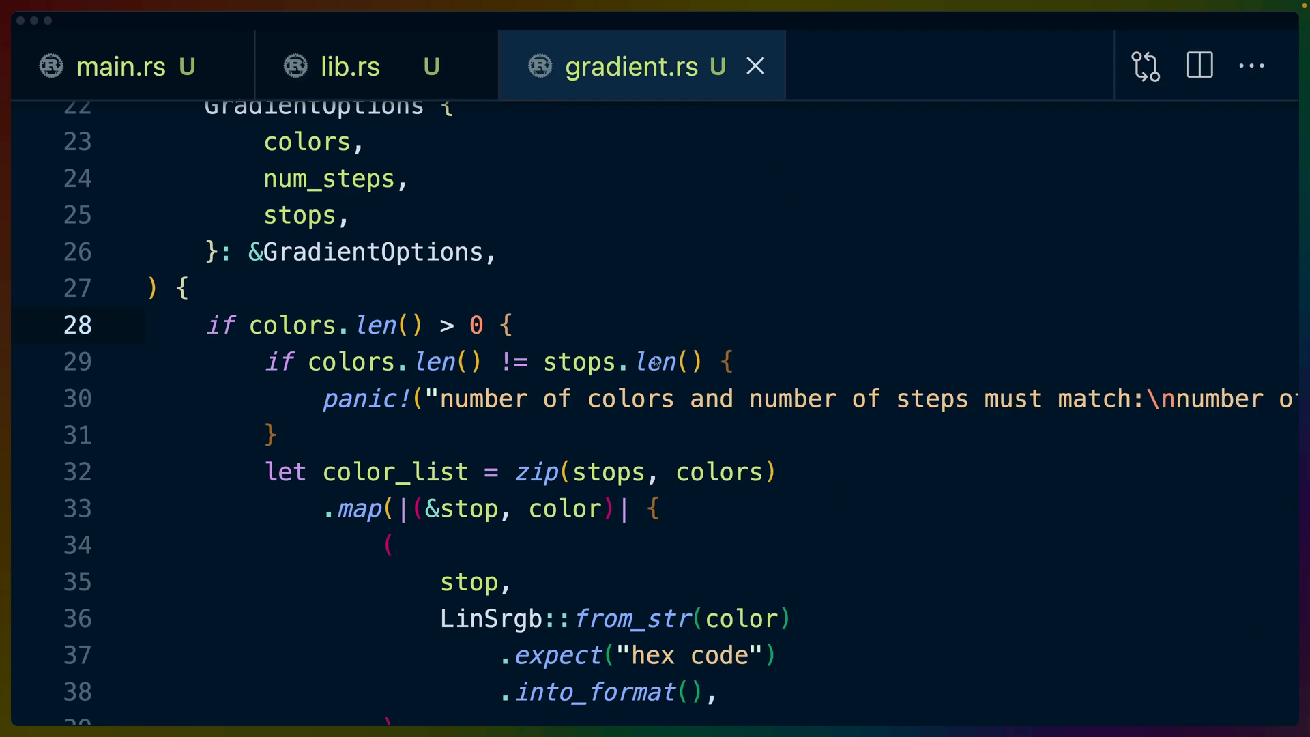
Highlight the panic! on mismatched counts, its colour-count message and every use of colors.
triple_click(359, 324)
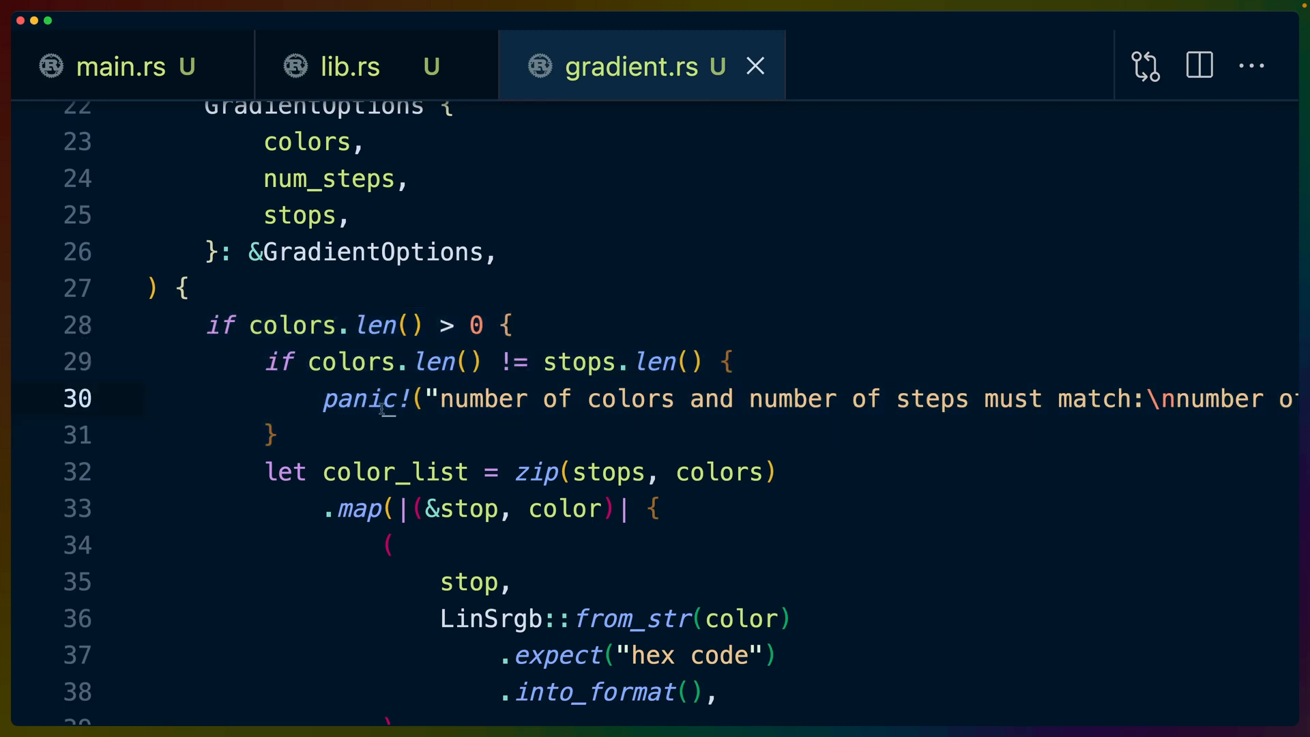
double_click(366, 398)
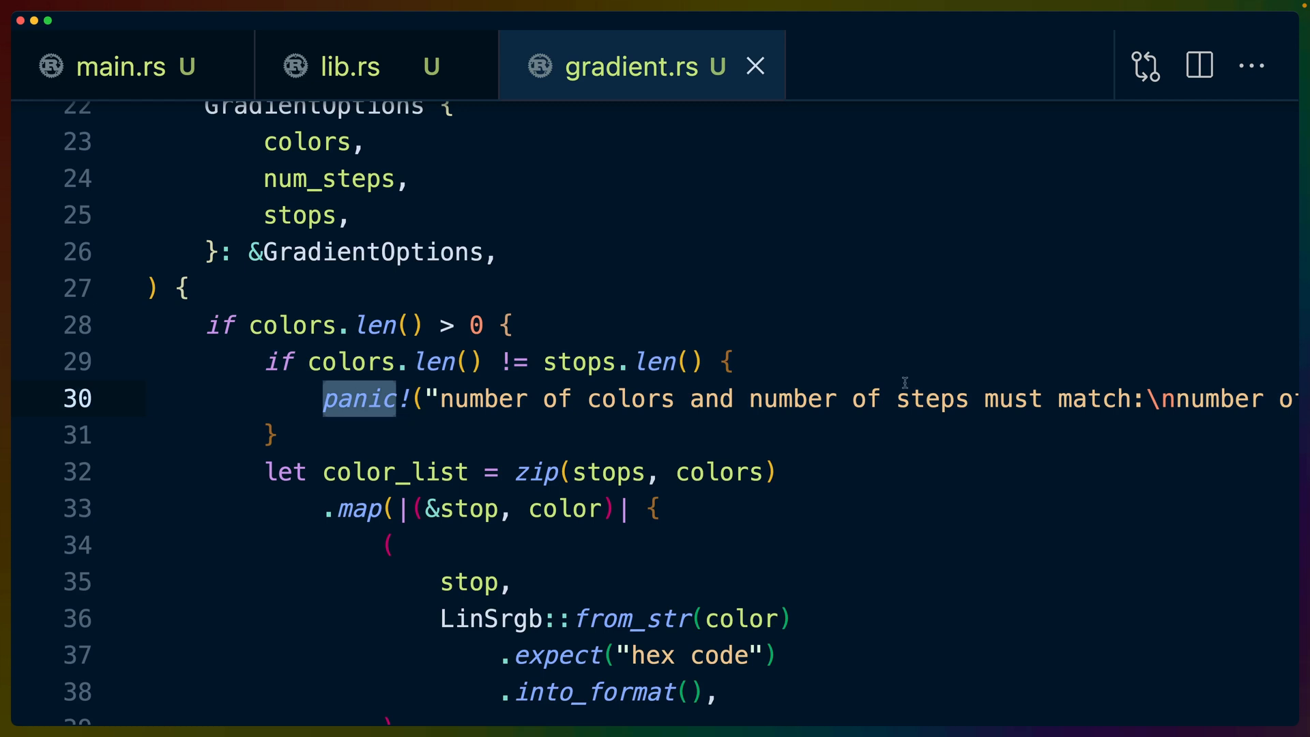
scroll("right", 3)
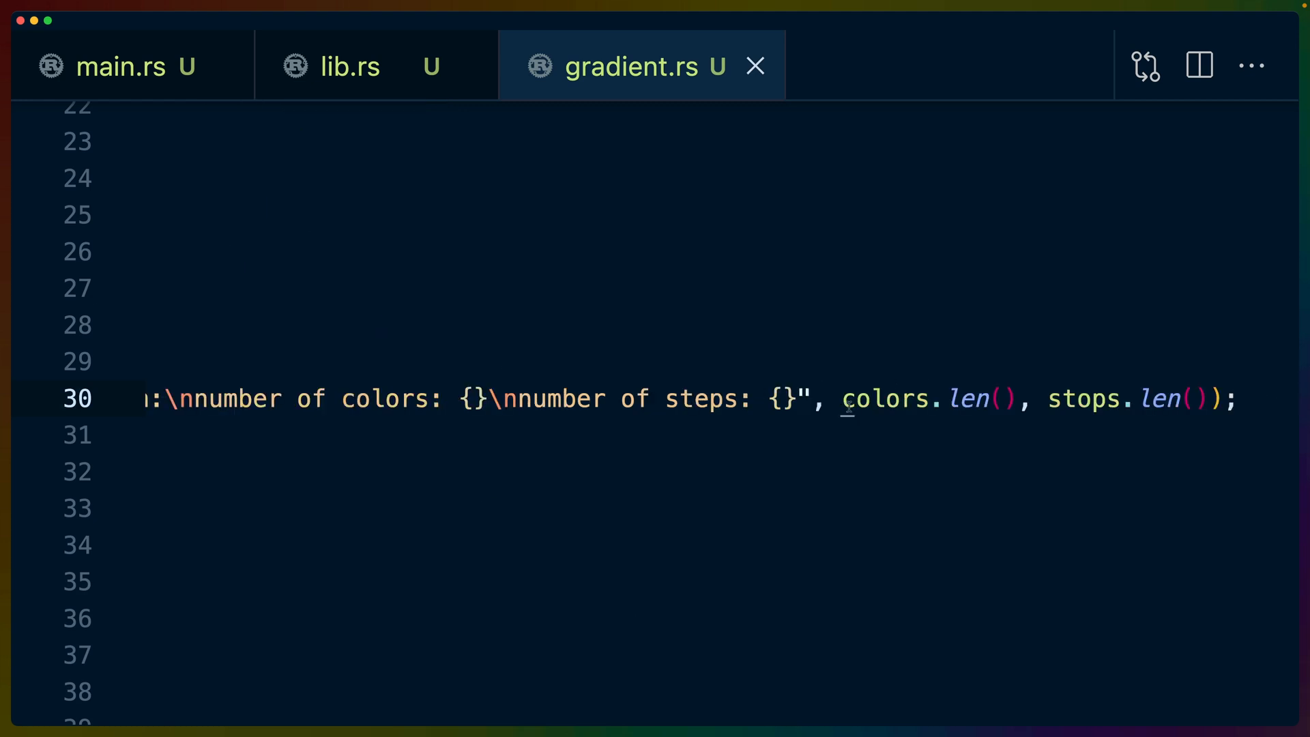
double_click(888, 398)
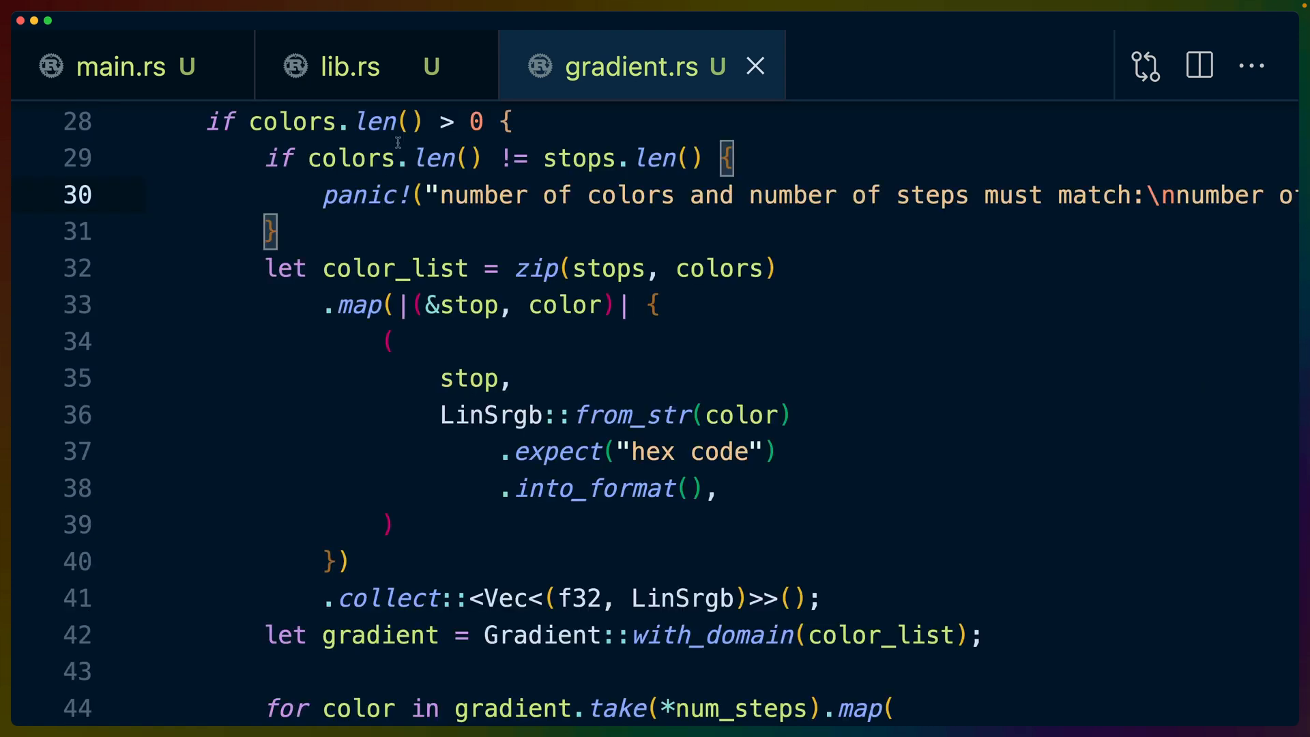
double_click(359, 195)
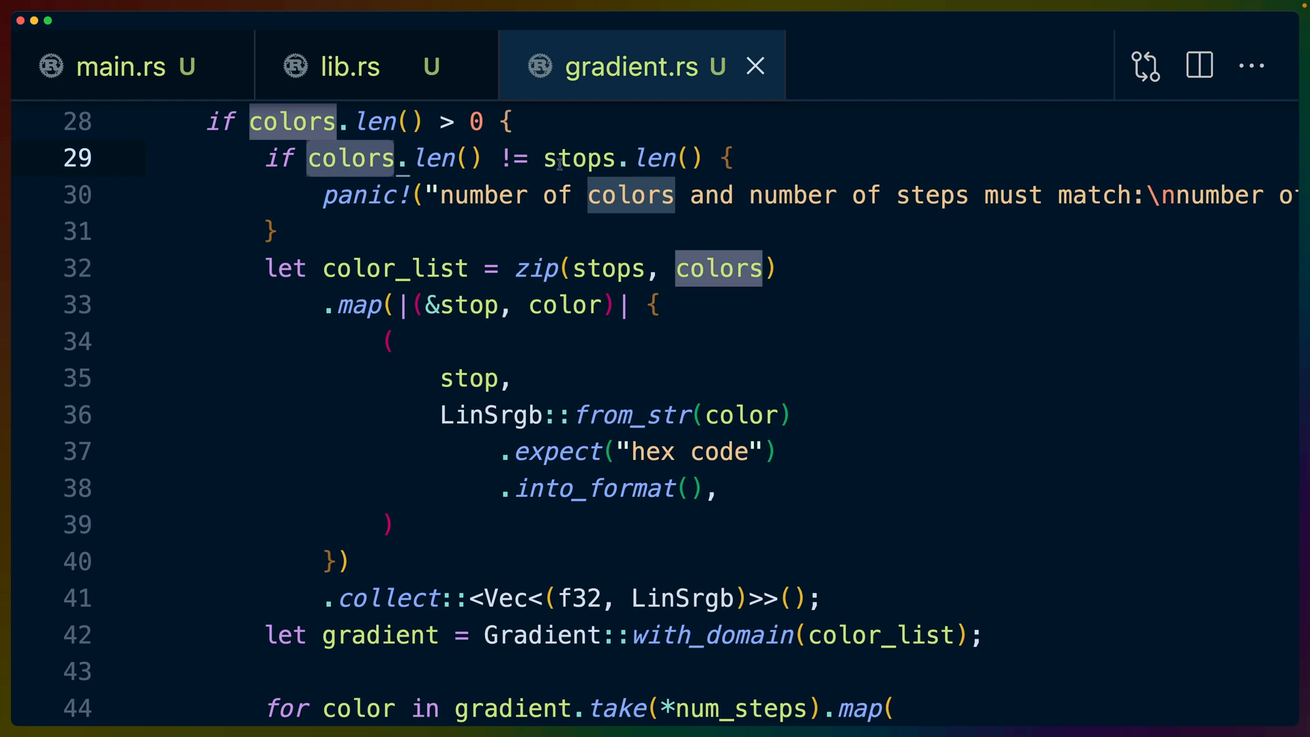
double_click(578, 158)
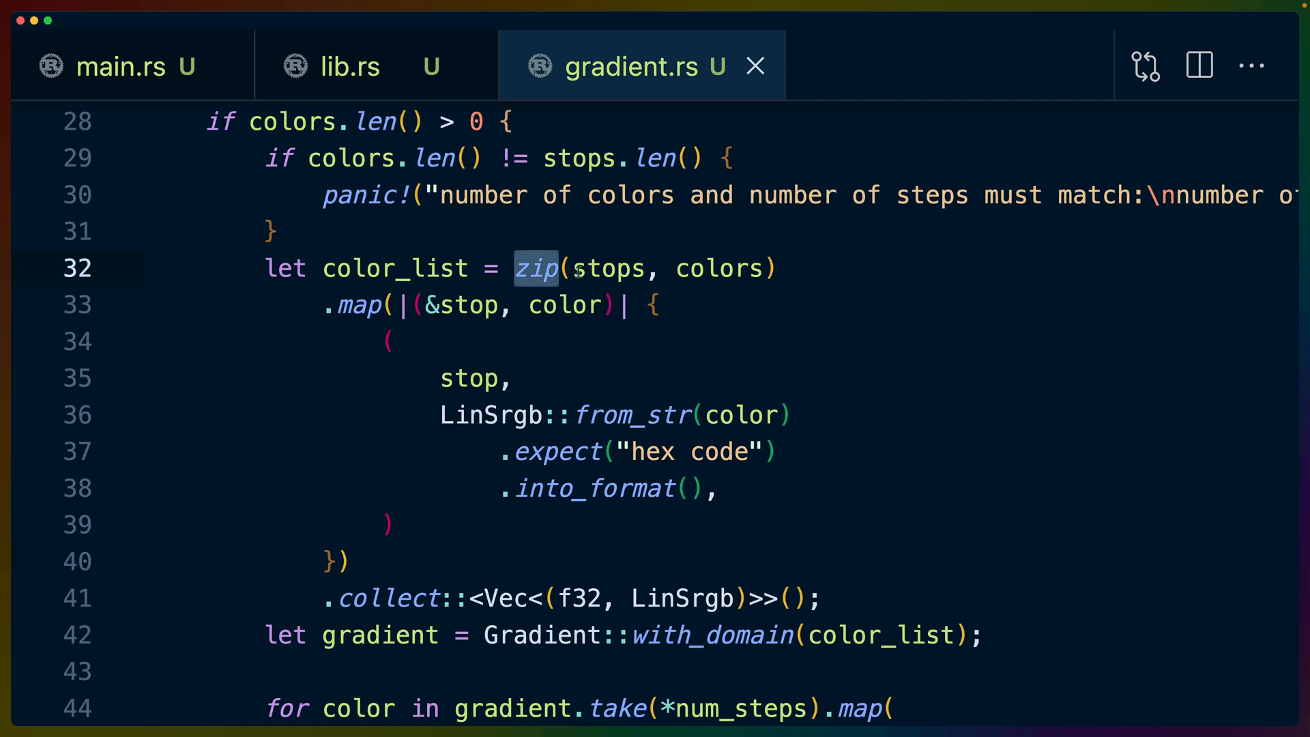
double_click(607, 269)
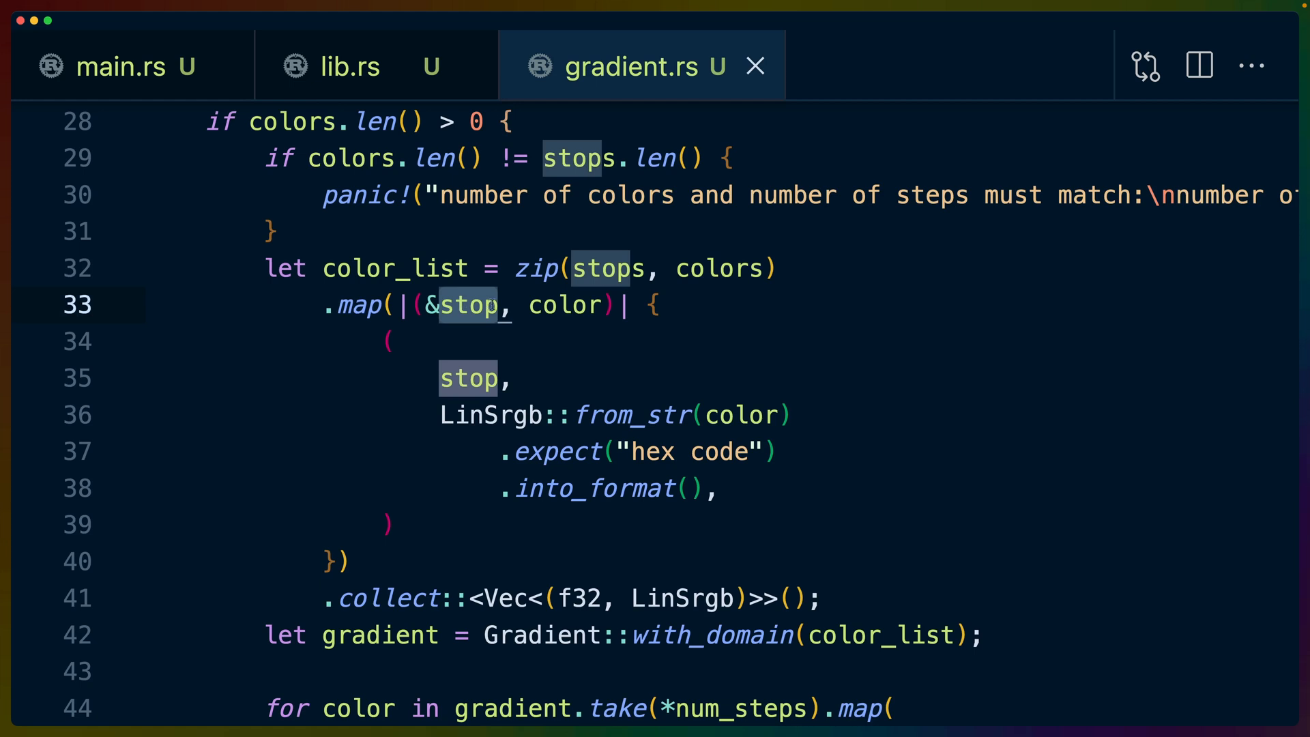
double_click(564, 305)
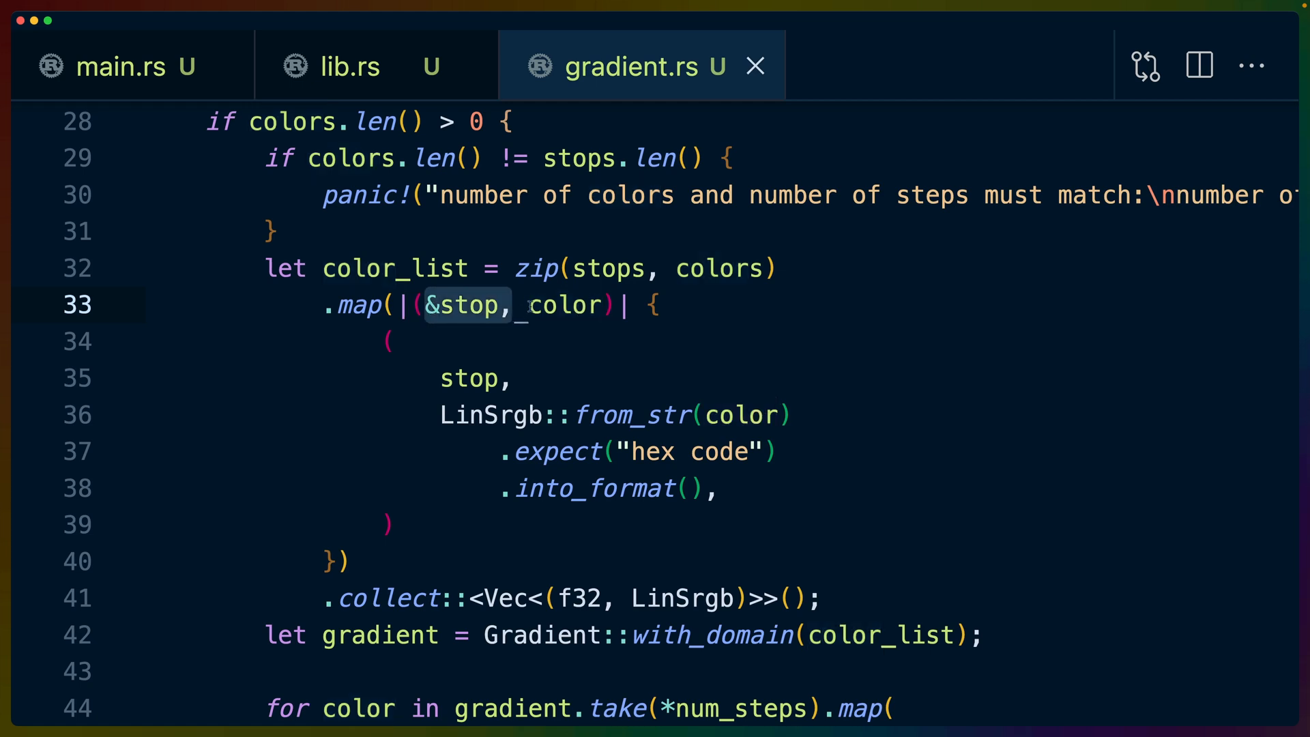
double_click(565, 305)
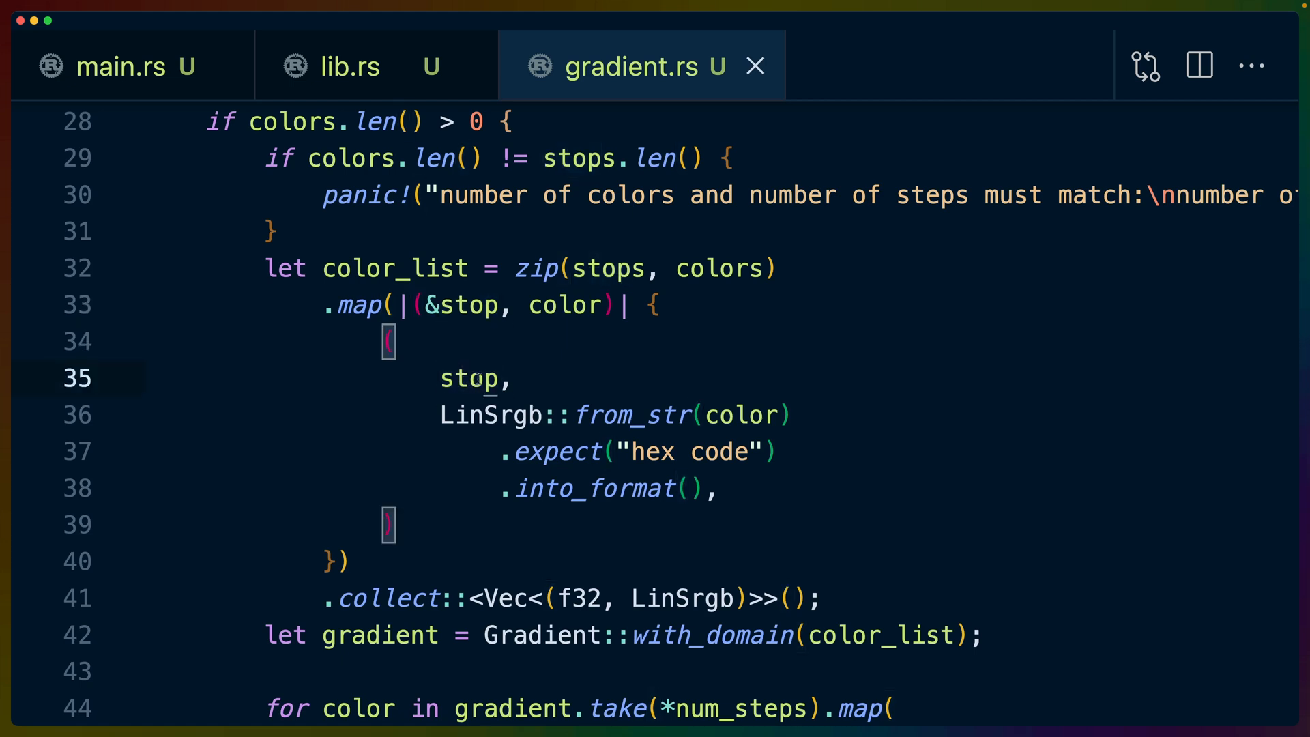
left_click_drag(440, 415, 717, 489)
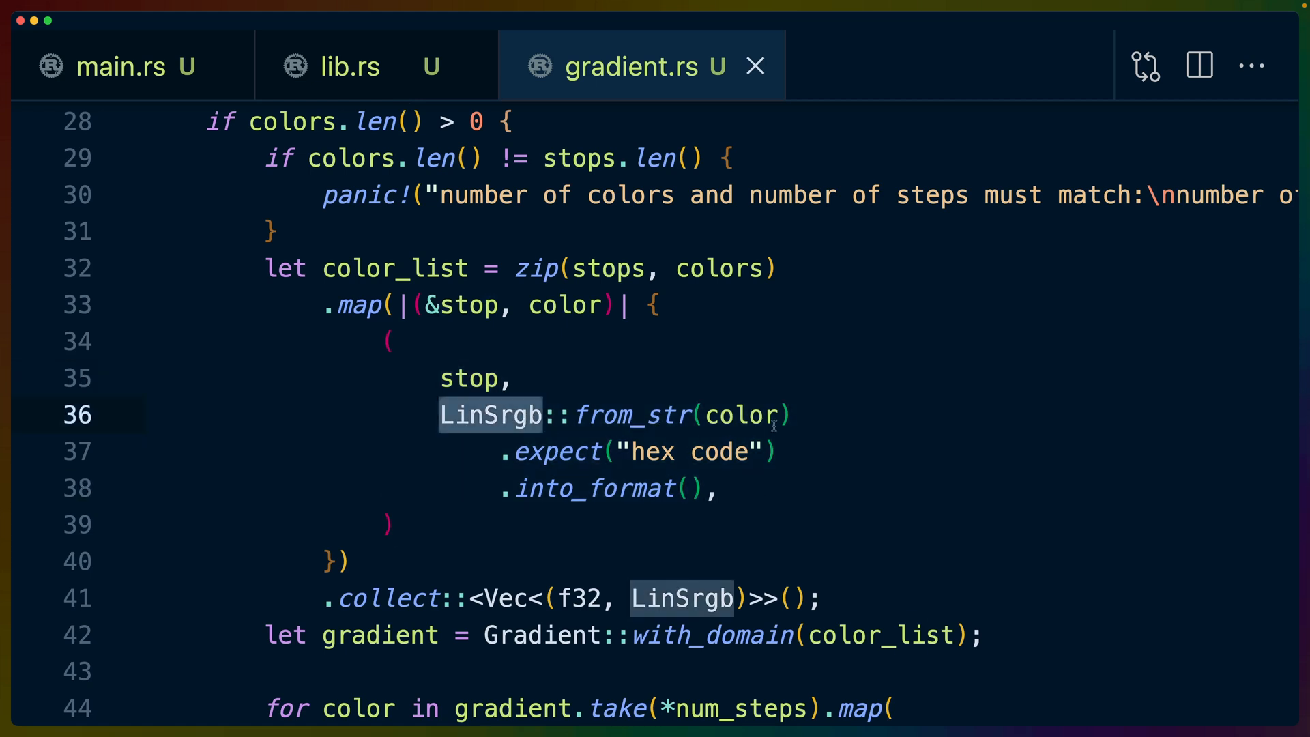
double_click(743, 415)
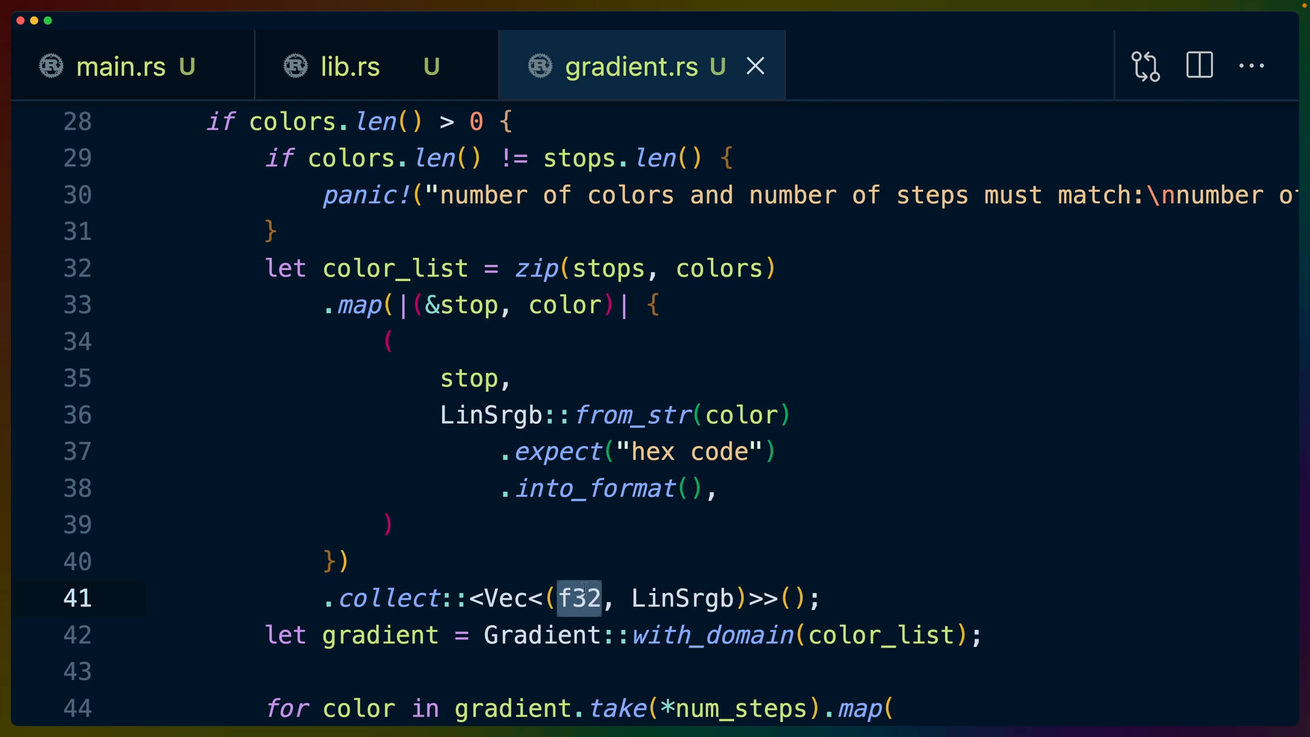
double_click(683, 598)
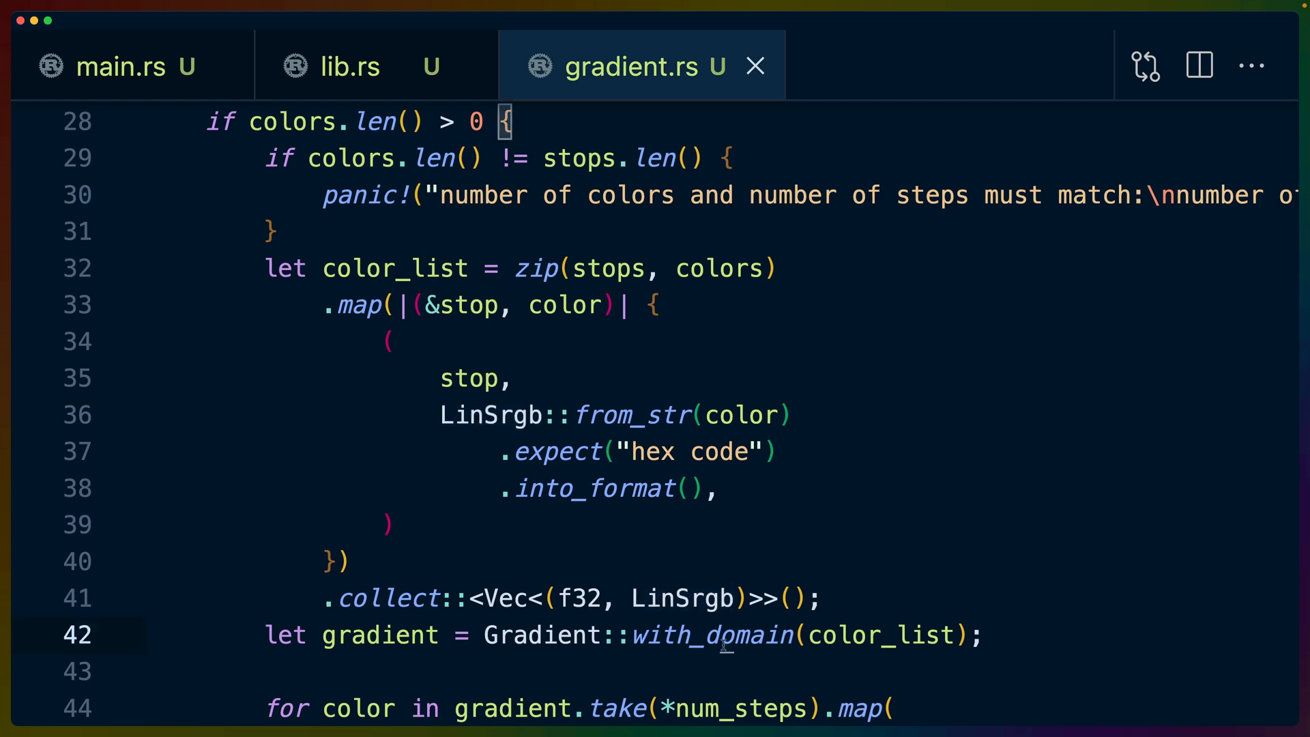
double_click(709, 635)
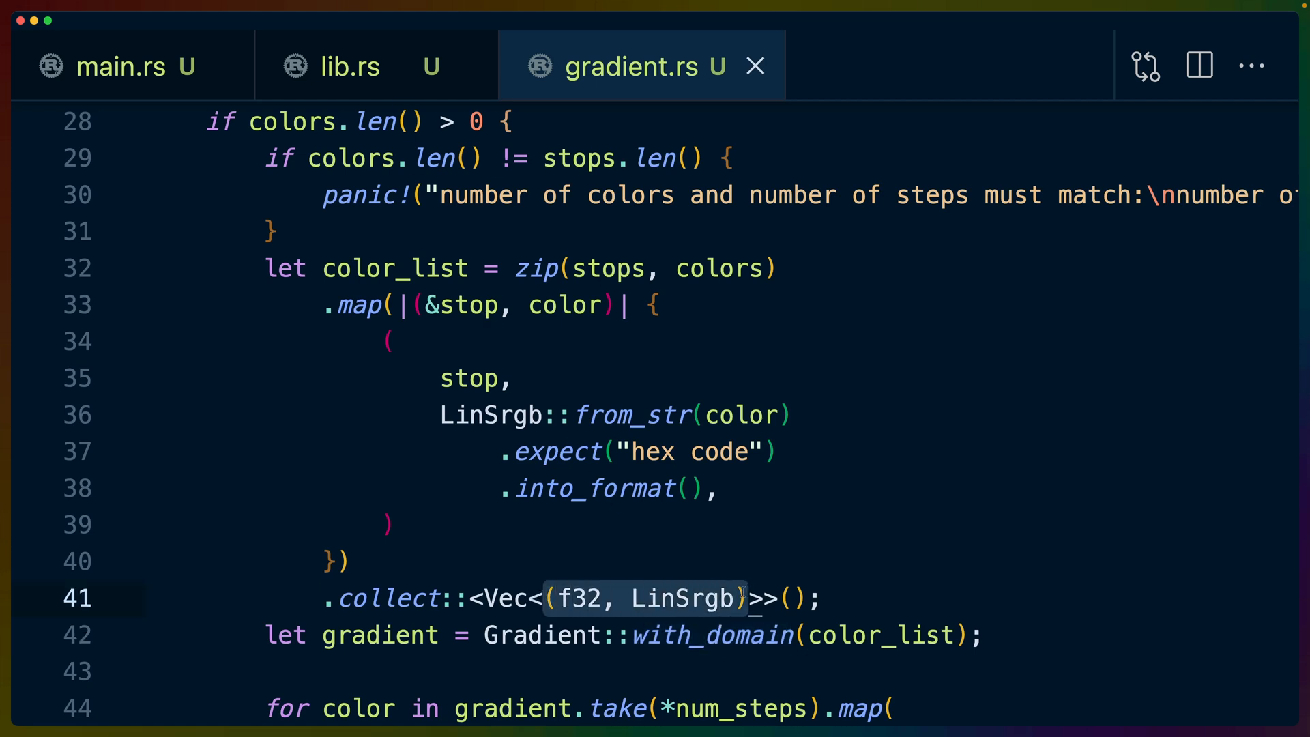
left_click(415, 635)
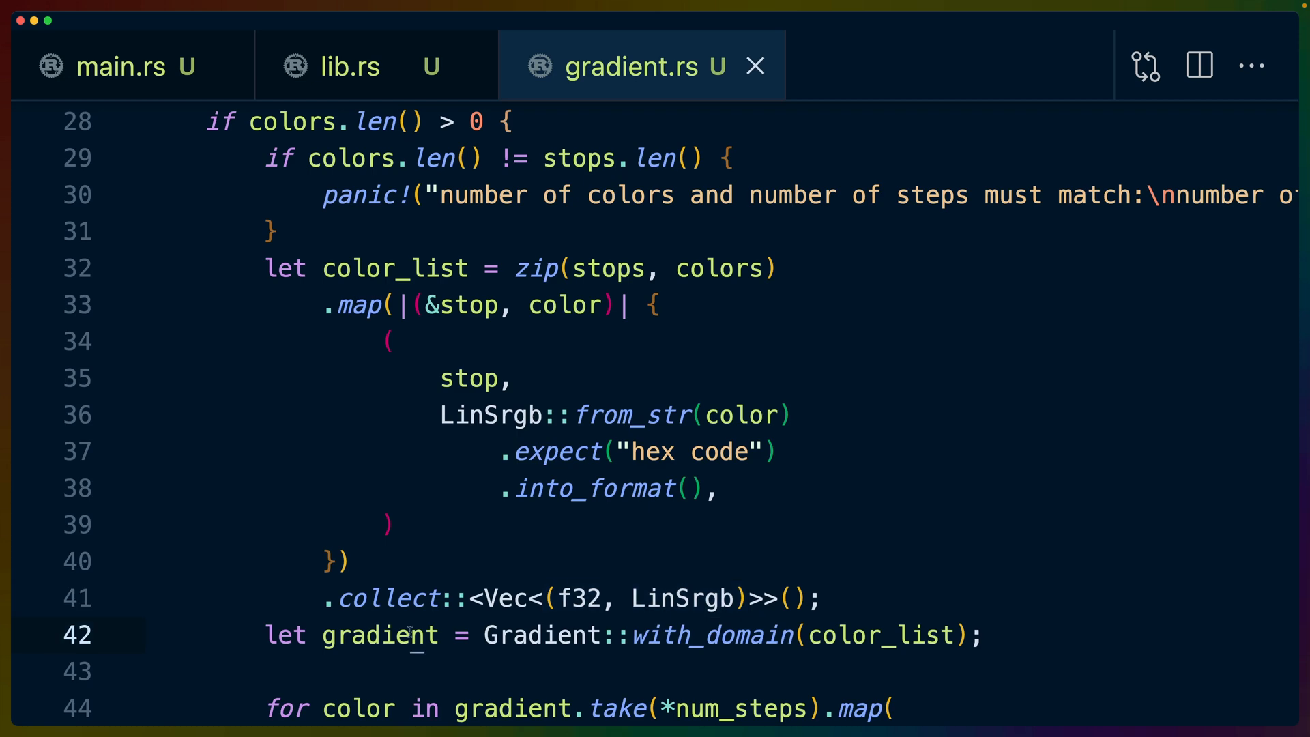
Scroll through gradient.rs's Rgb conversion and print loop.
scroll("down", 3)
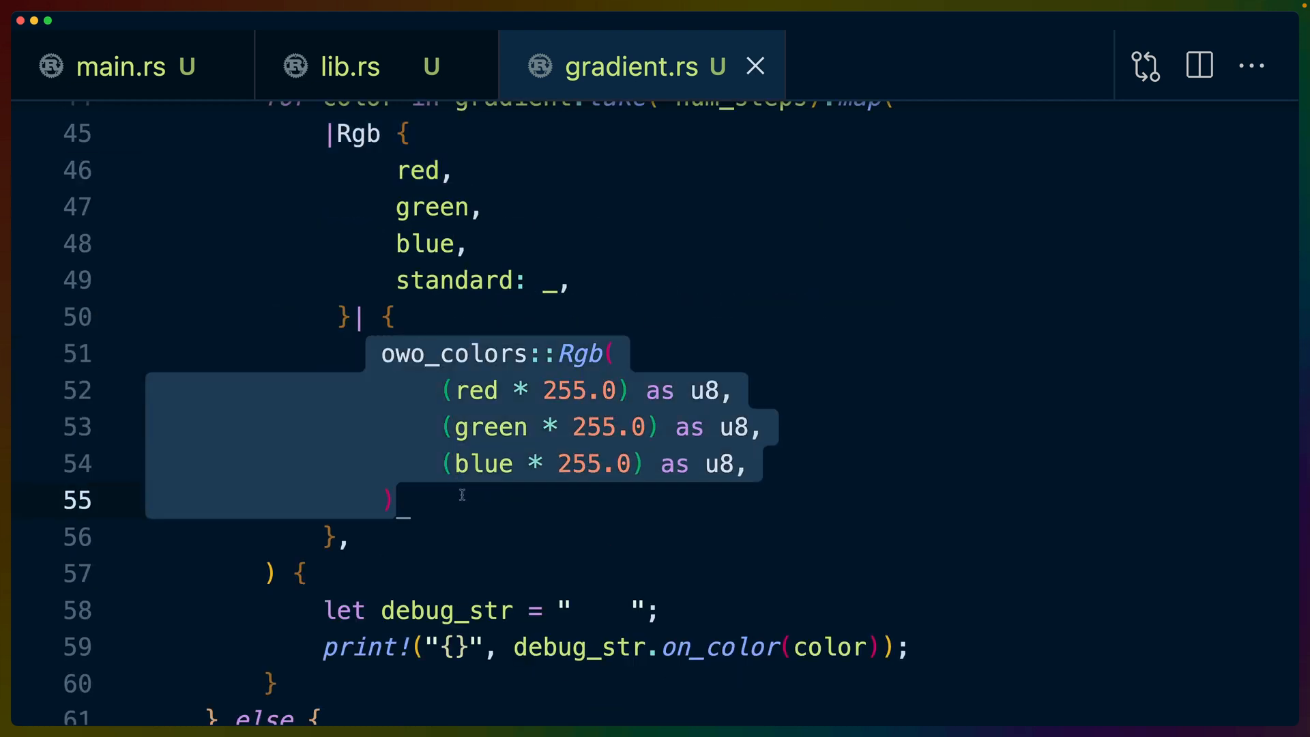
scroll("down", 3)
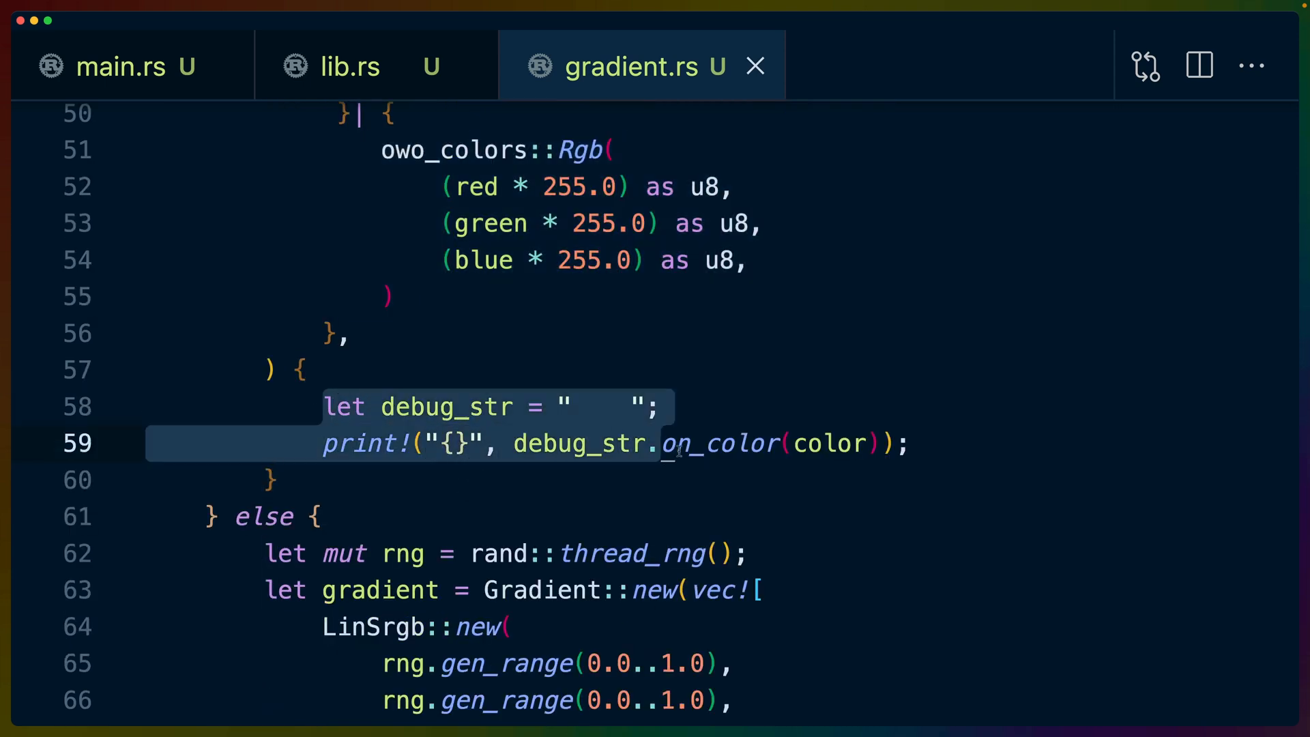
scroll("up", 3)
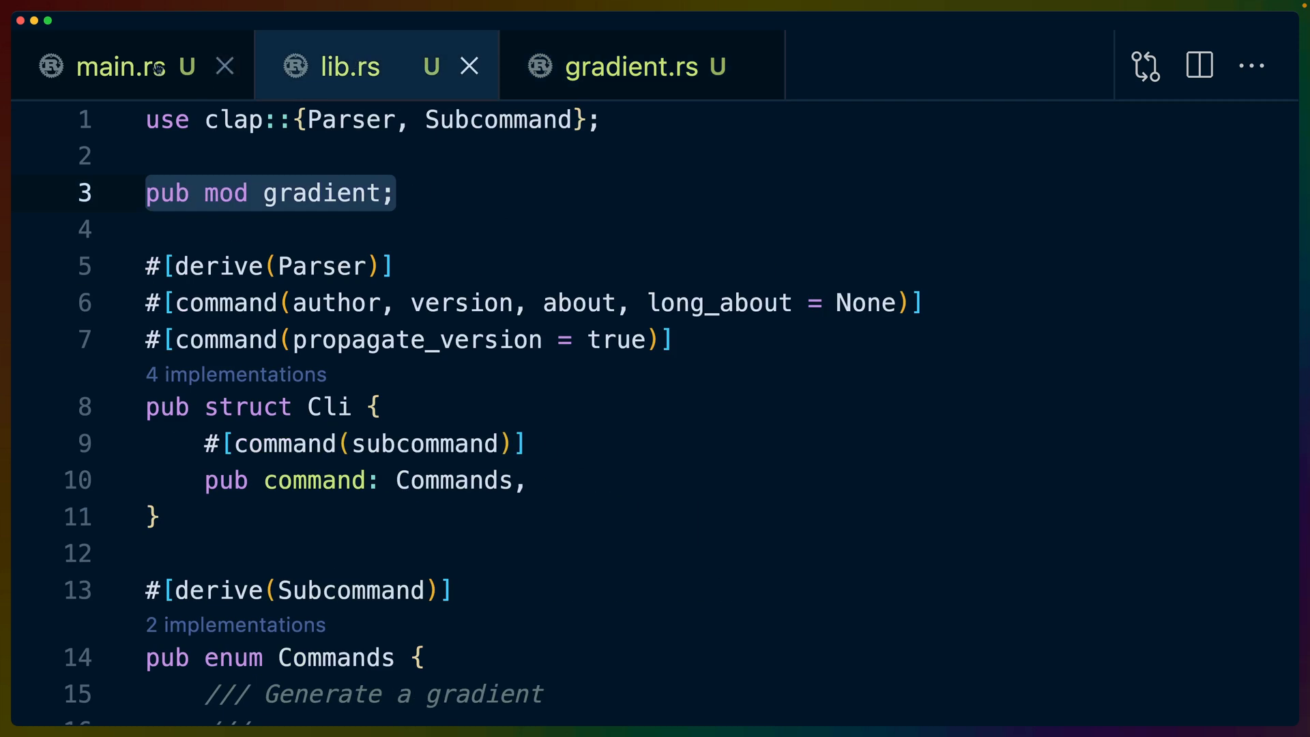
Revisit lib.rs and point out the Cli struct body and the Commands enum below it.
left_click(121, 66)
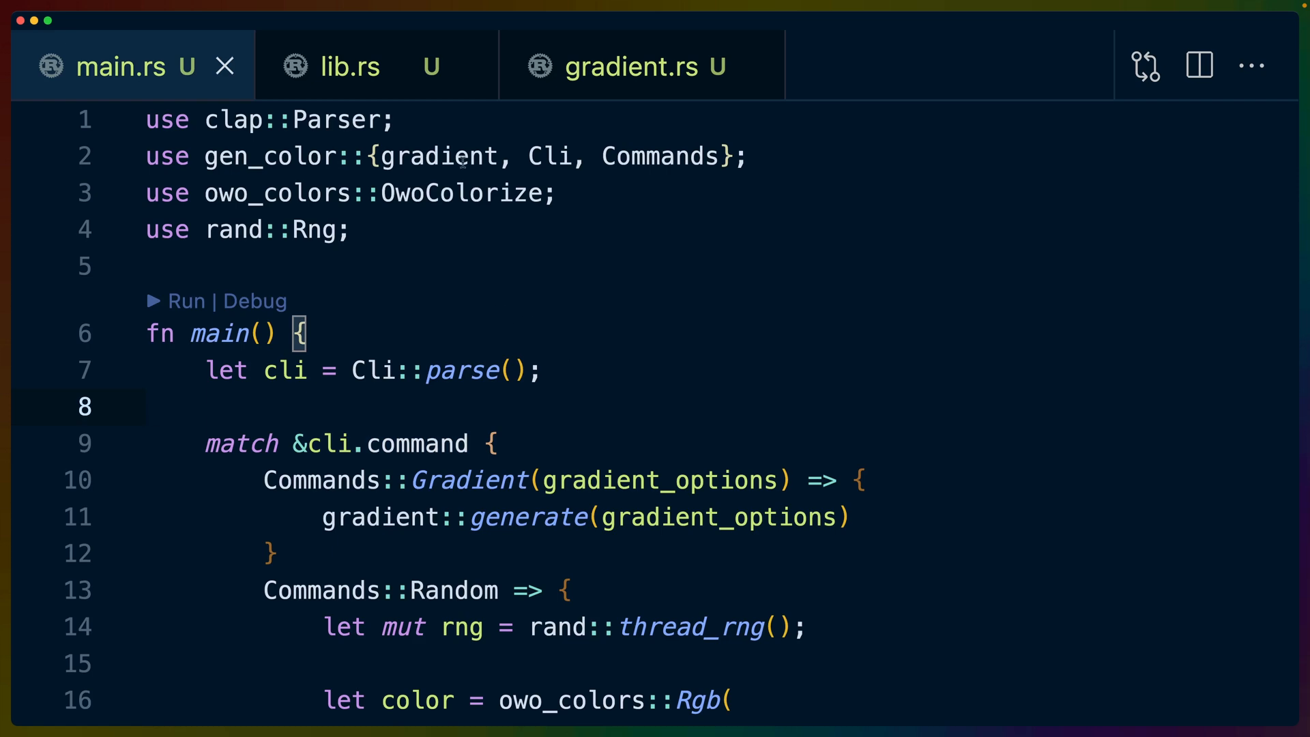
left_click(351, 67)
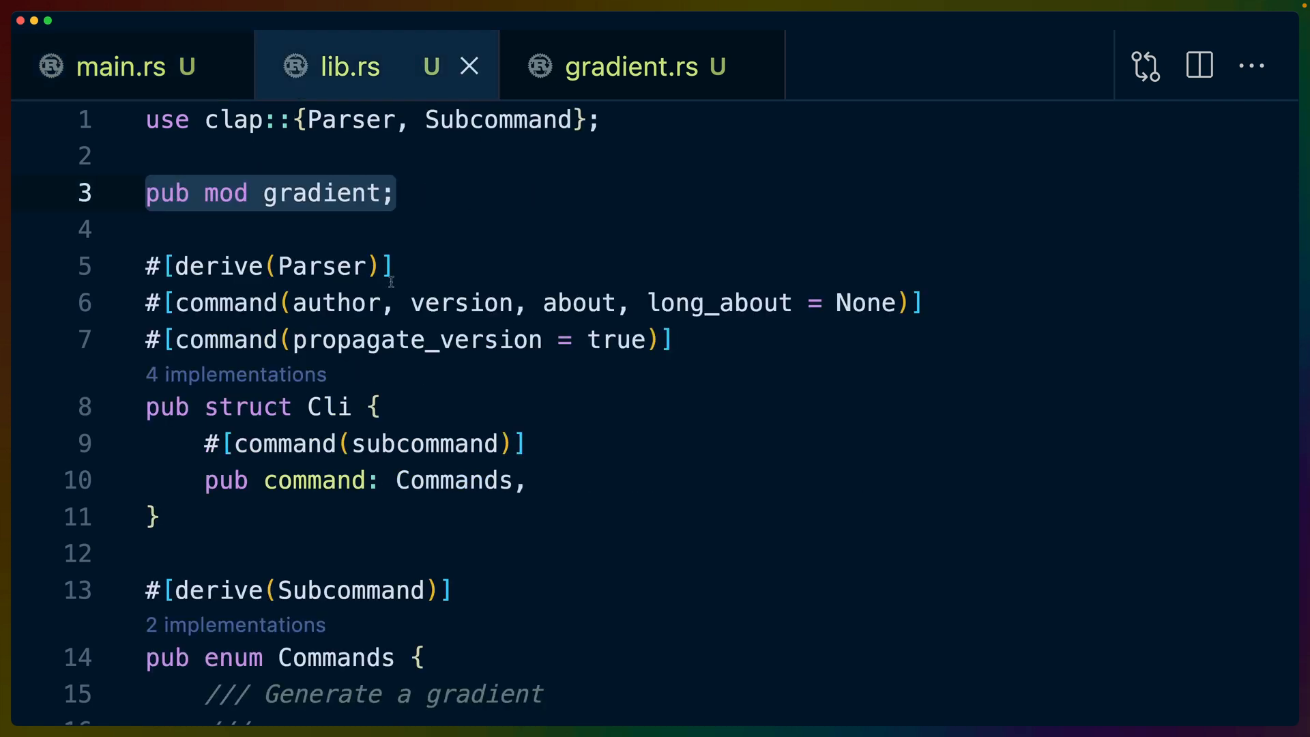
scroll("down", 3)
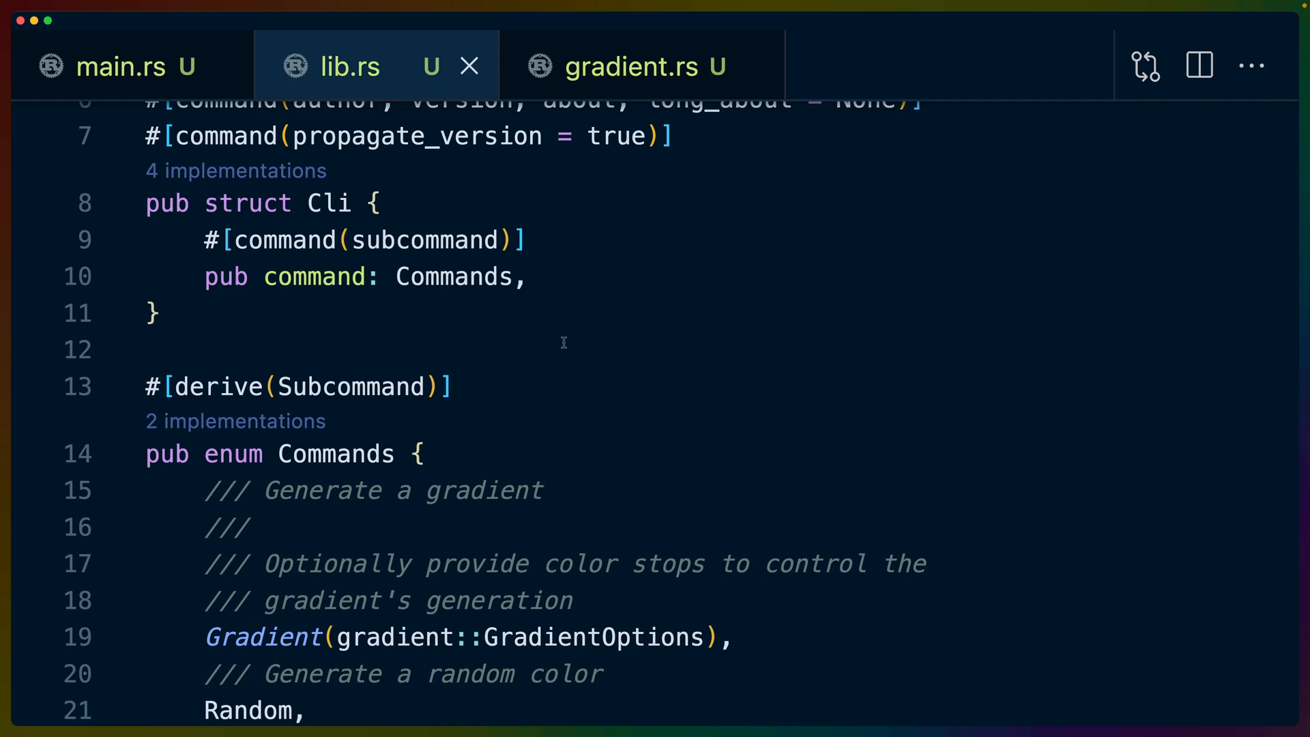
left_click(378, 204)
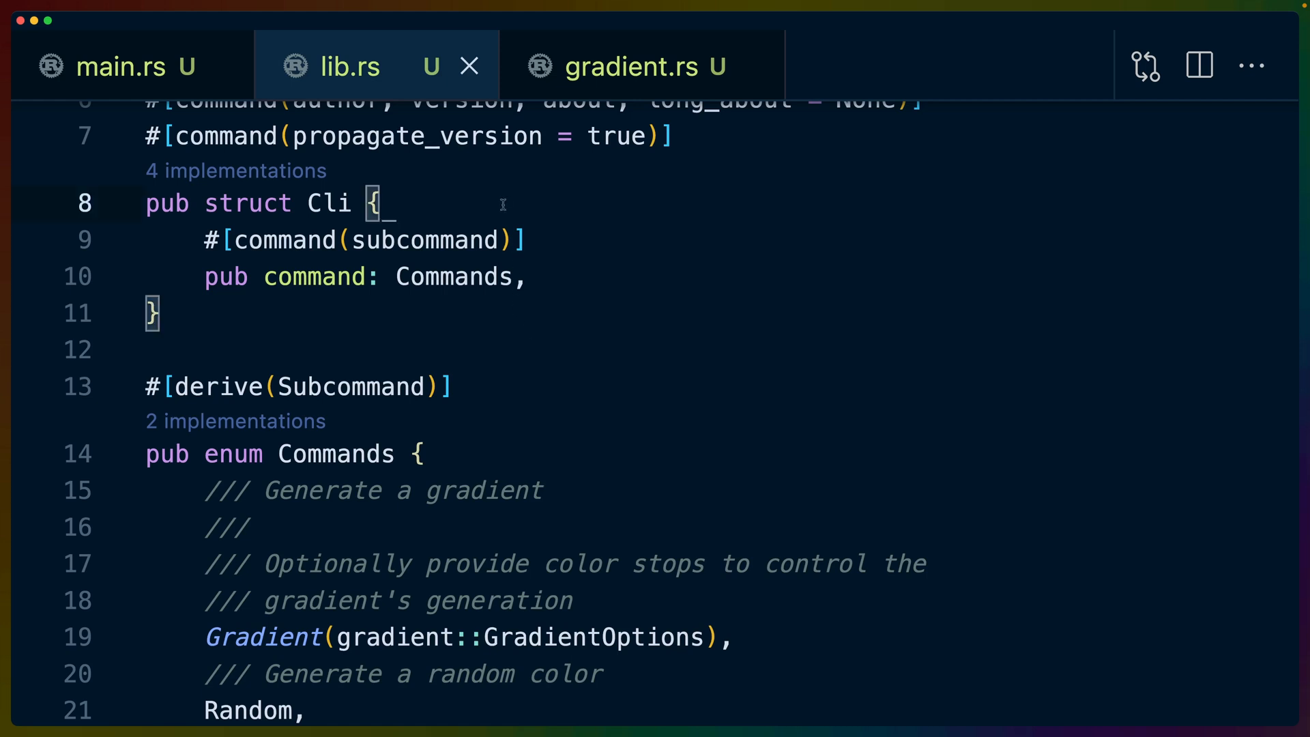
scroll("down", 3)
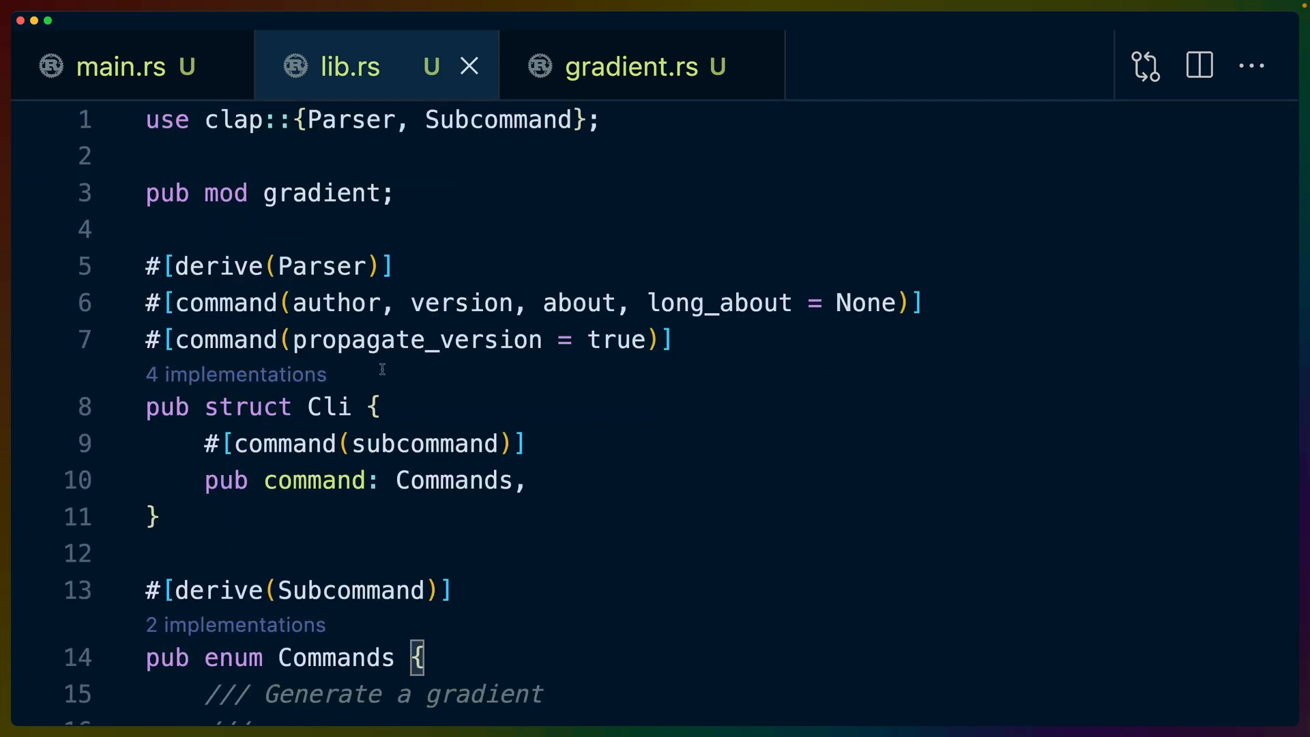
left_click(375, 406)
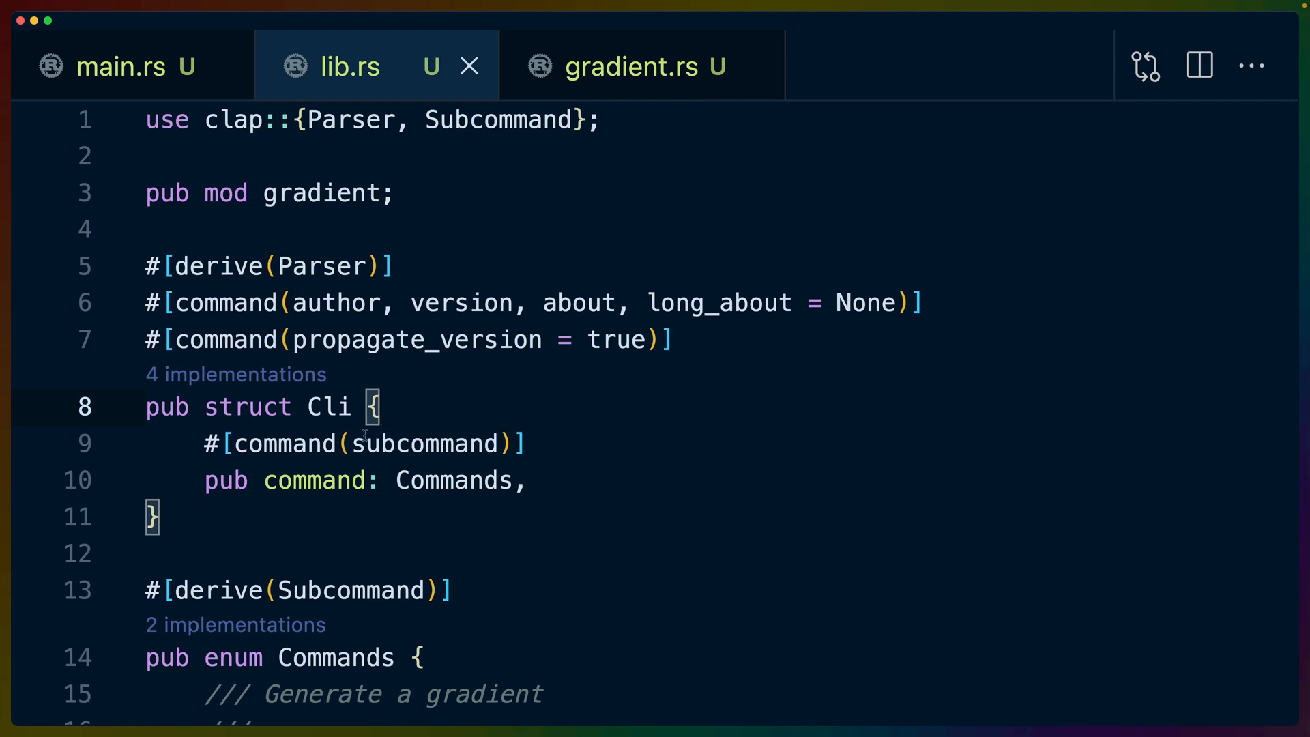
scroll("down", 3)
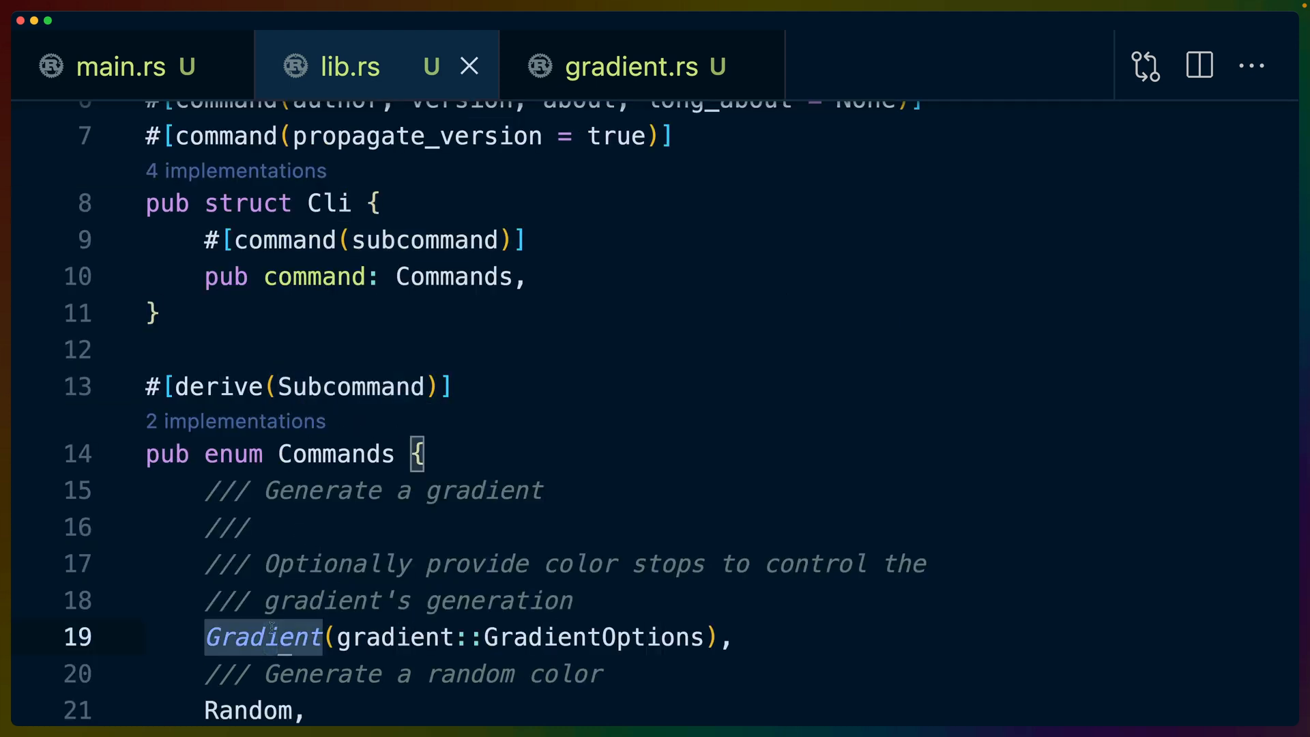
scroll("down", 3)
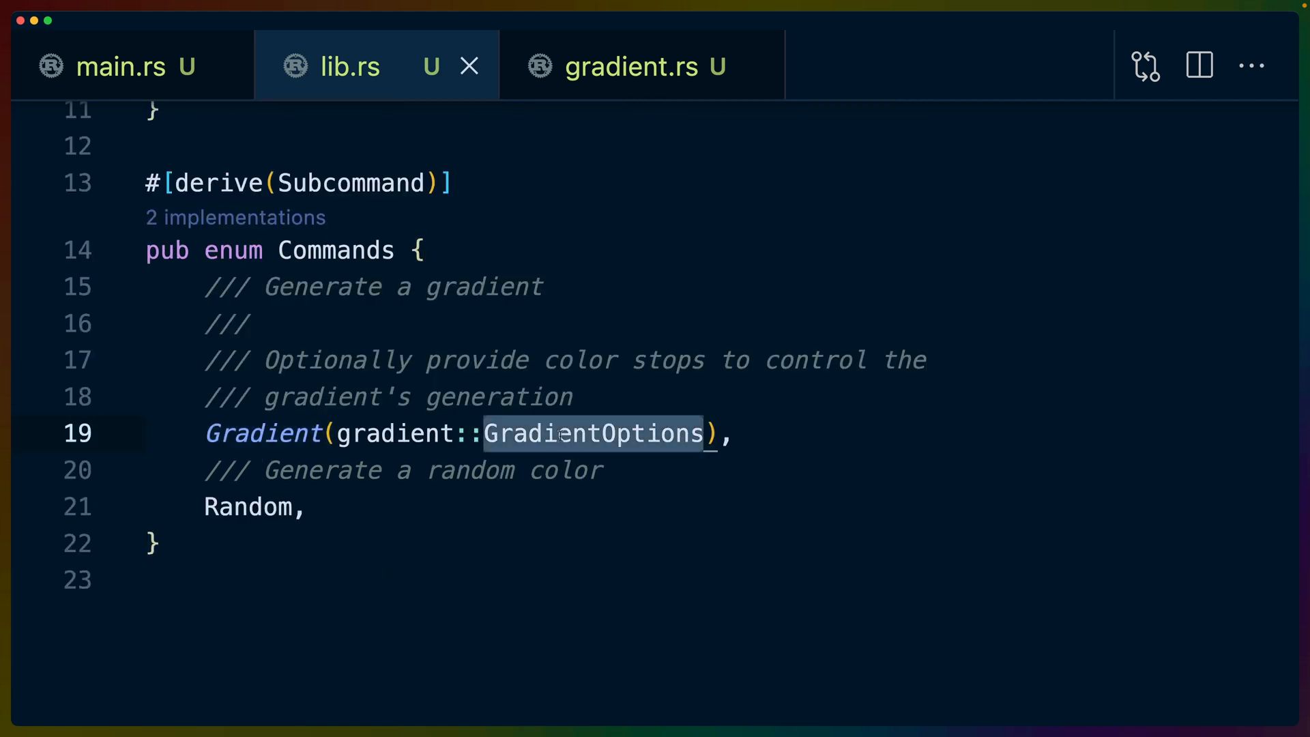
Check the GradientOptions struct in gradient.rs, then return to main.rs's command match.
left_click(643, 67)
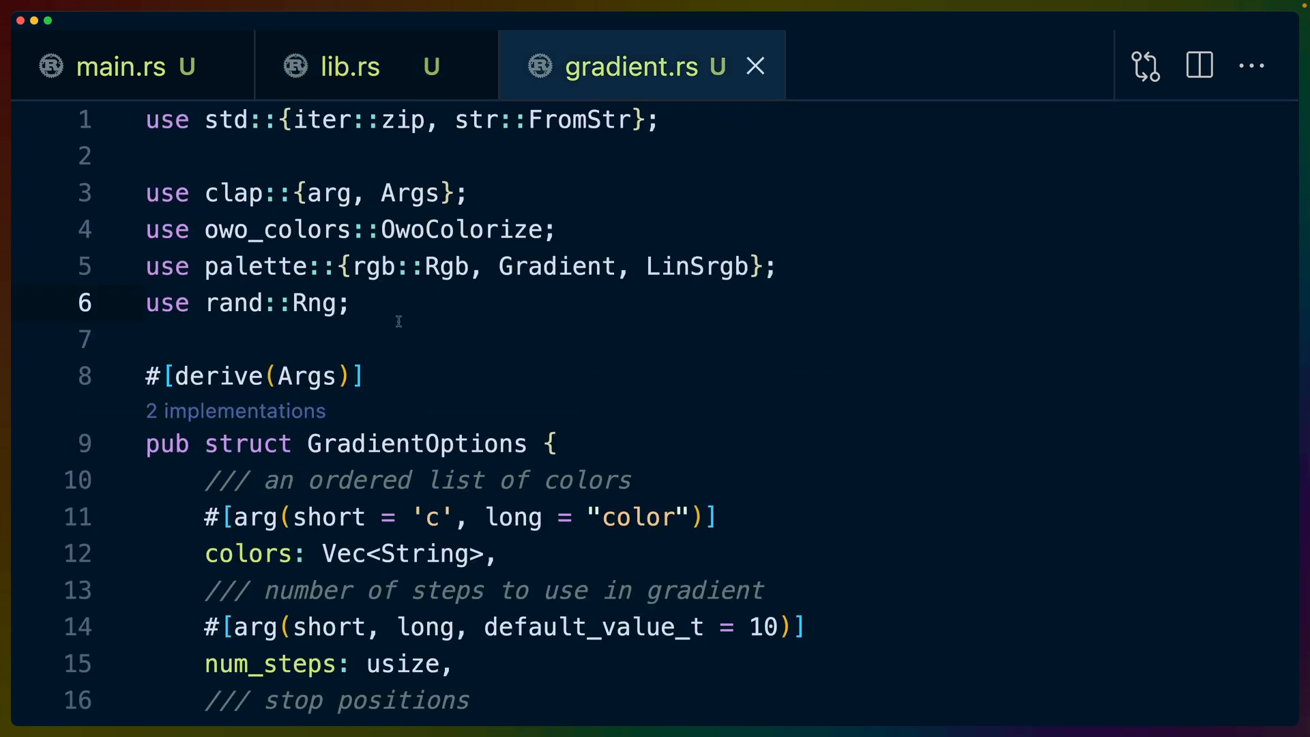
double_click(415, 444)
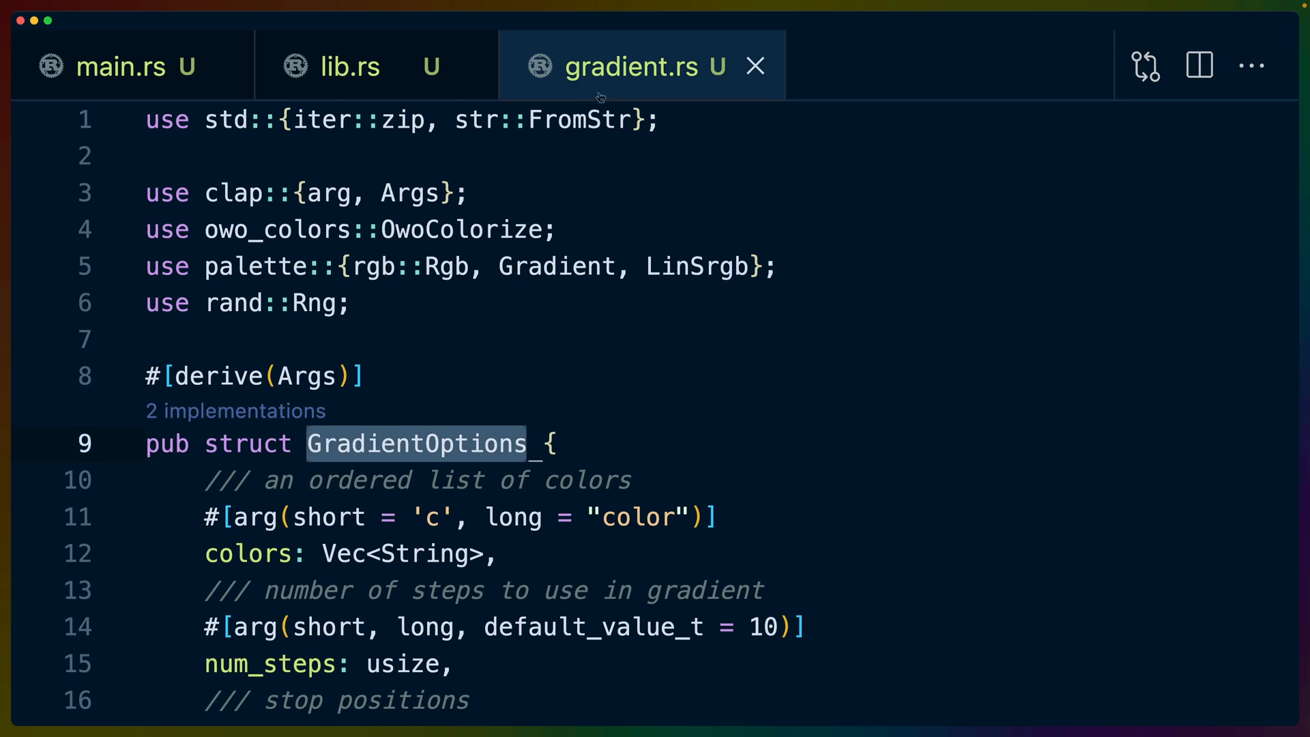
scroll("down", 3)
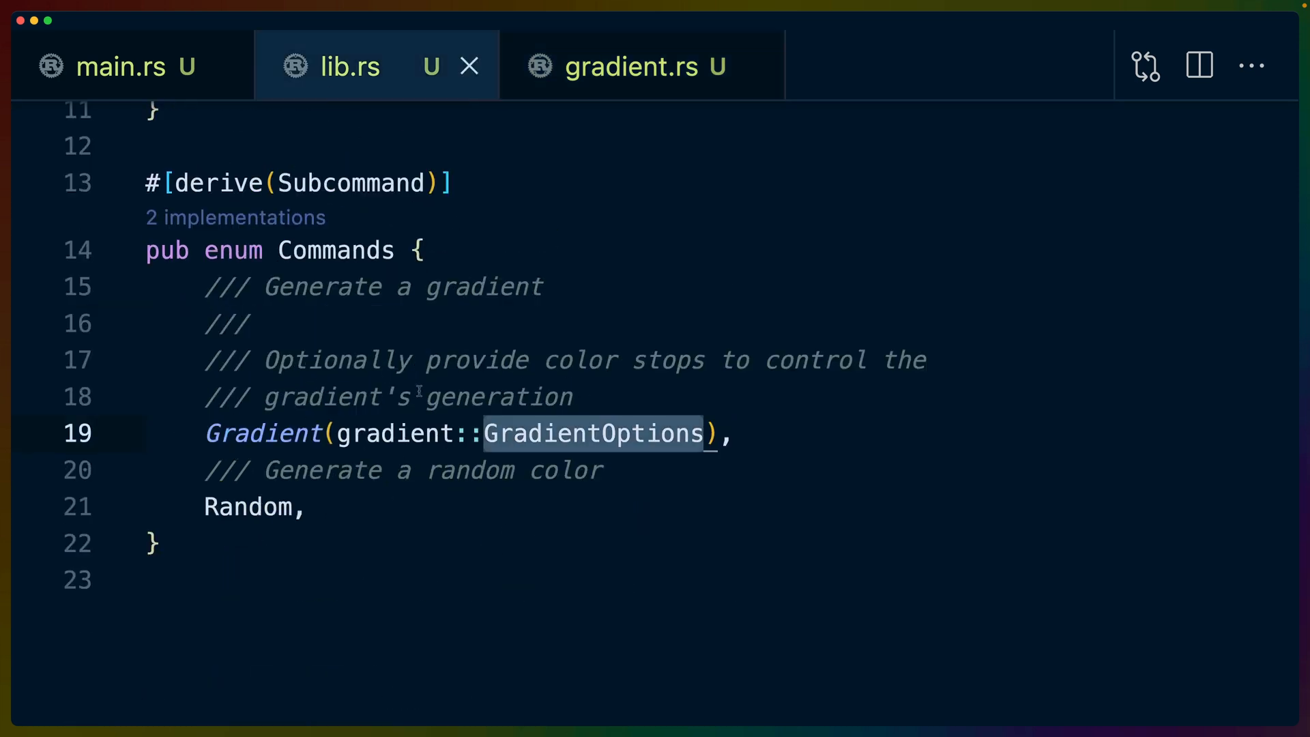
left_click(122, 65)
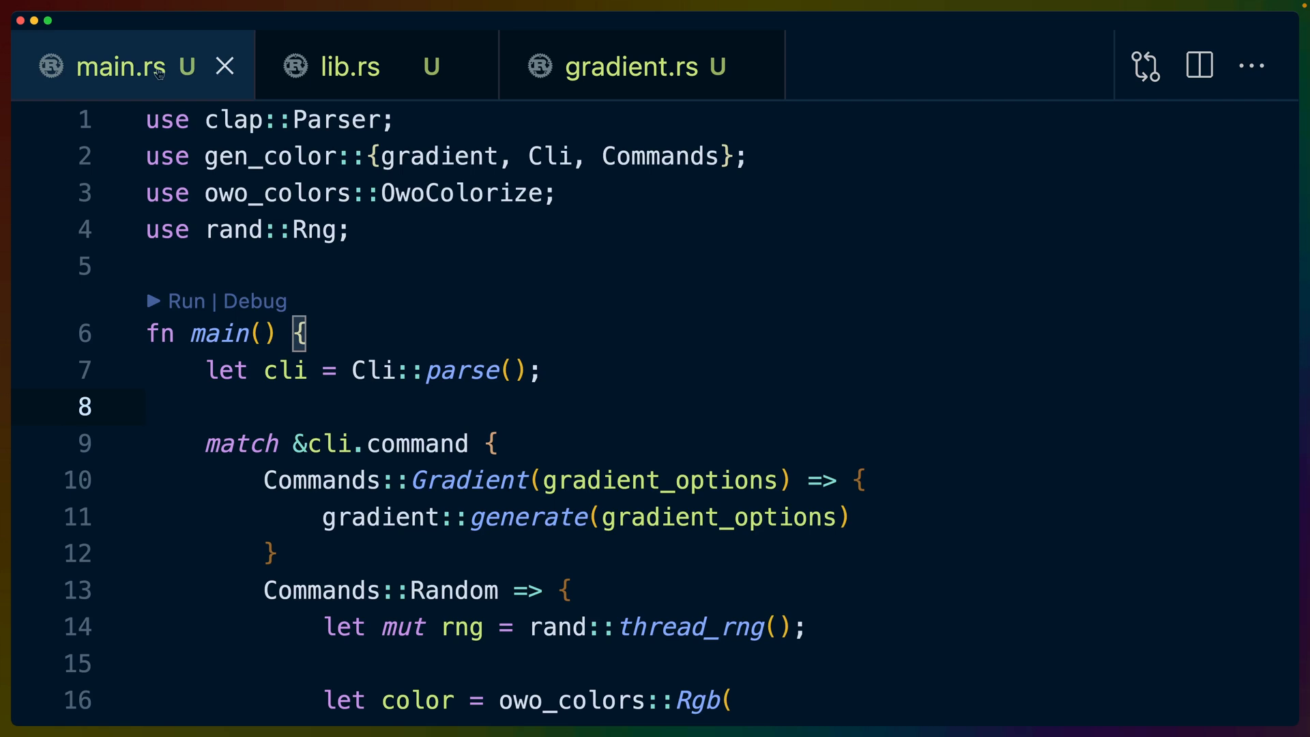
Run 'cargo run -- gradient -n 10' again in the terminal for more random ten-color swatches.
left_click(634, 67)
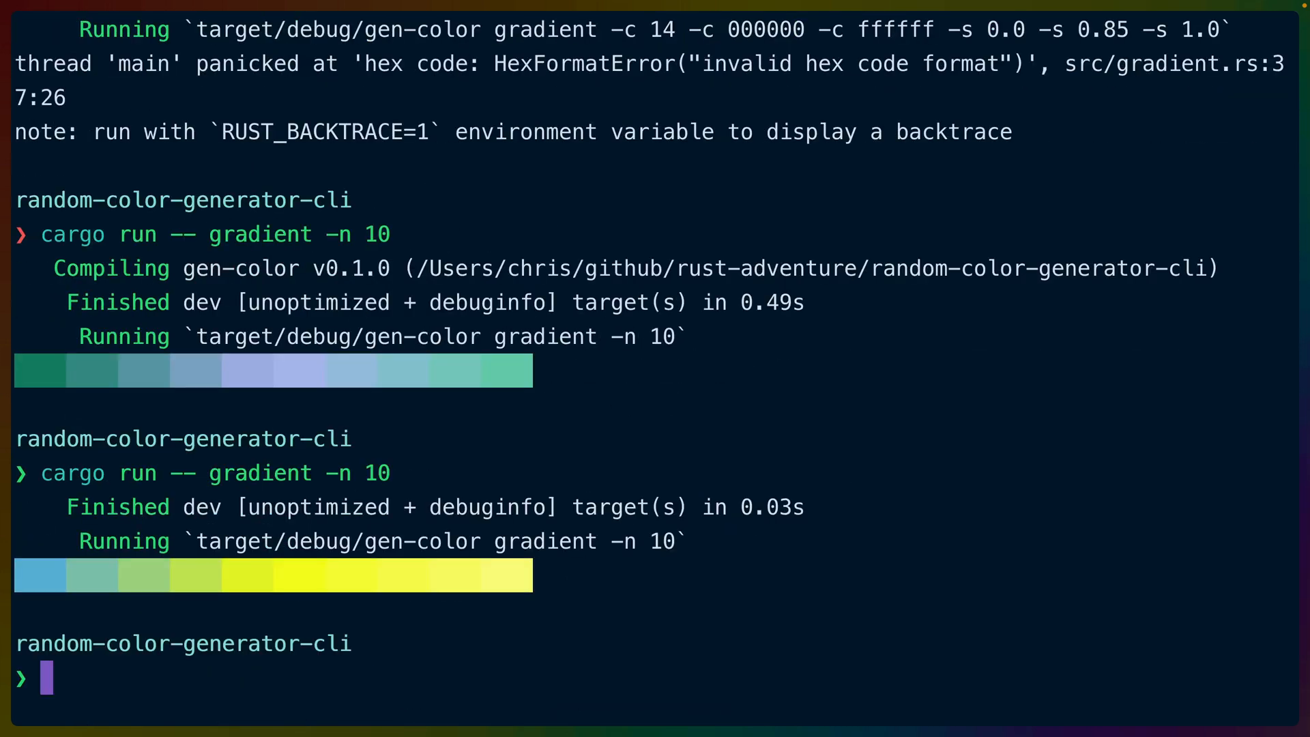
scroll("down", 3)
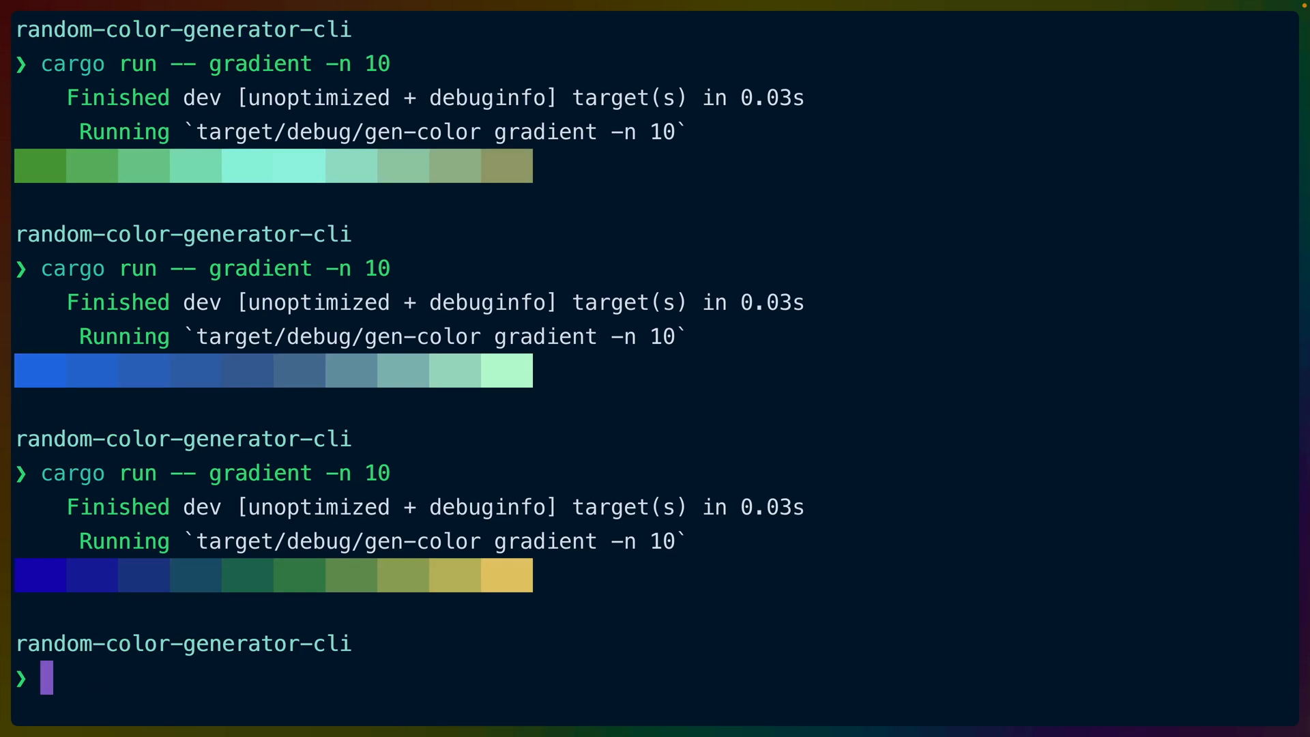
type("cargo run -- gradient -n 10")
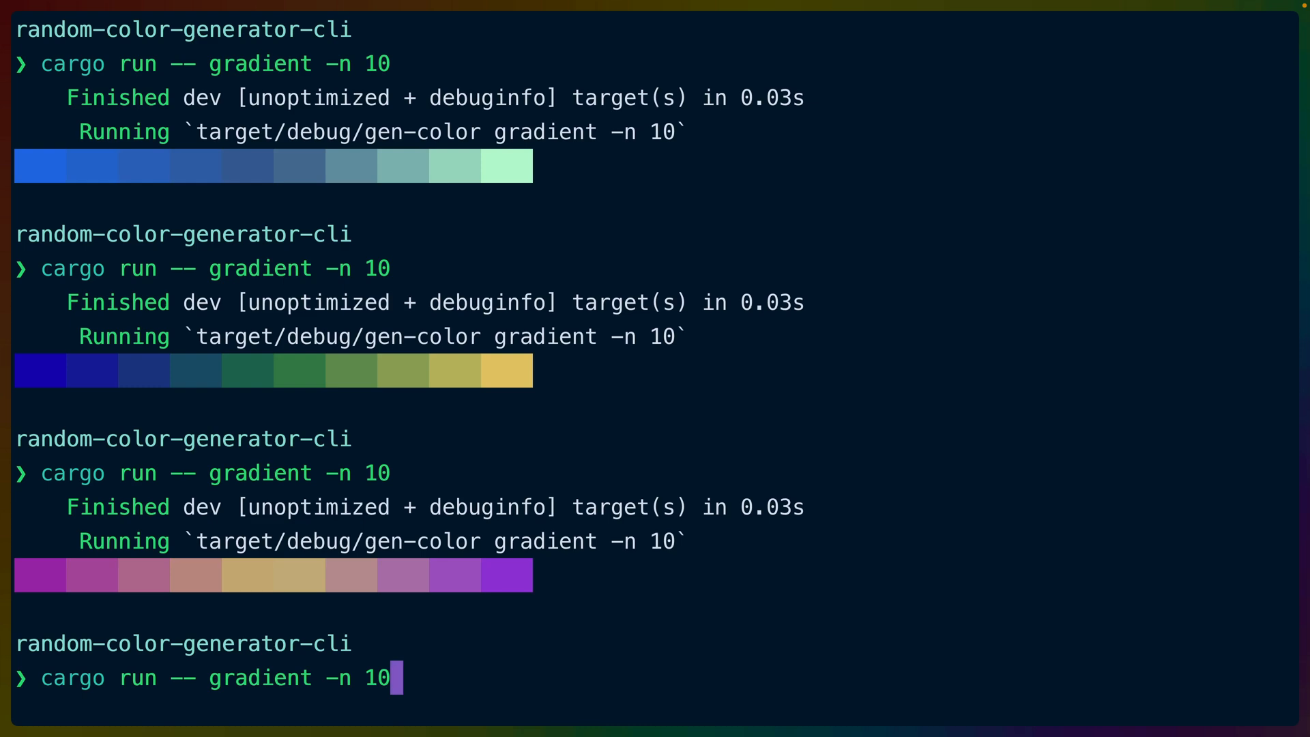